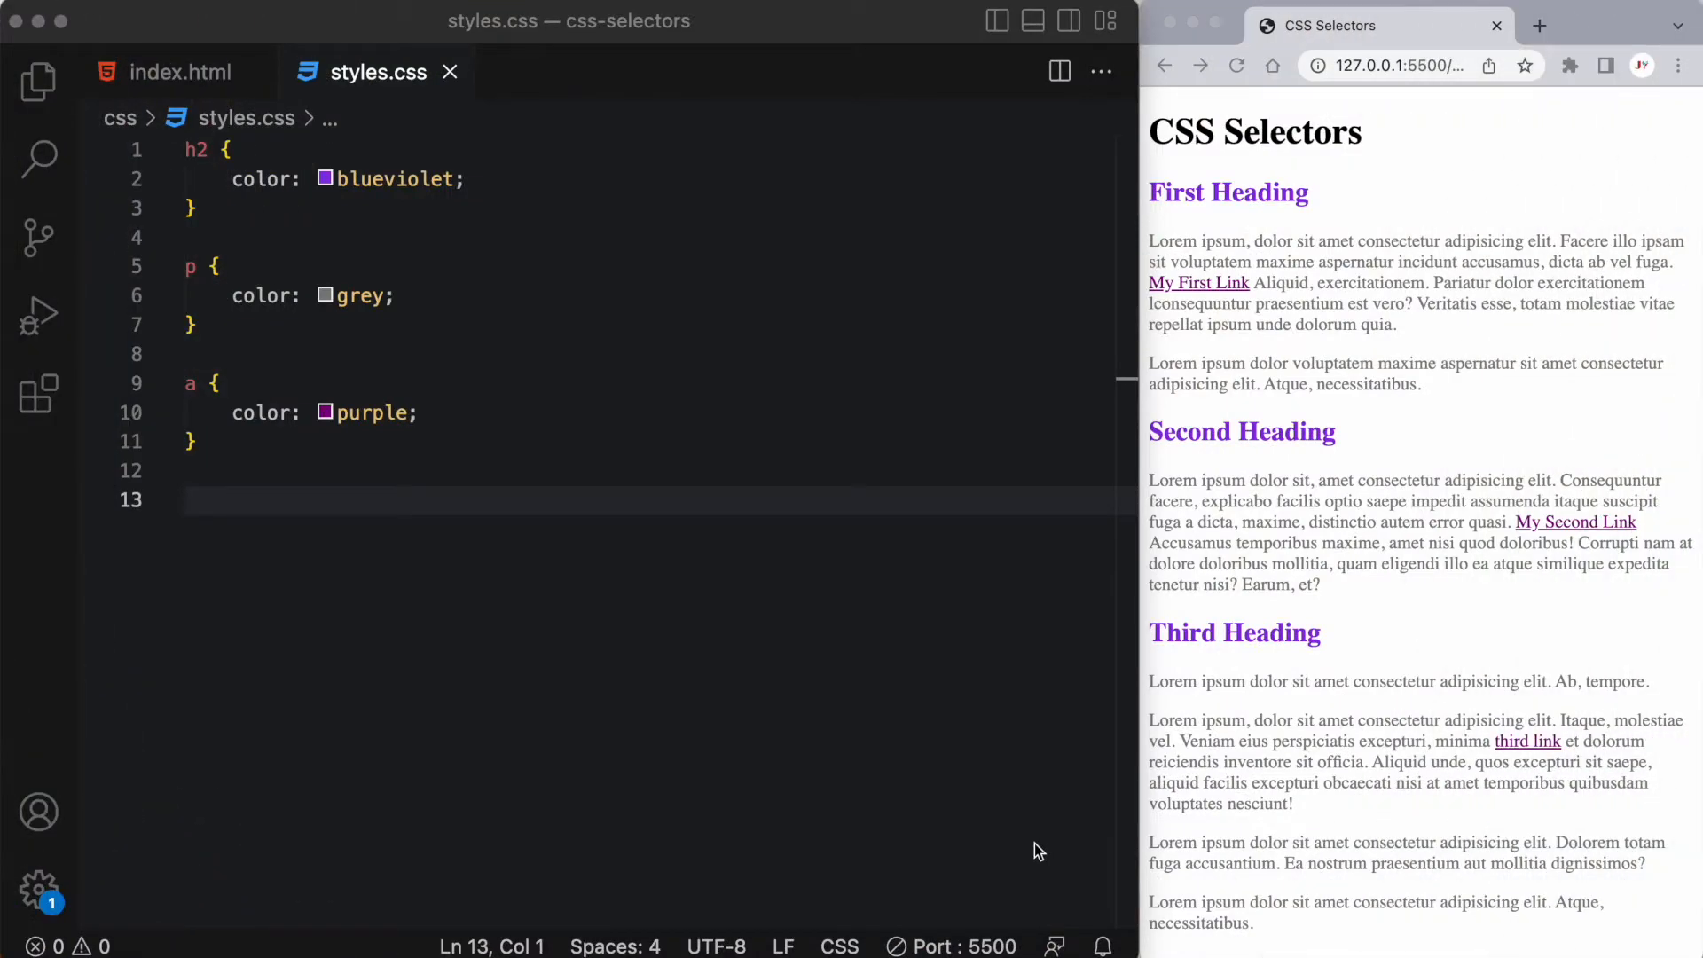
{"action": "mouse_move", "coordinate": [342, 197]}
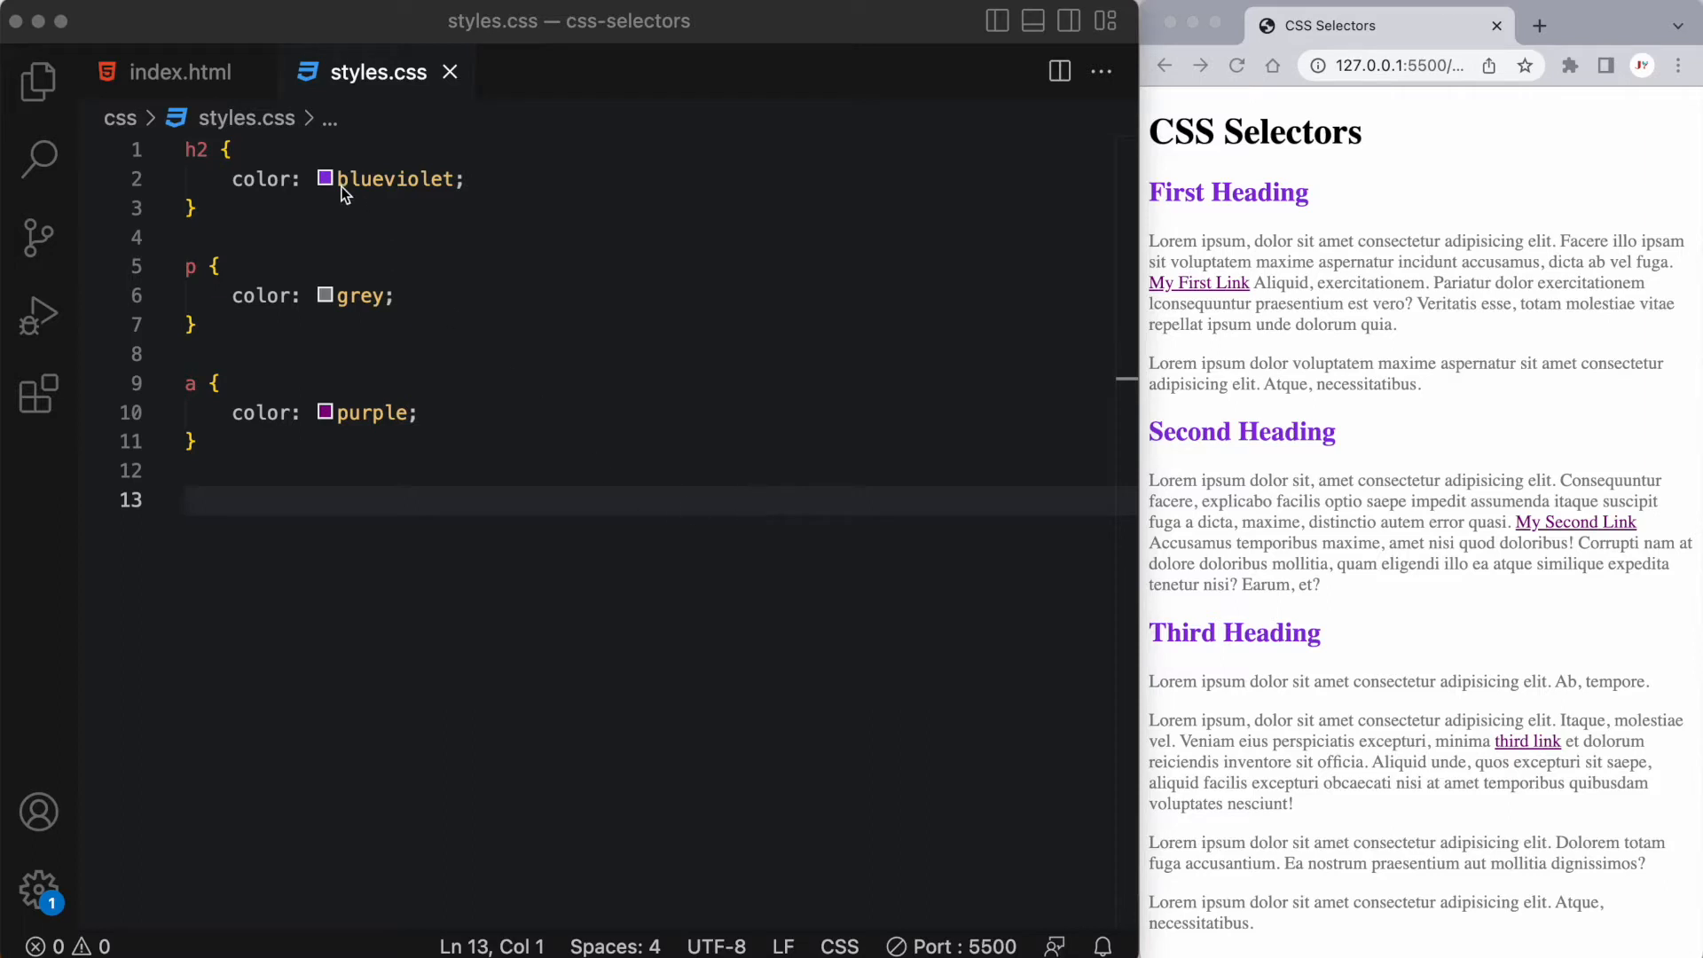
{"action": "mouse_move", "coordinate": [207, 227]}
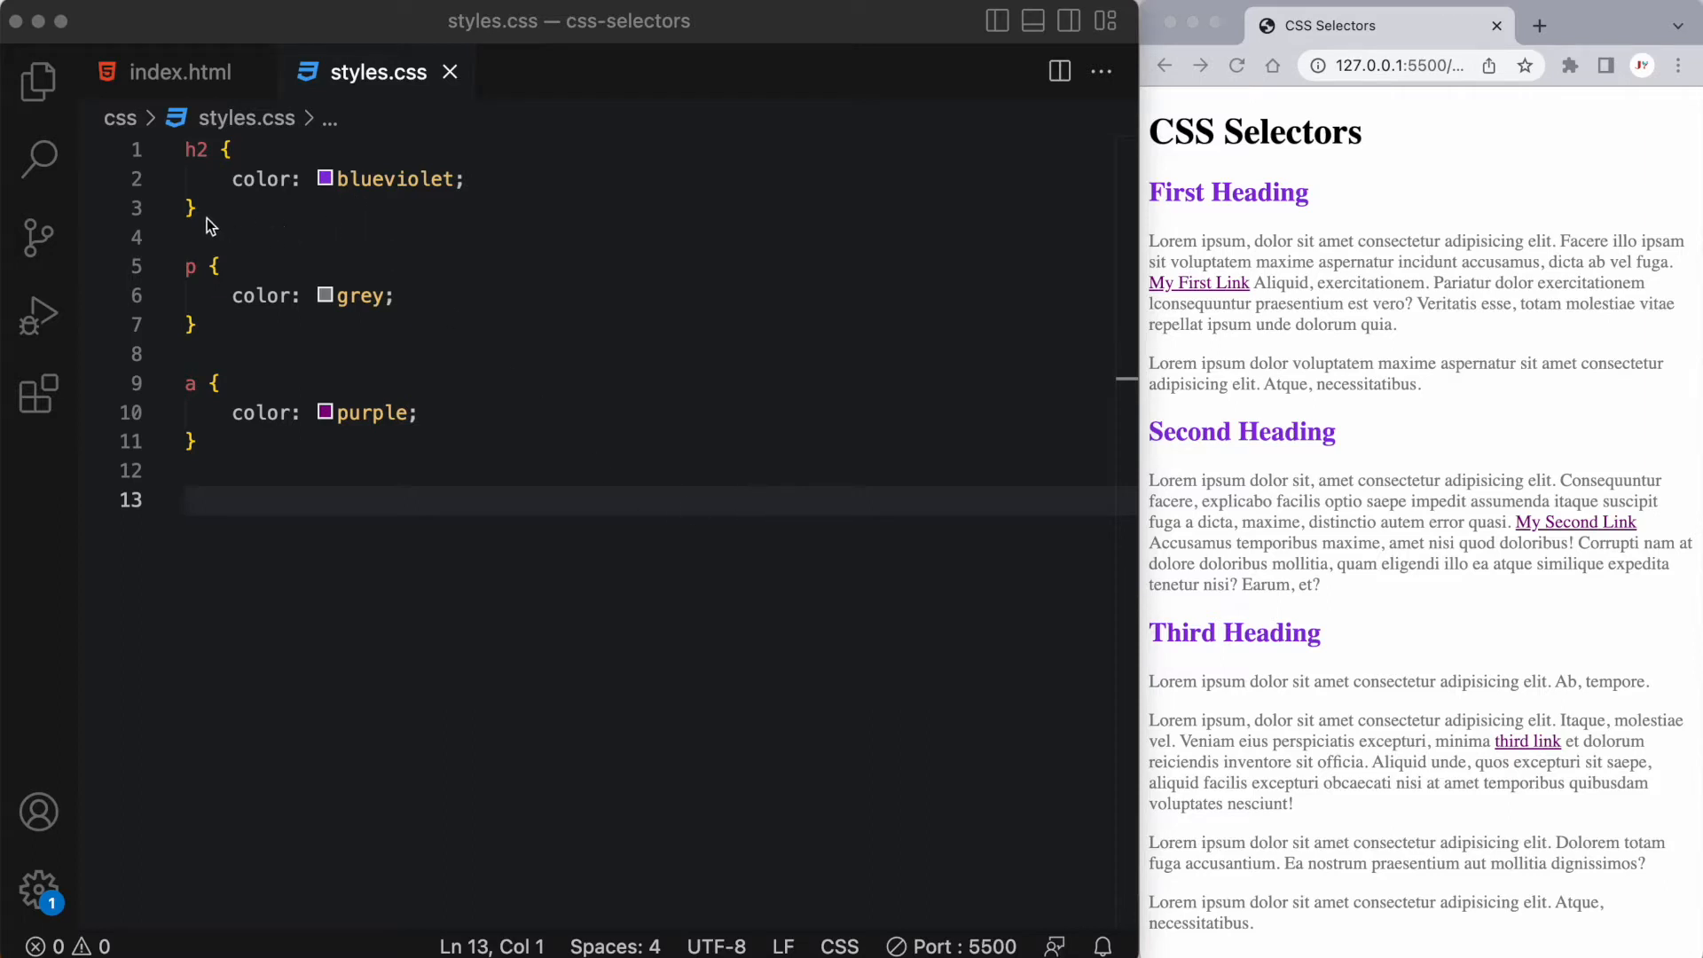
Step: Review the h2 and p rules, then view index.html at the block3 div line
{"action": "double_click", "coordinate": [195, 149]}
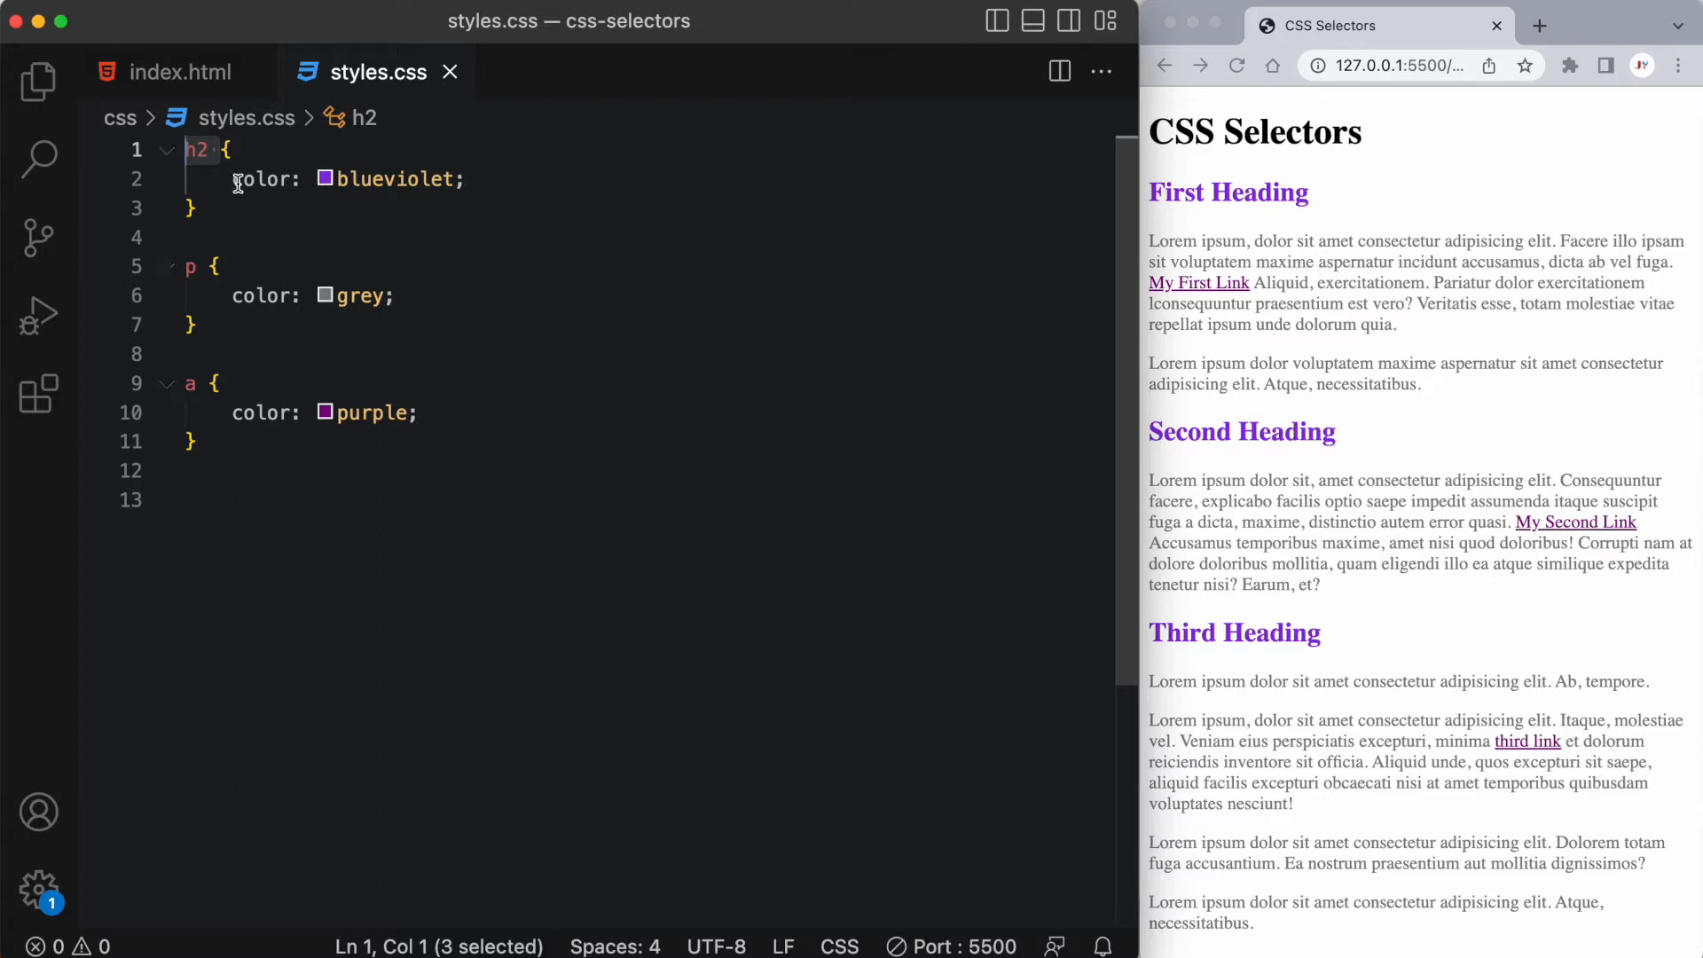
{"action": "double_click", "coordinate": [265, 179]}
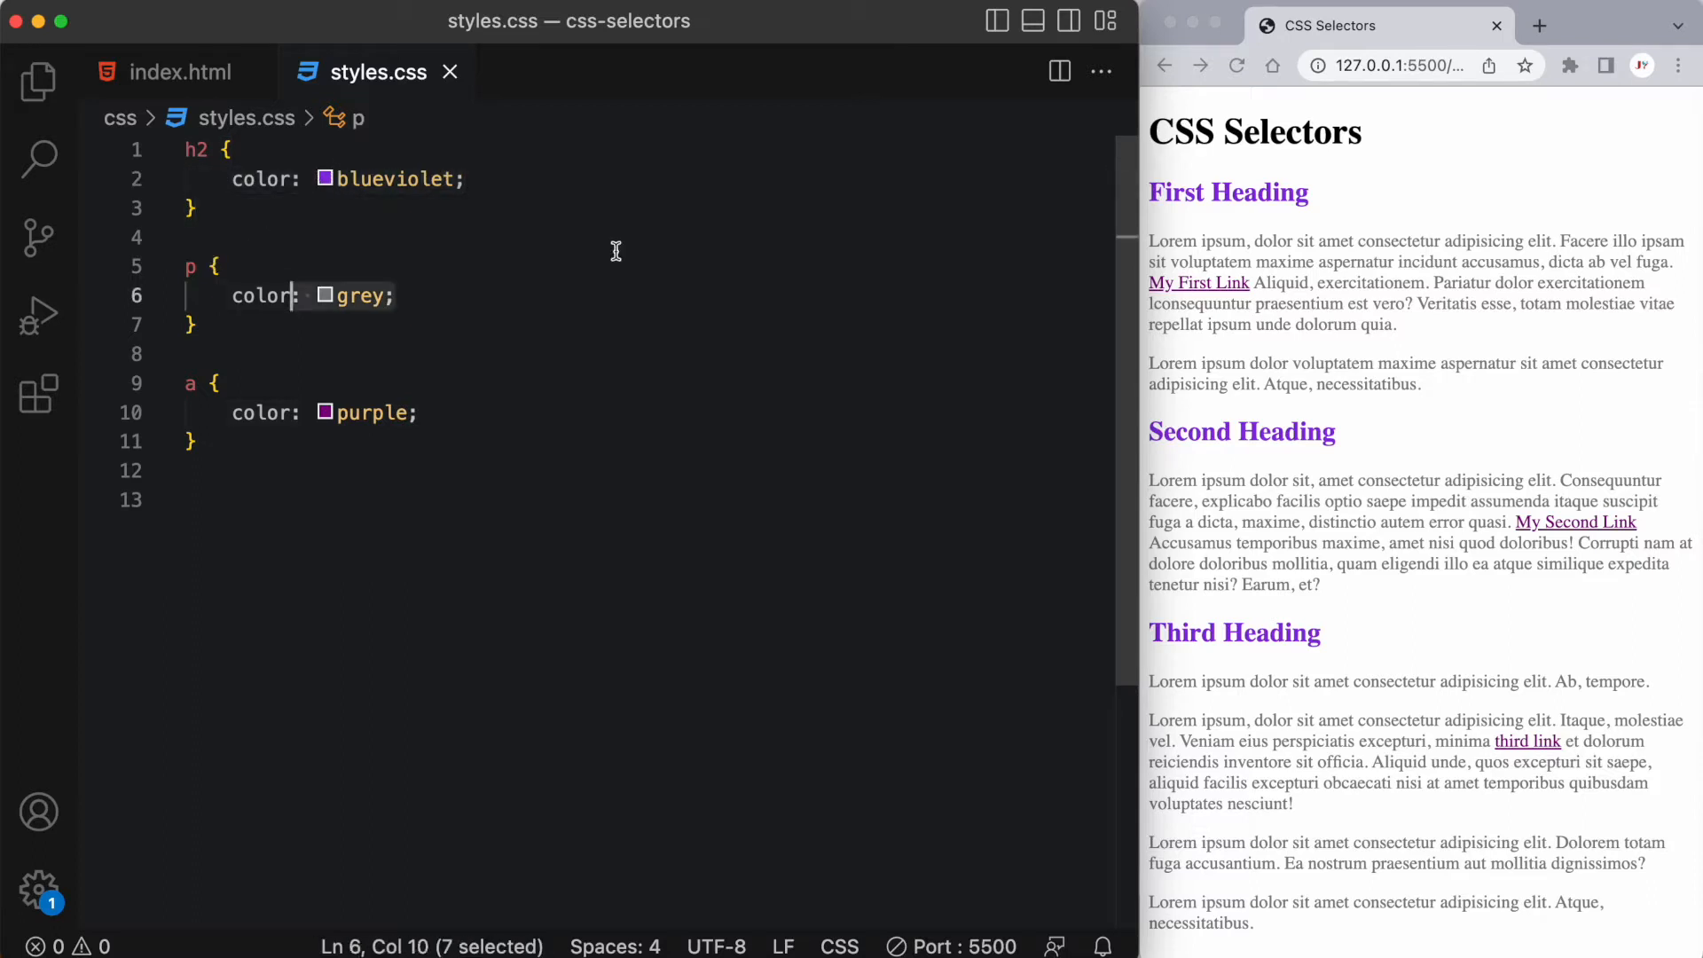
{"action": "mouse_move", "coordinate": [589, 256]}
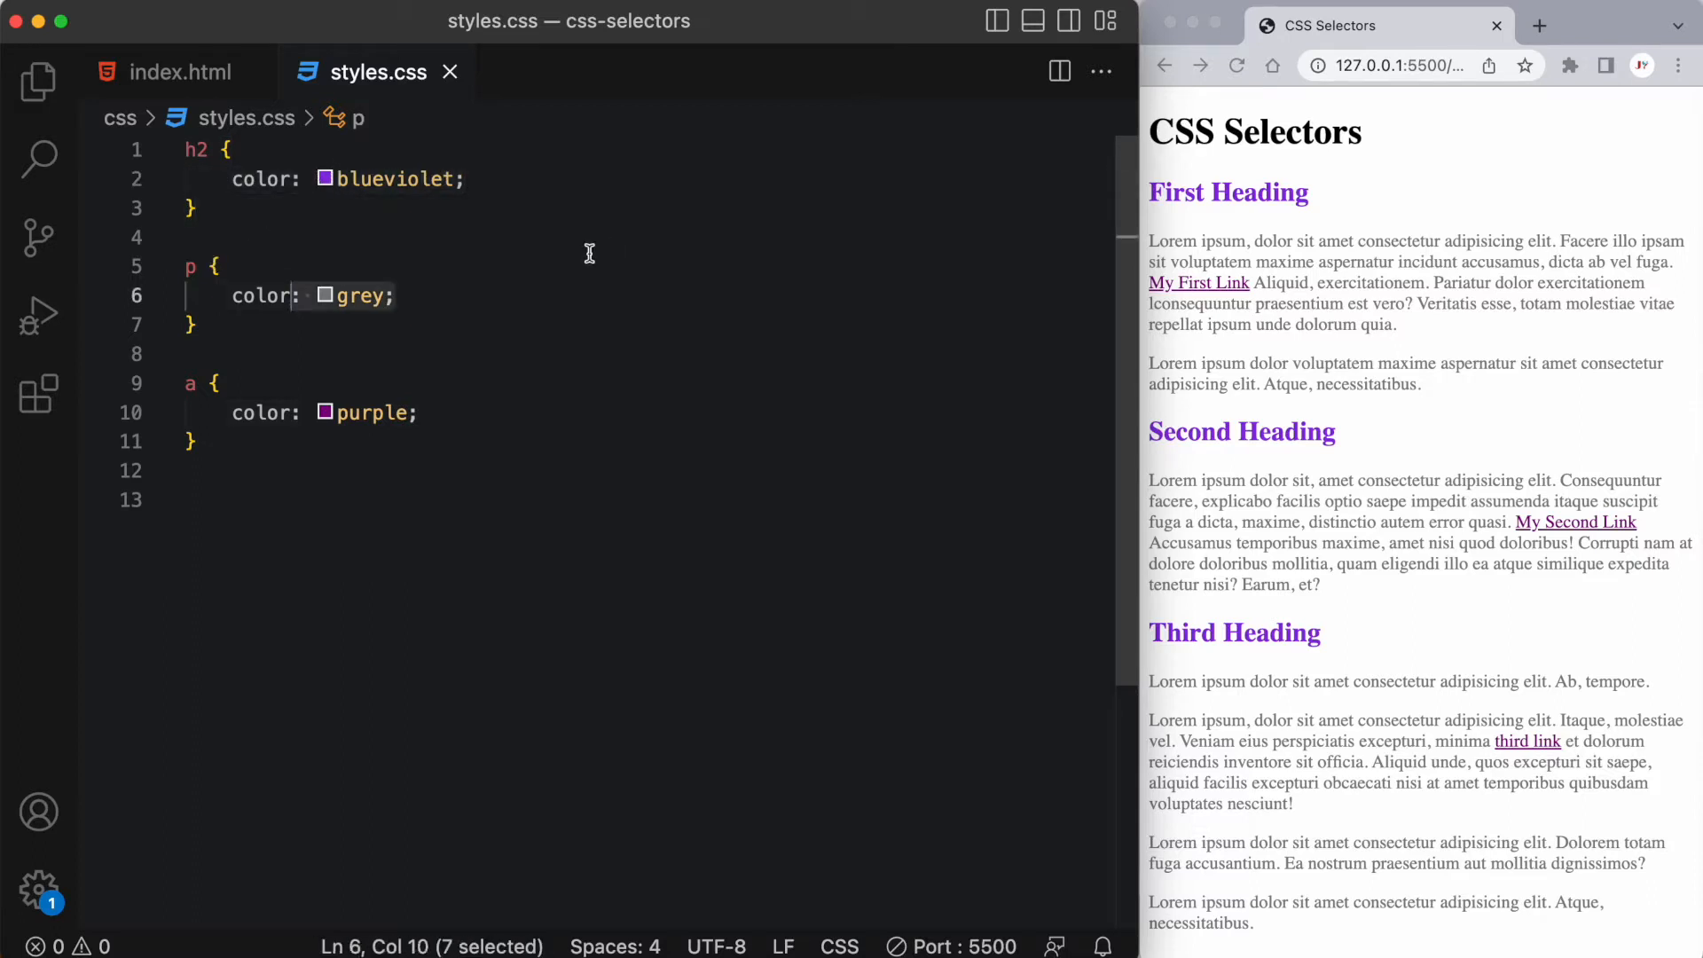
{"action": "left_click", "coordinate": [520, 497]}
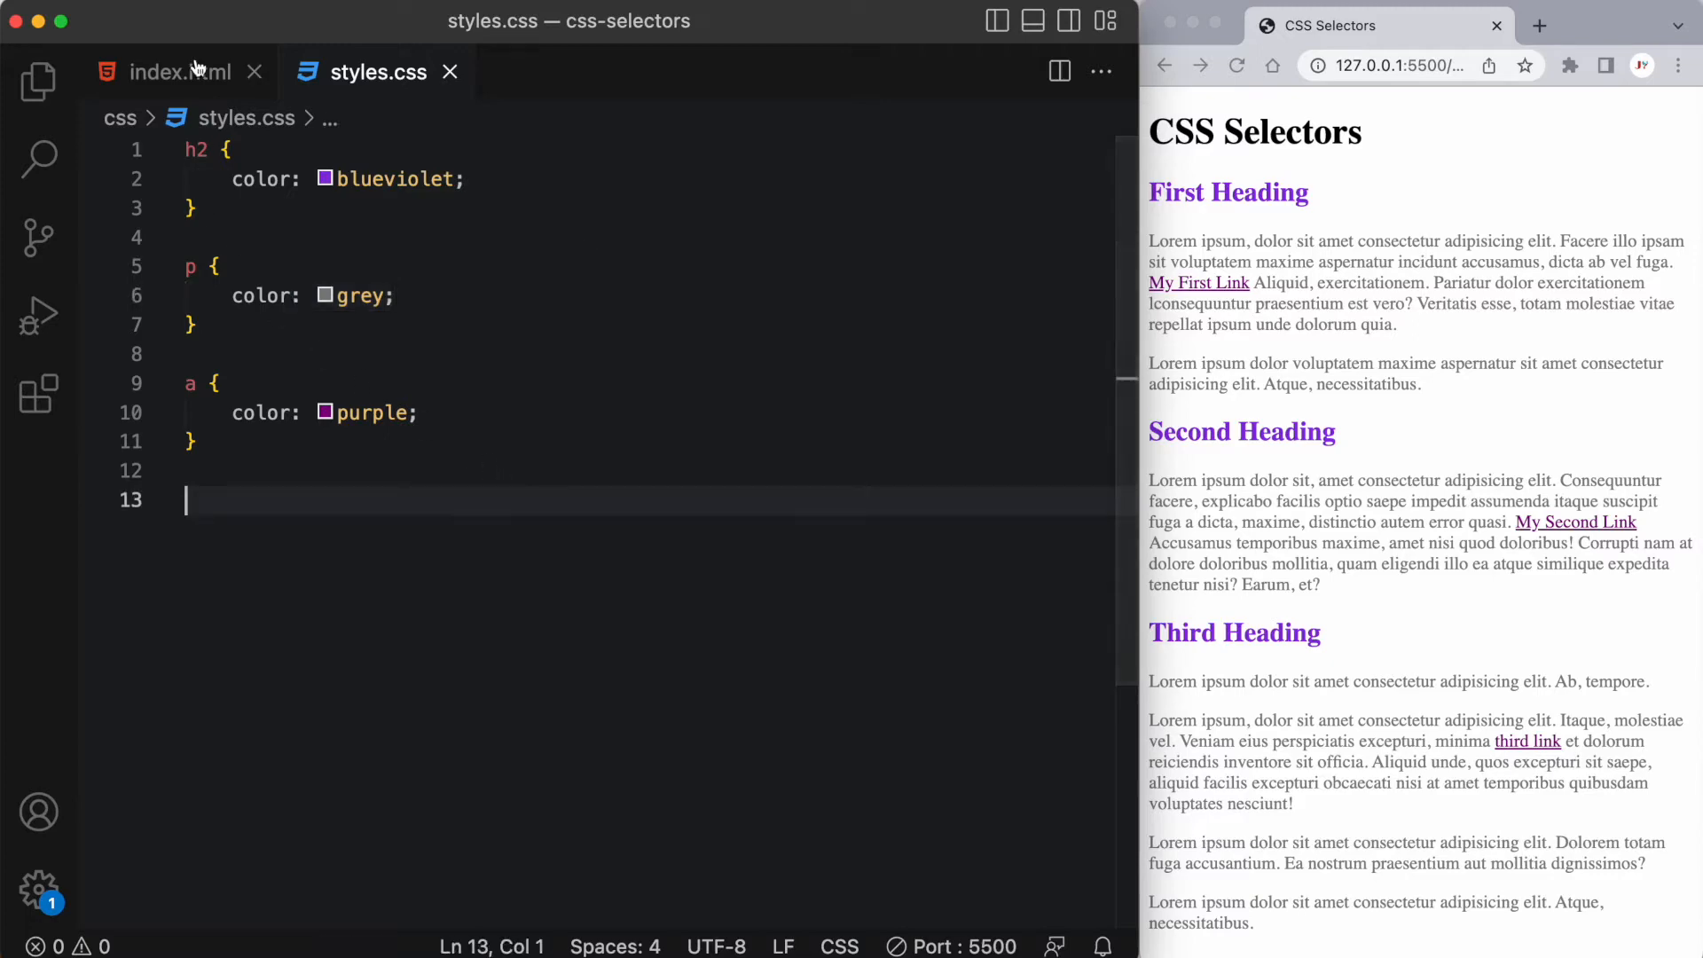
{"action": "left_click", "coordinate": [175, 71]}
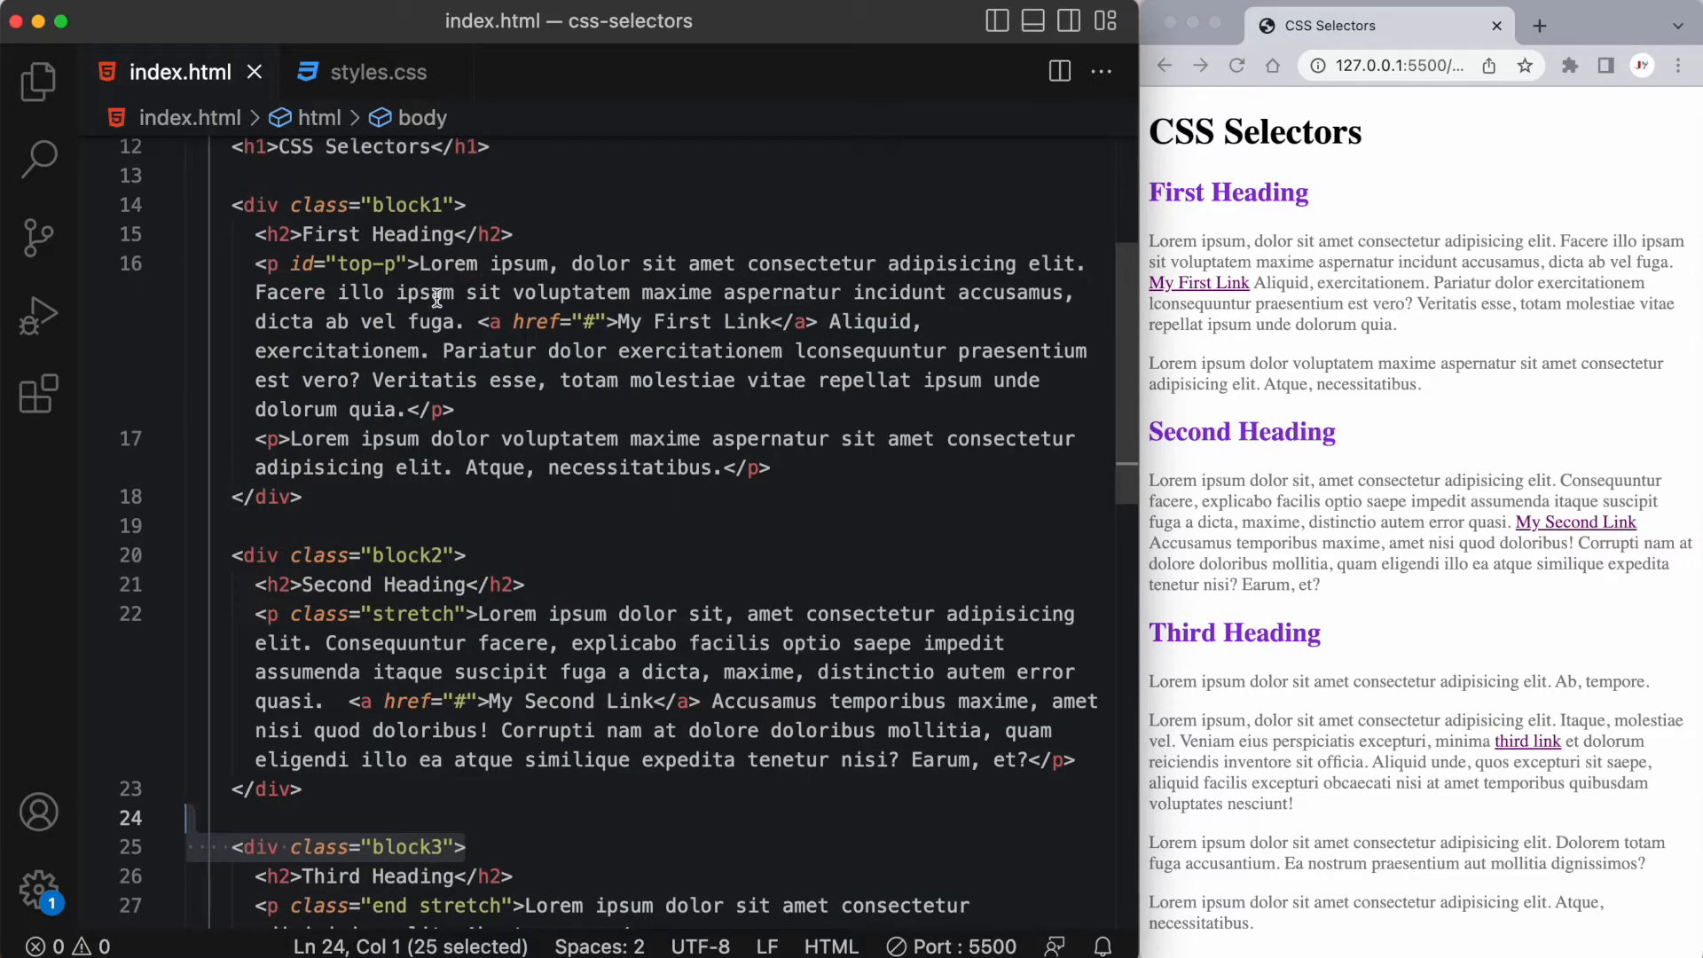
{"action": "mouse_move", "coordinate": [449, 511]}
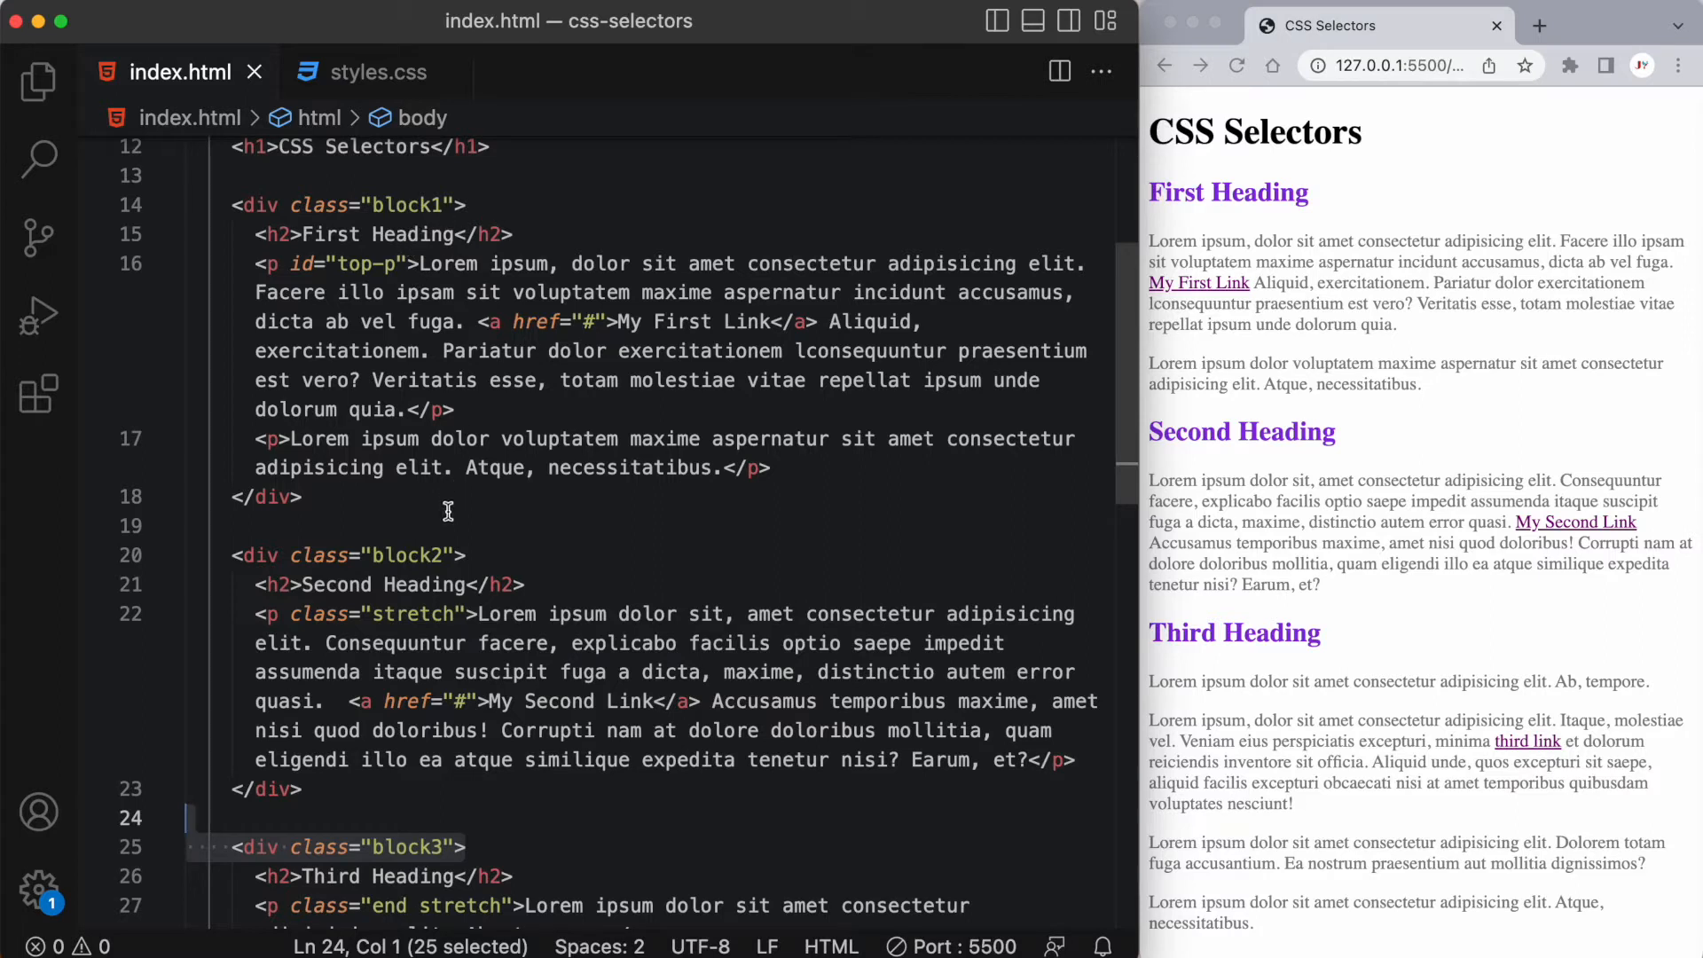
{"action": "left_click", "coordinate": [466, 846]}
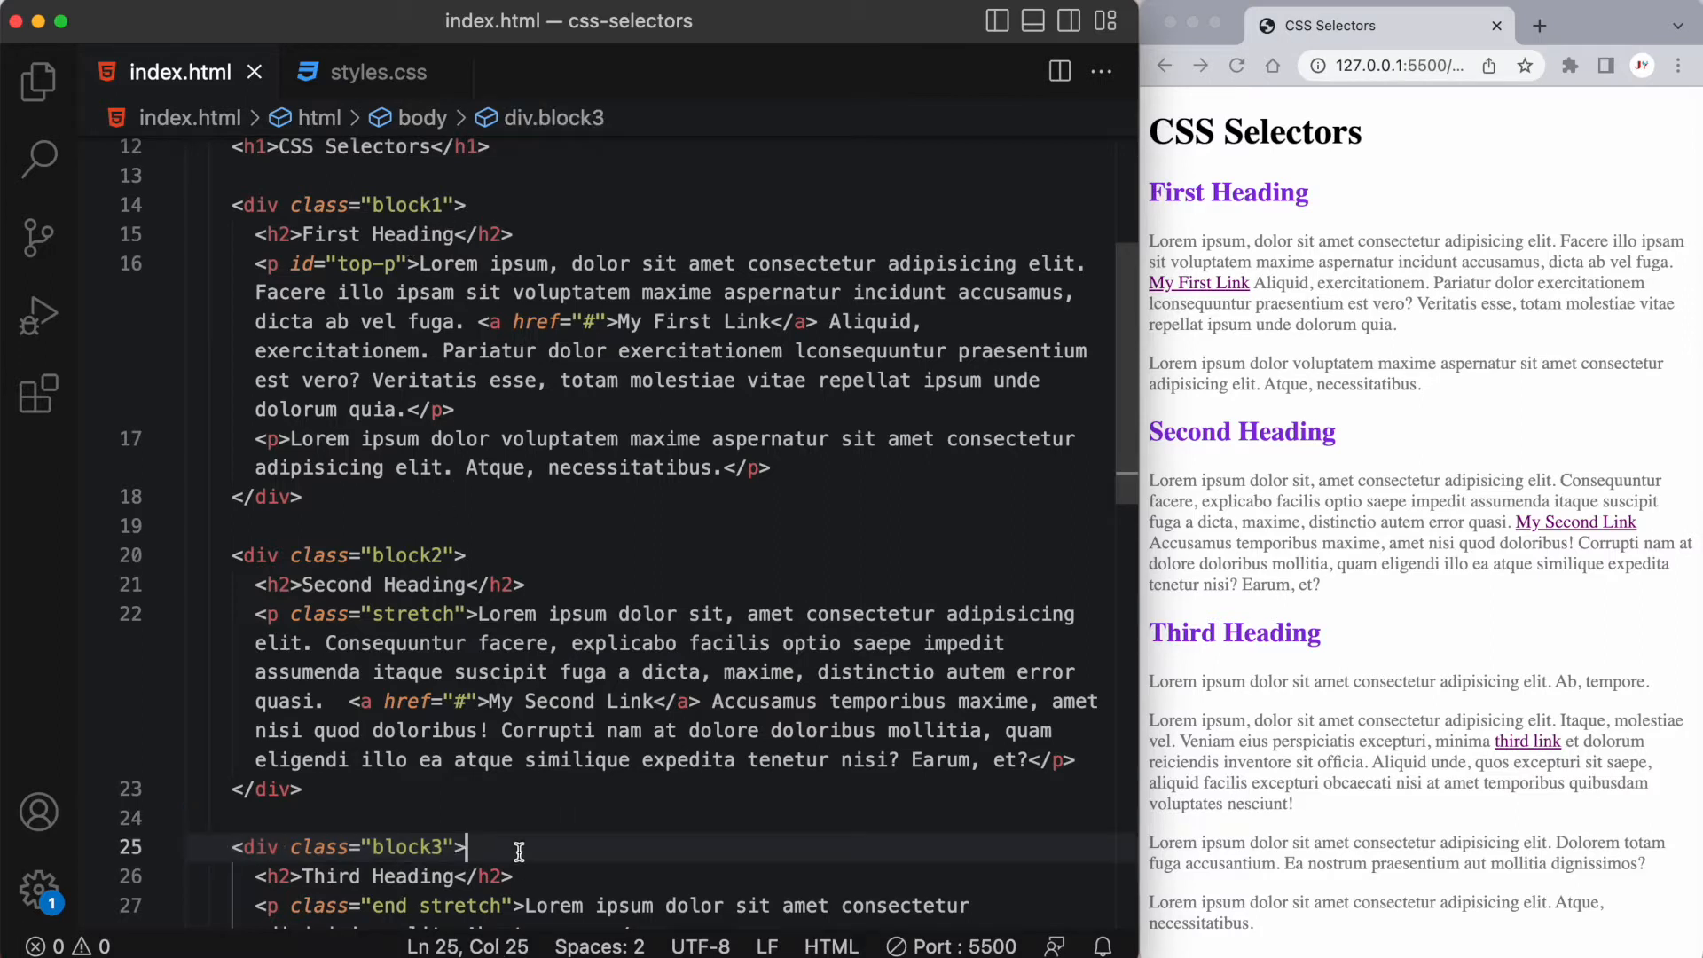
{"action": "mouse_move", "coordinate": [344, 337]}
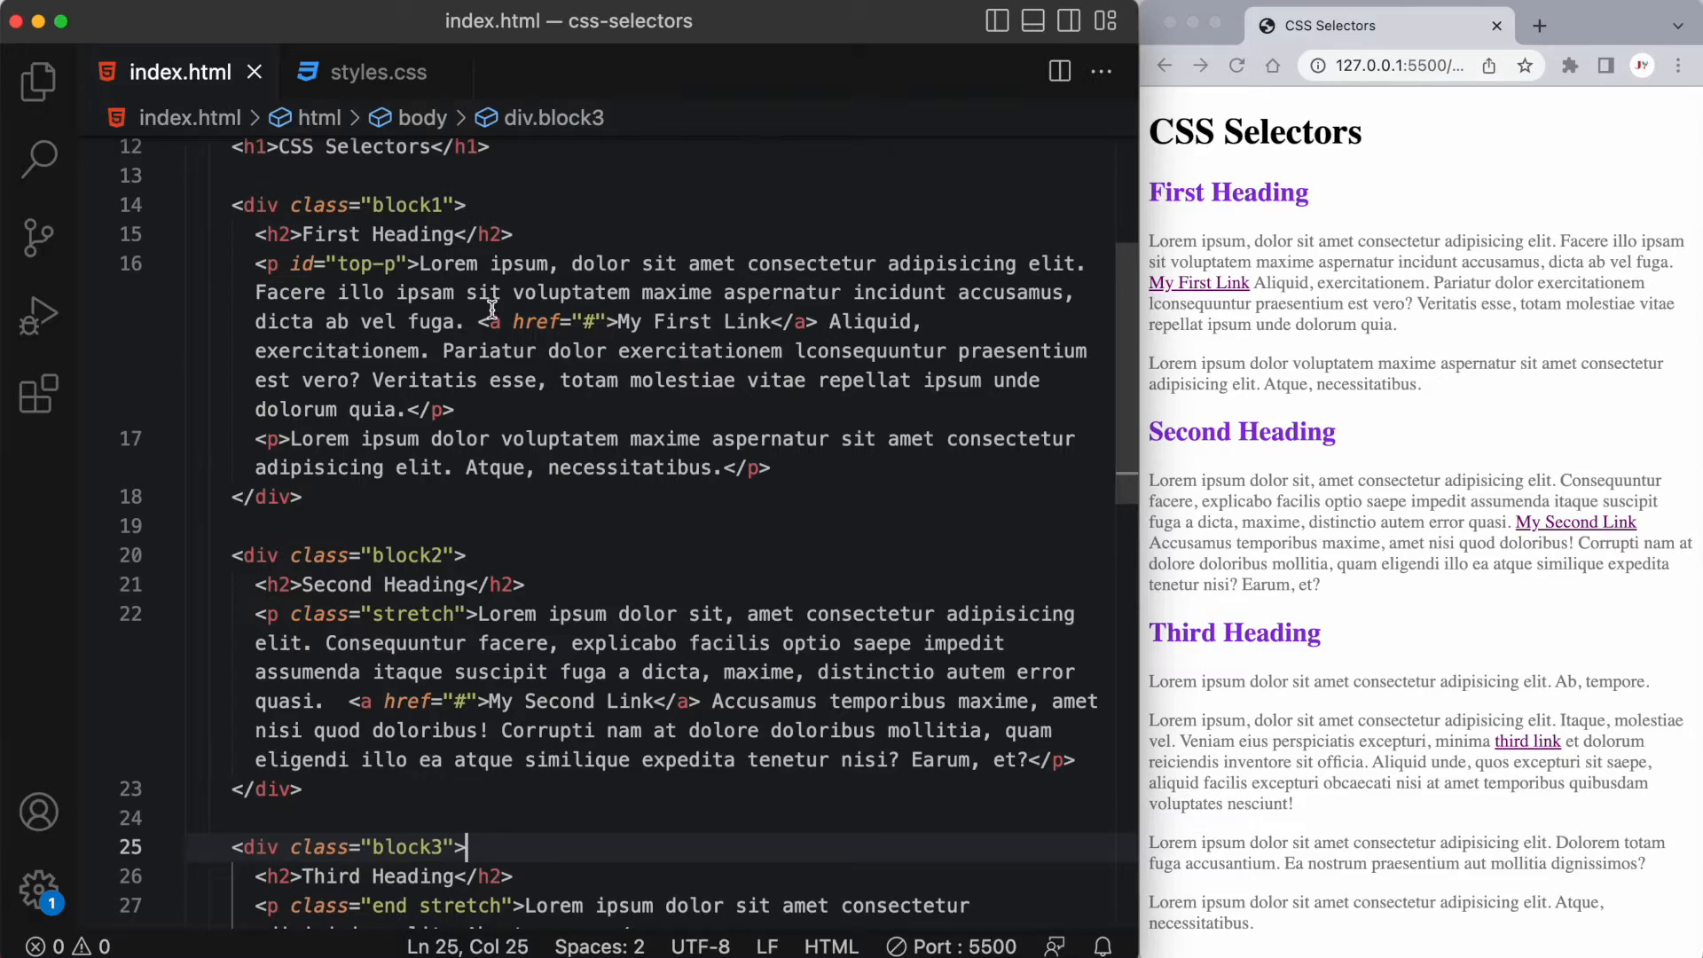
{"action": "mouse_move", "coordinate": [411, 147]}
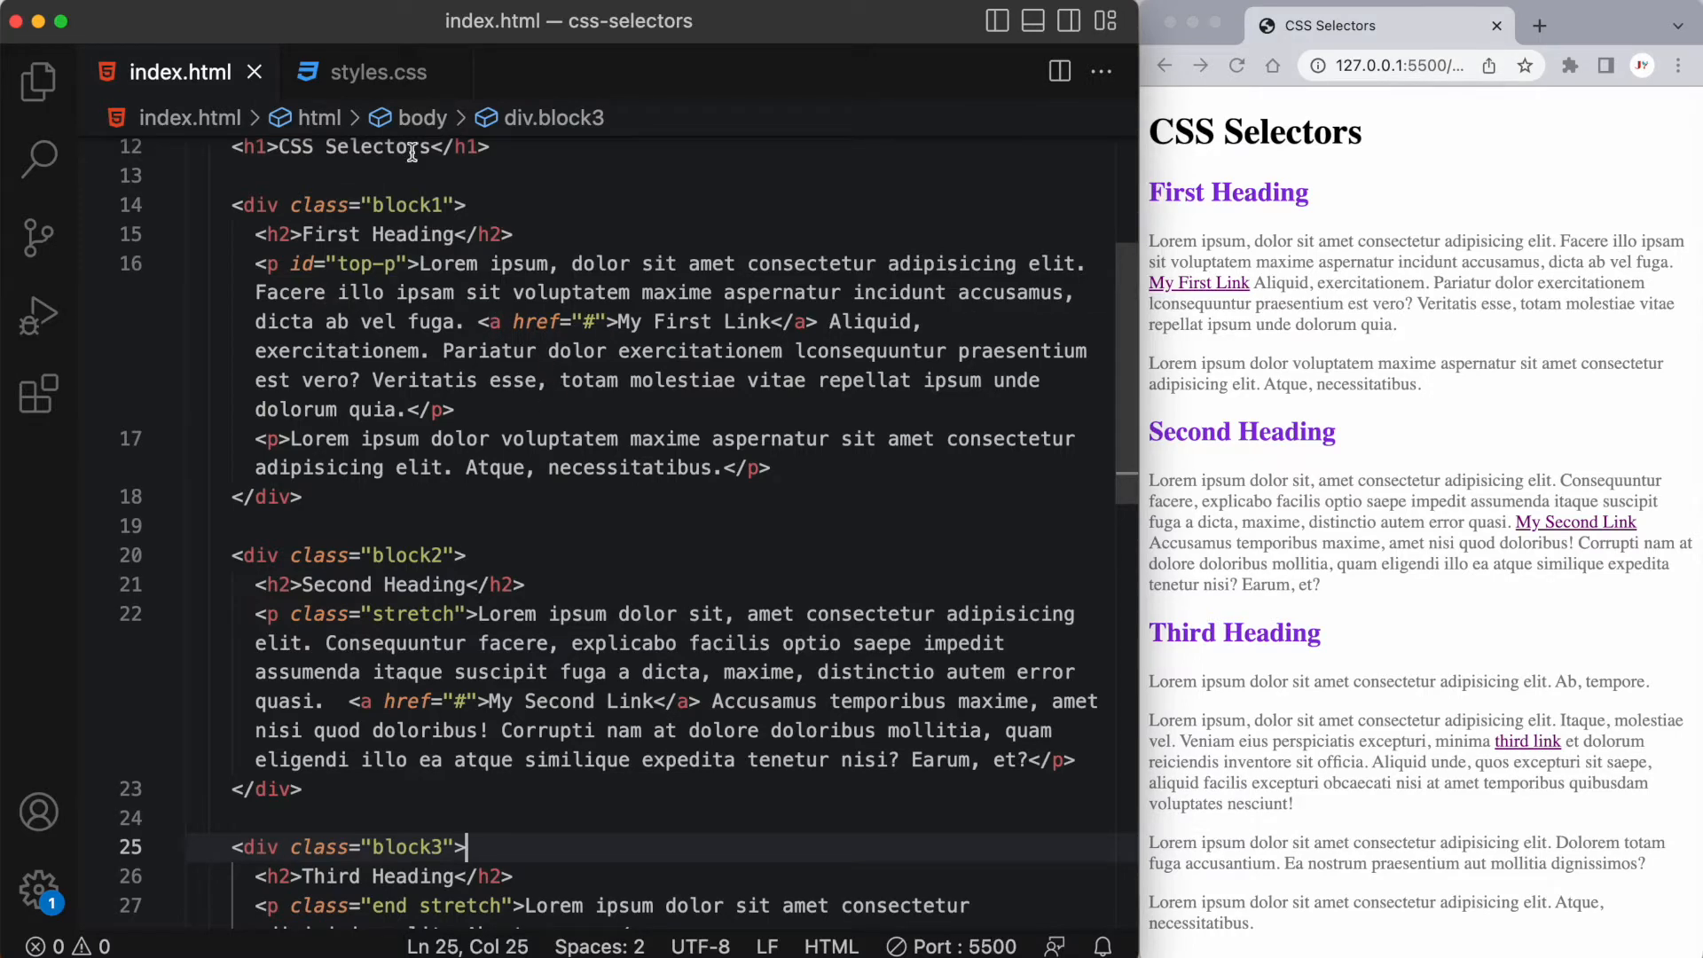
Step: Check the Second Heading in the preview and markup, then return to styles.css
{"action": "left_click", "coordinate": [376, 71]}
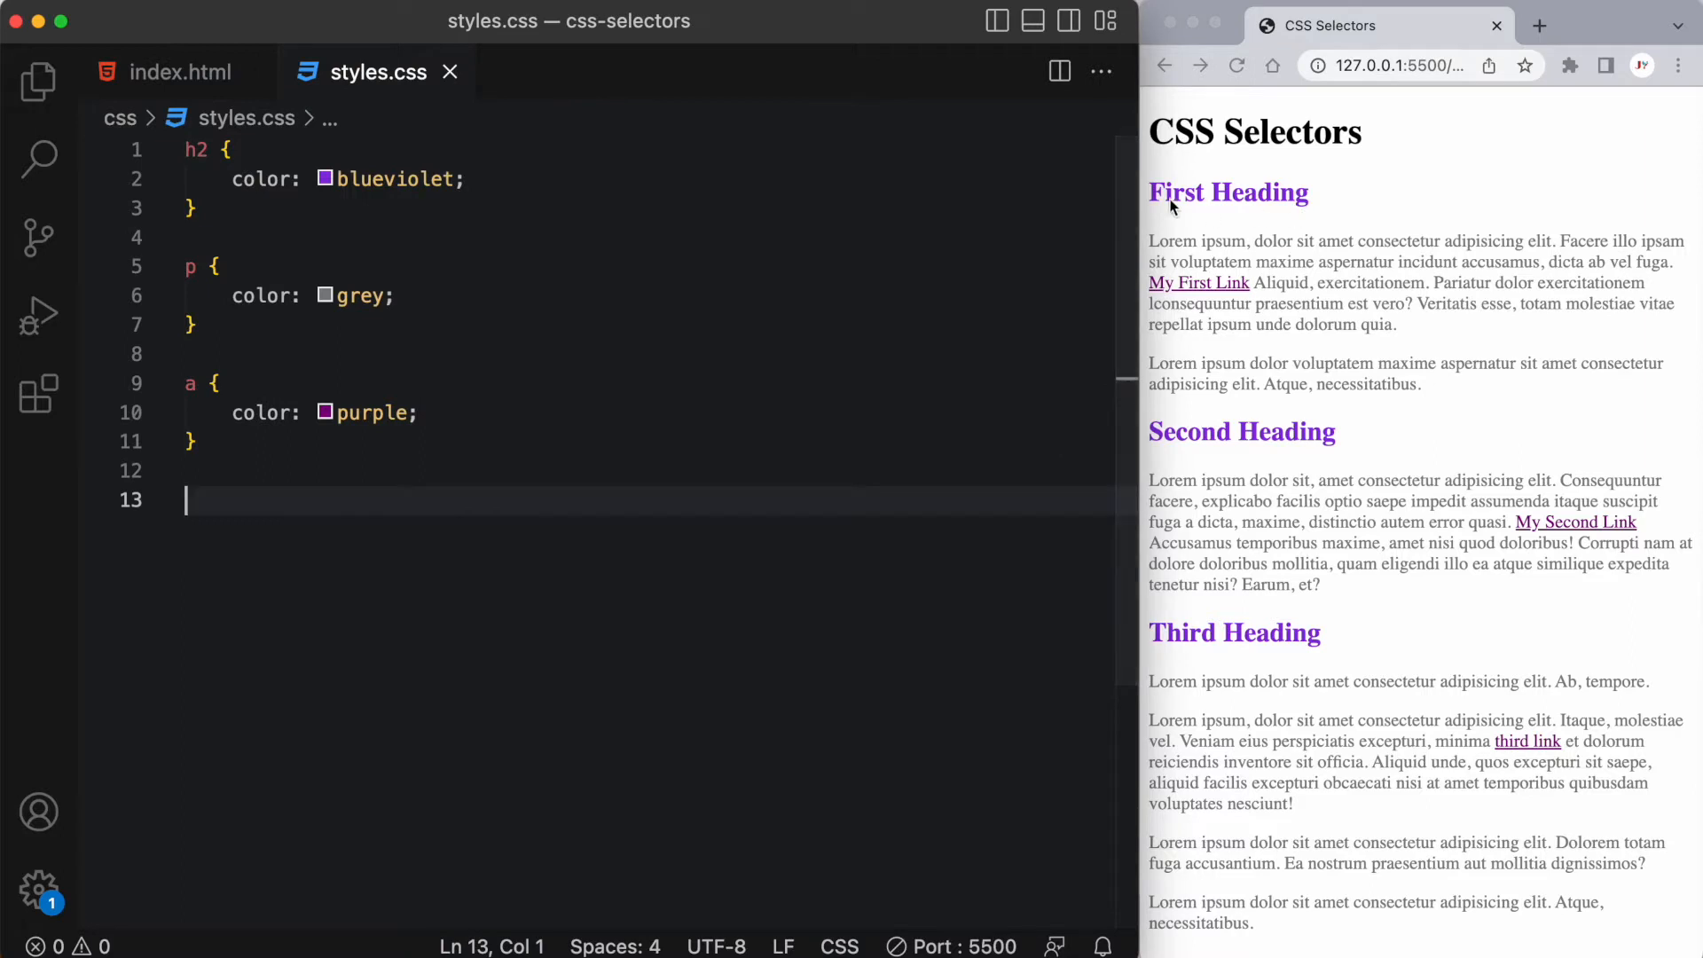
{"action": "mouse_move", "coordinate": [478, 135]}
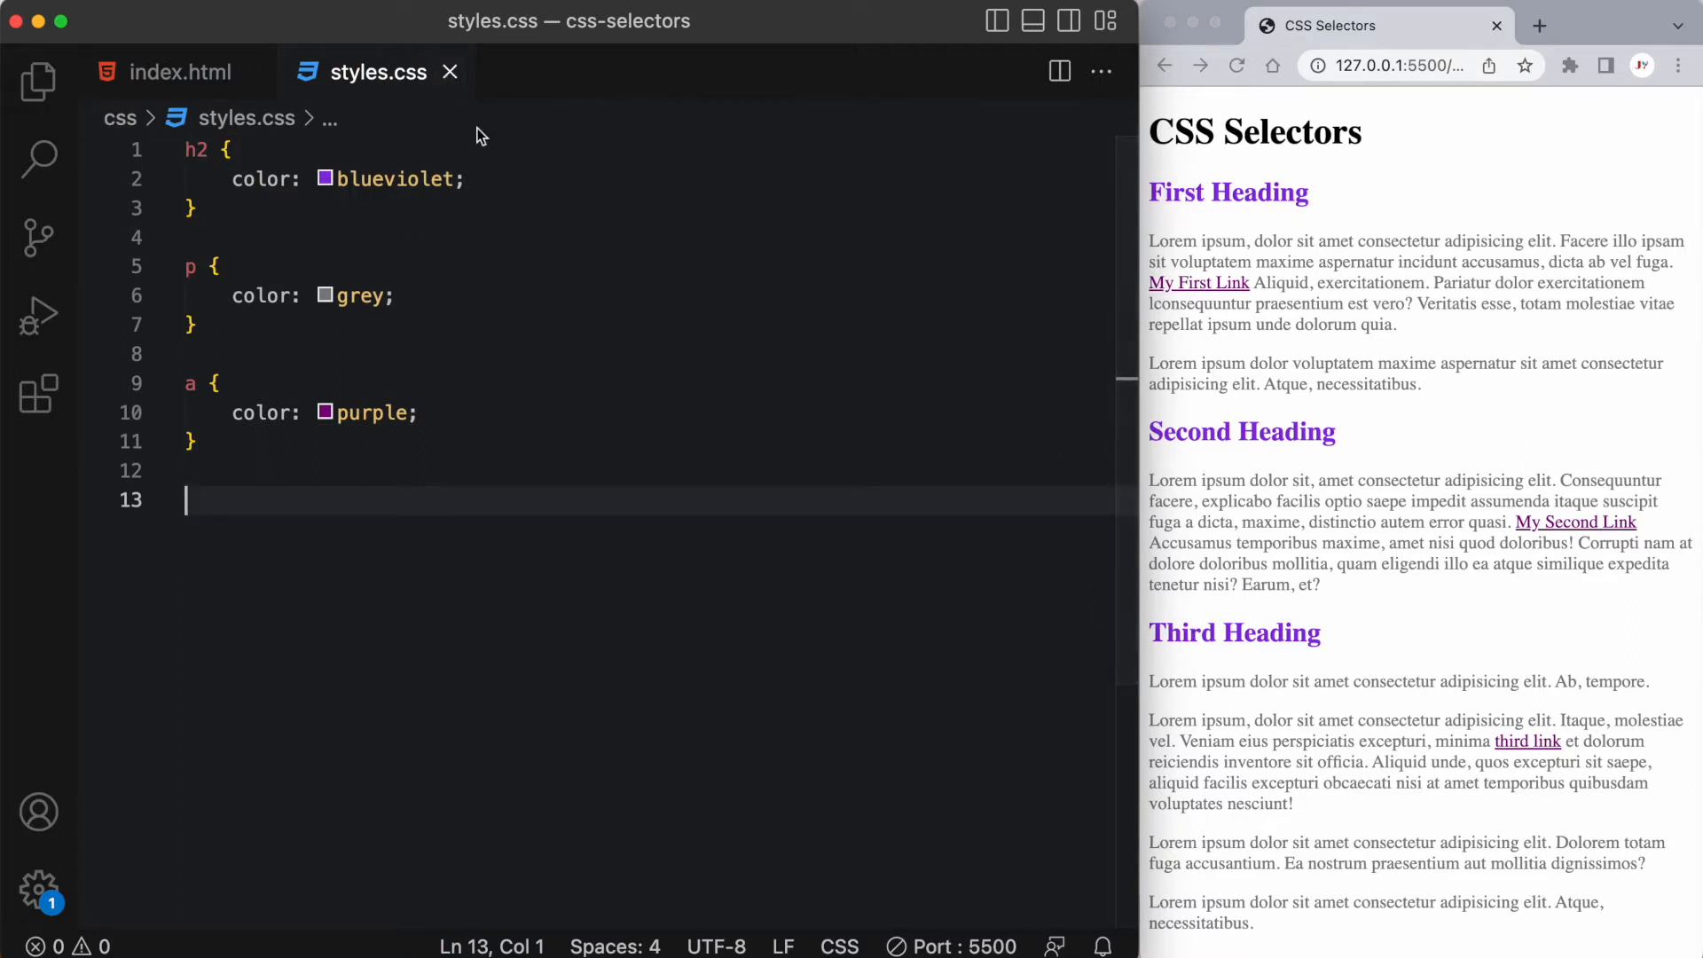
{"action": "mouse_move", "coordinate": [419, 539]}
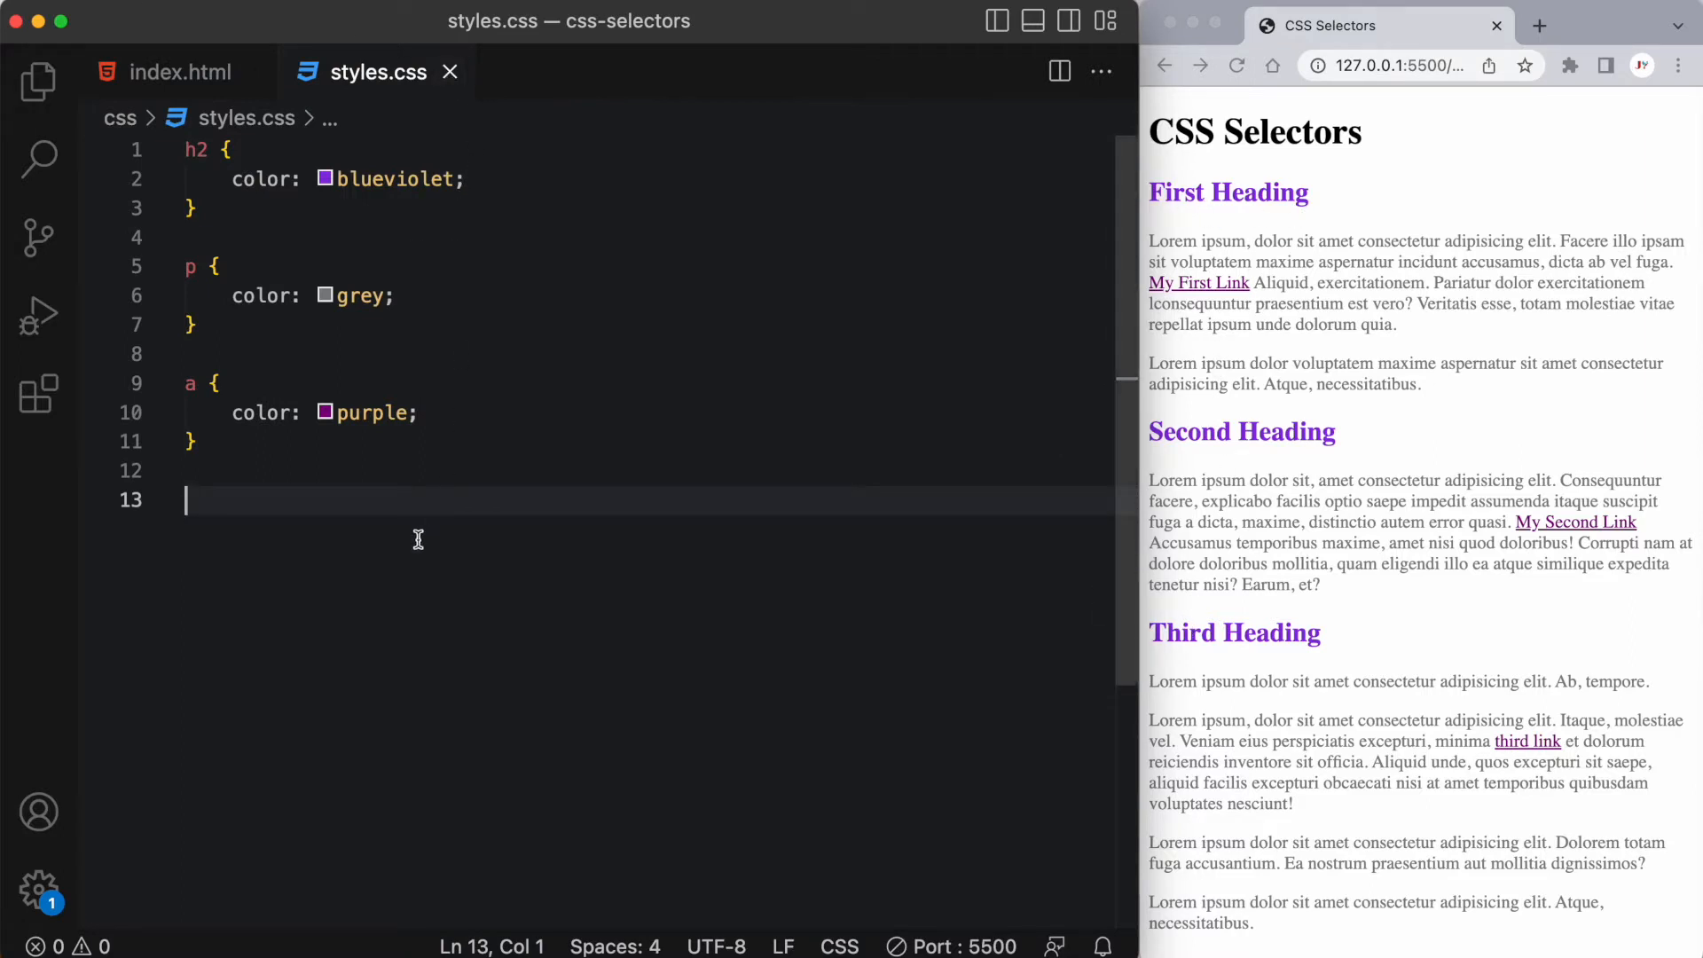
{"action": "mouse_move", "coordinate": [421, 532]}
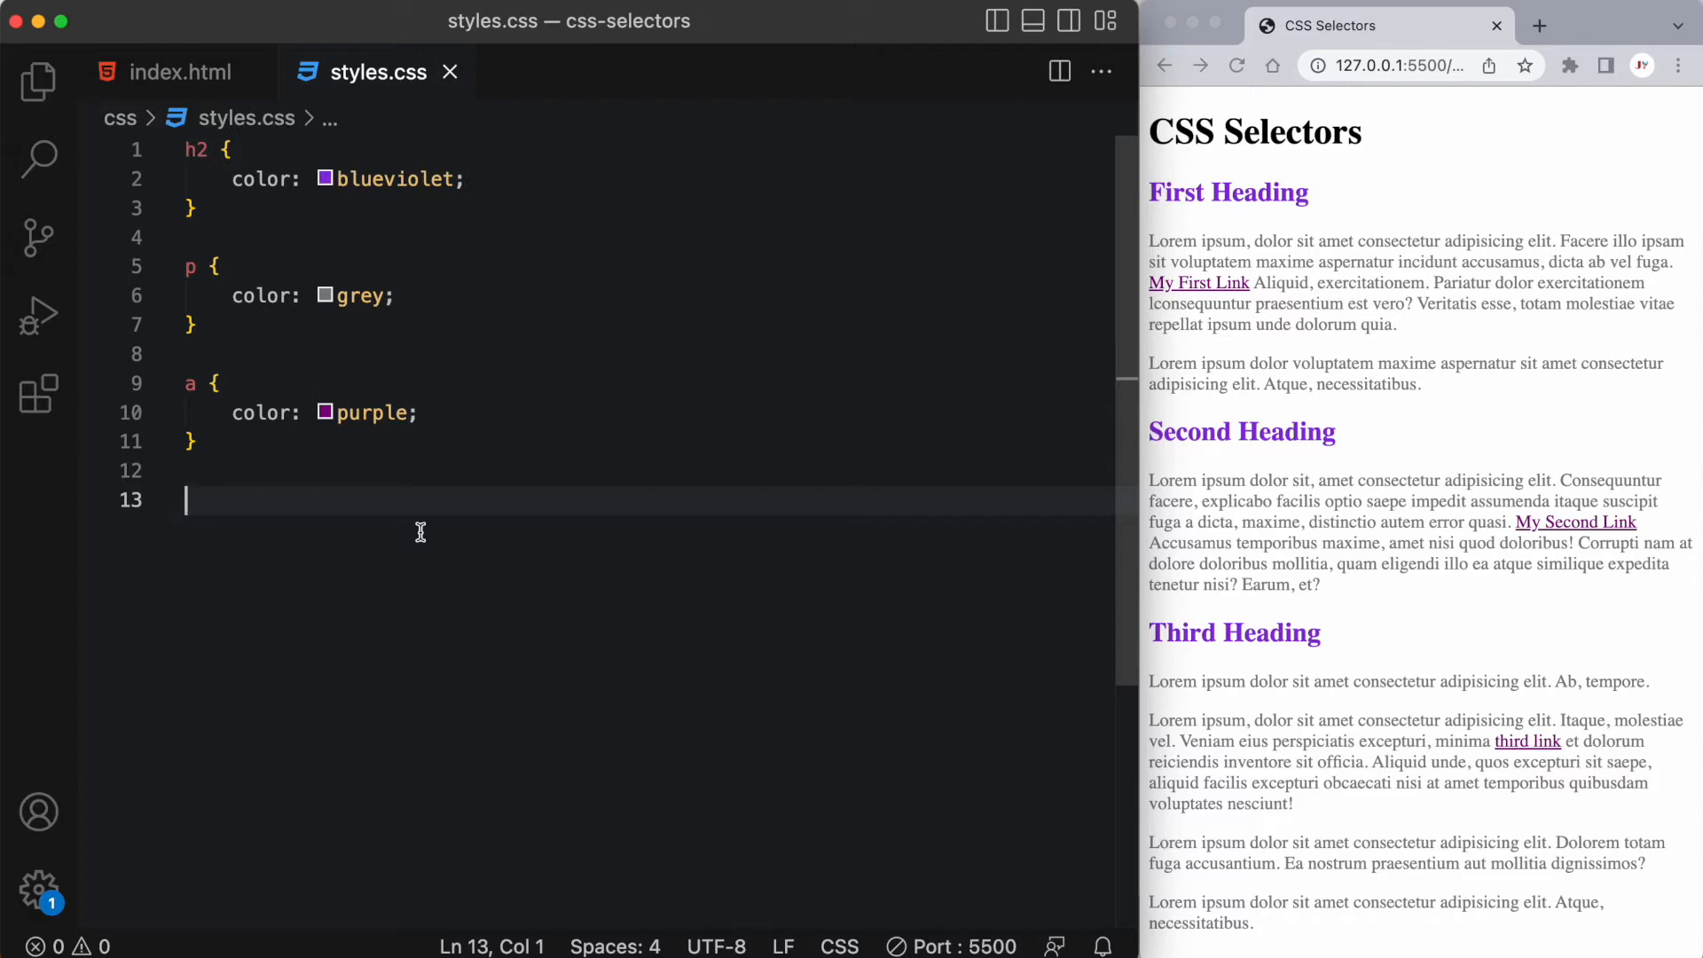
{"action": "mouse_move", "coordinate": [534, 479]}
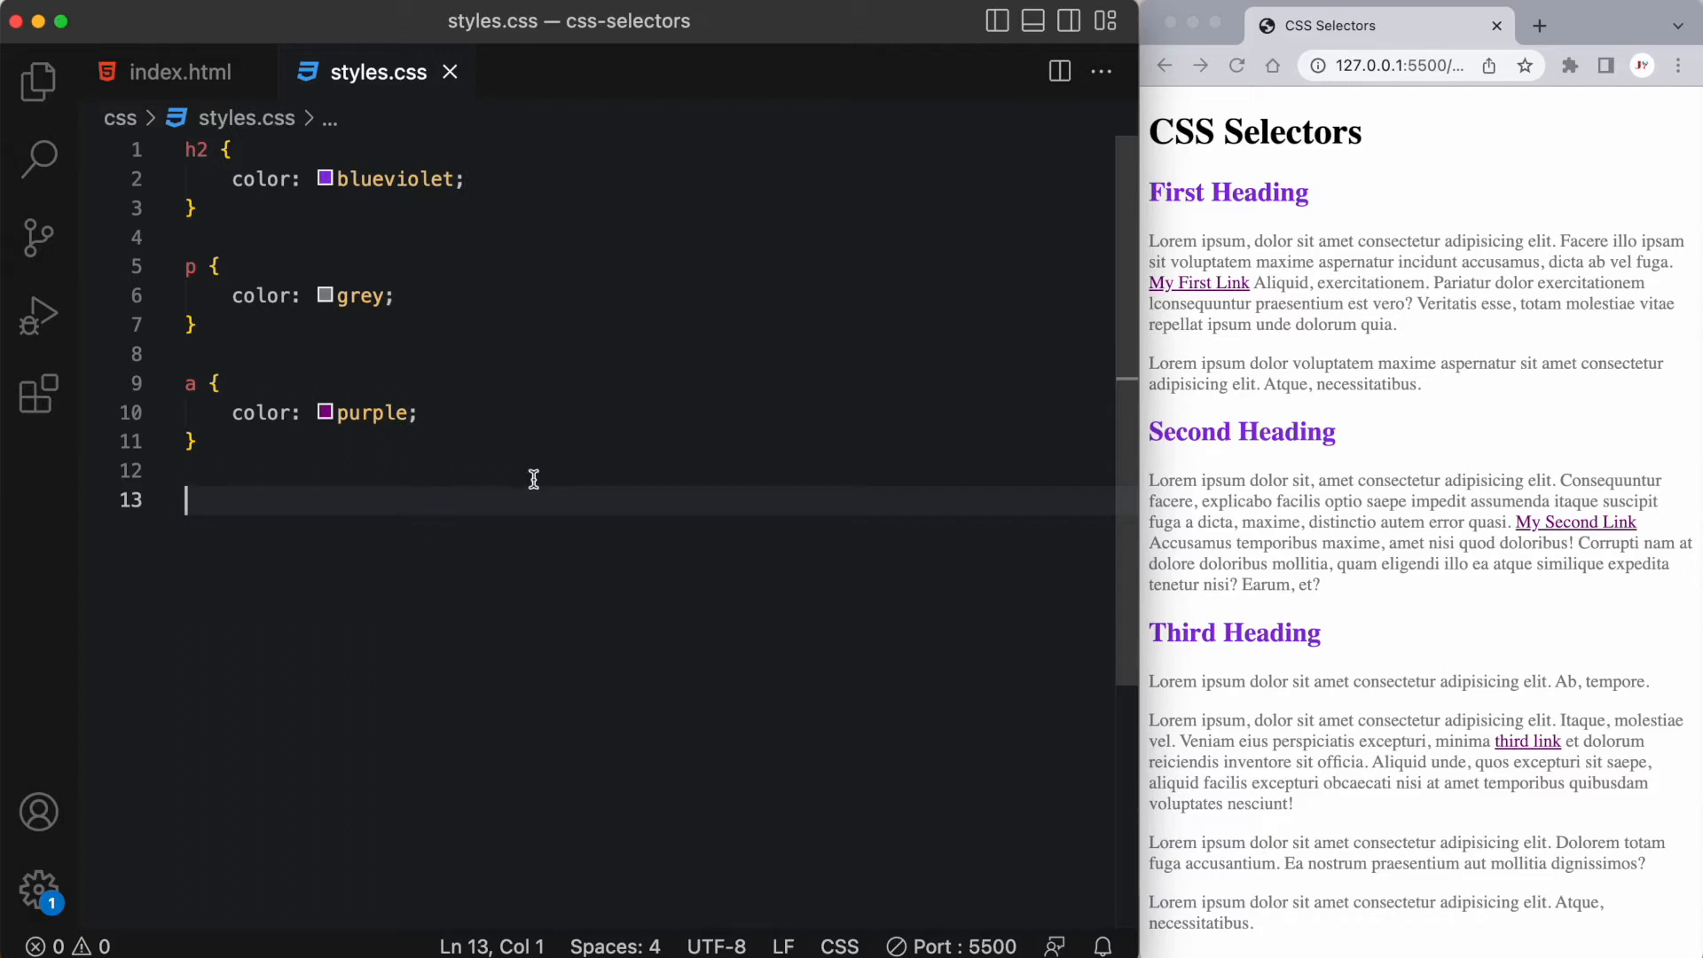
{"action": "mouse_move", "coordinate": [1352, 437]}
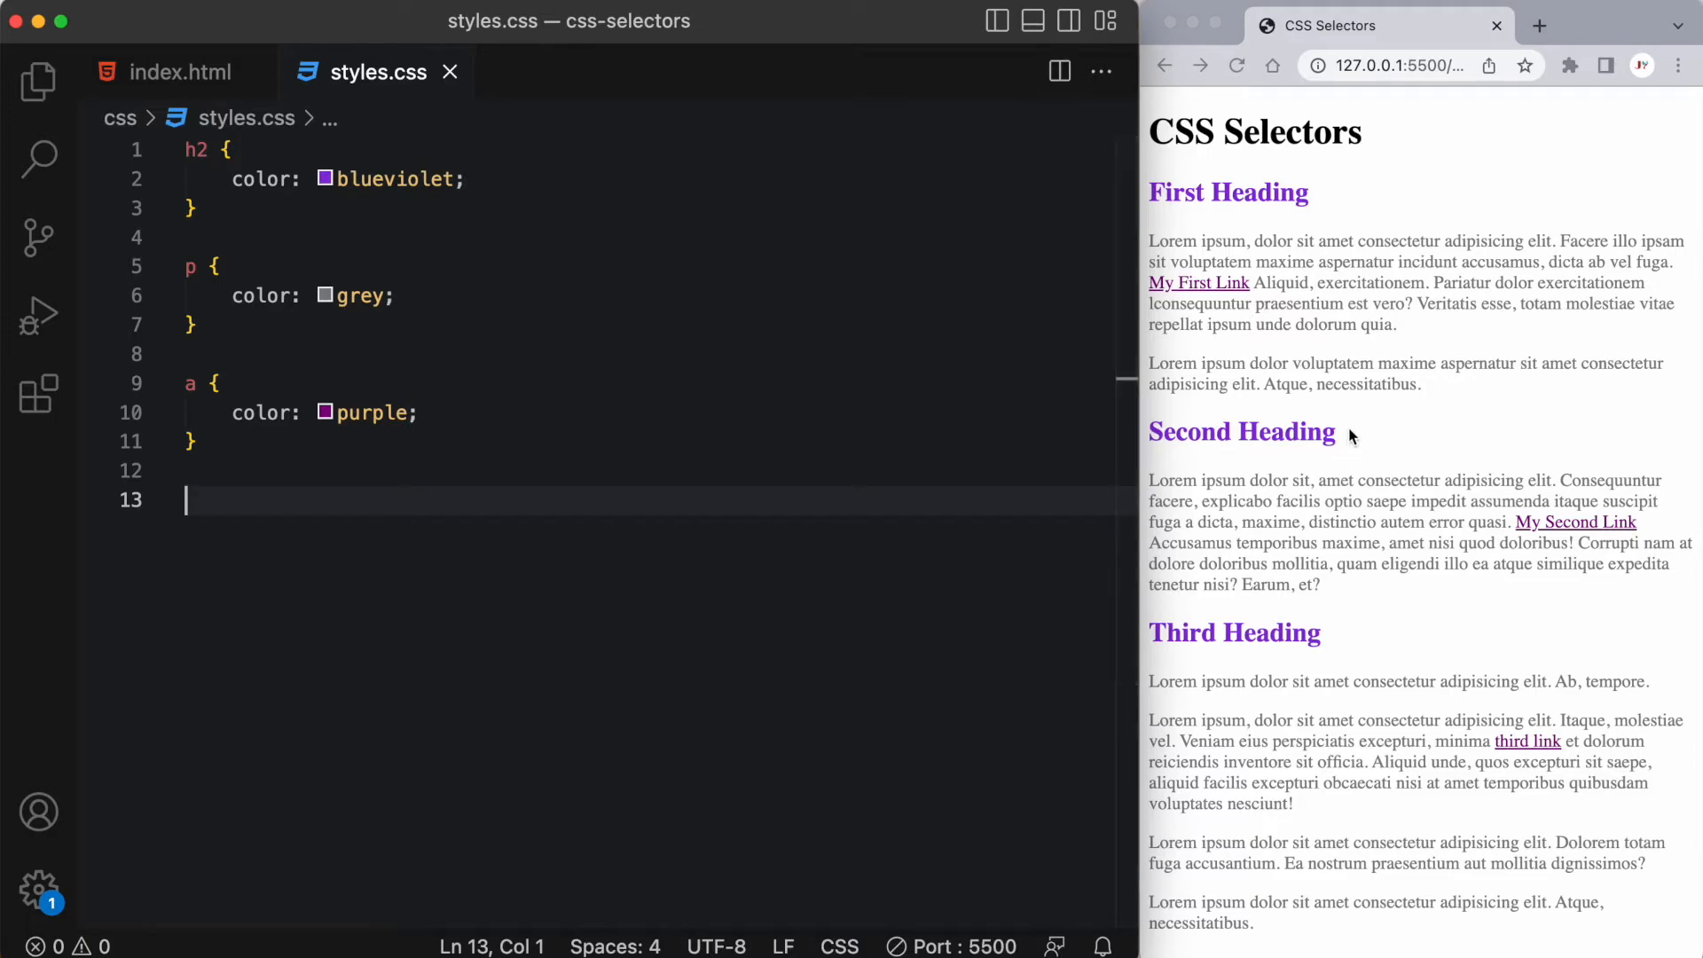
{"action": "double_click", "coordinate": [1242, 431]}
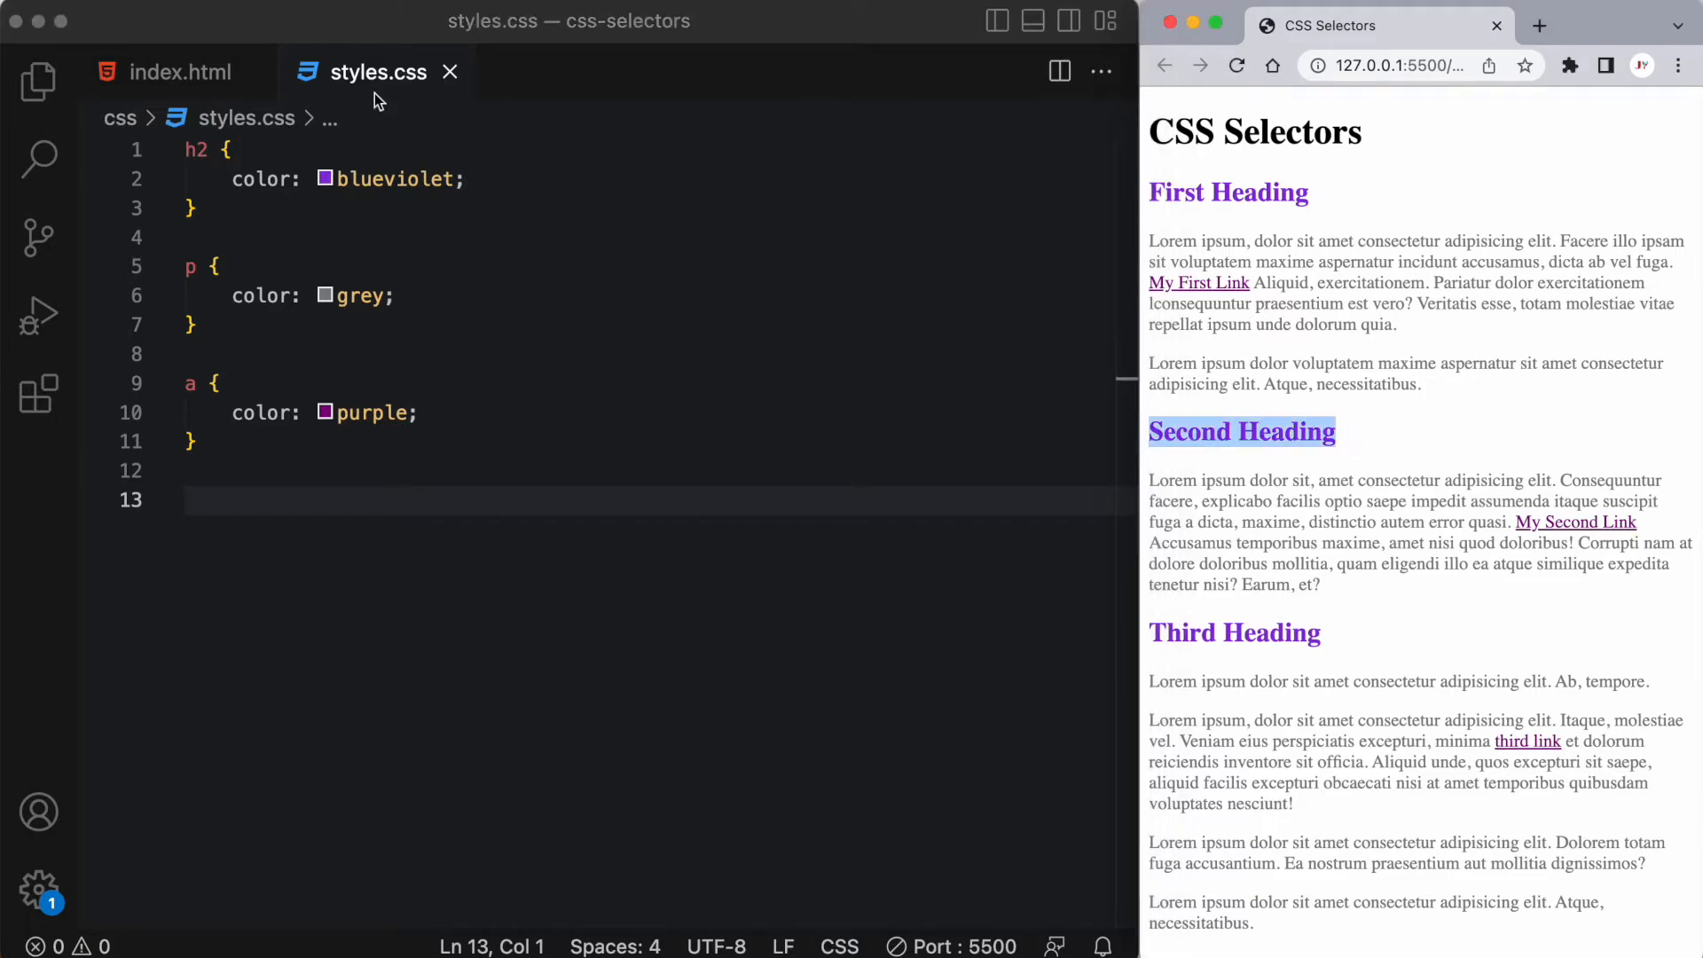
{"action": "left_click", "coordinate": [178, 70]}
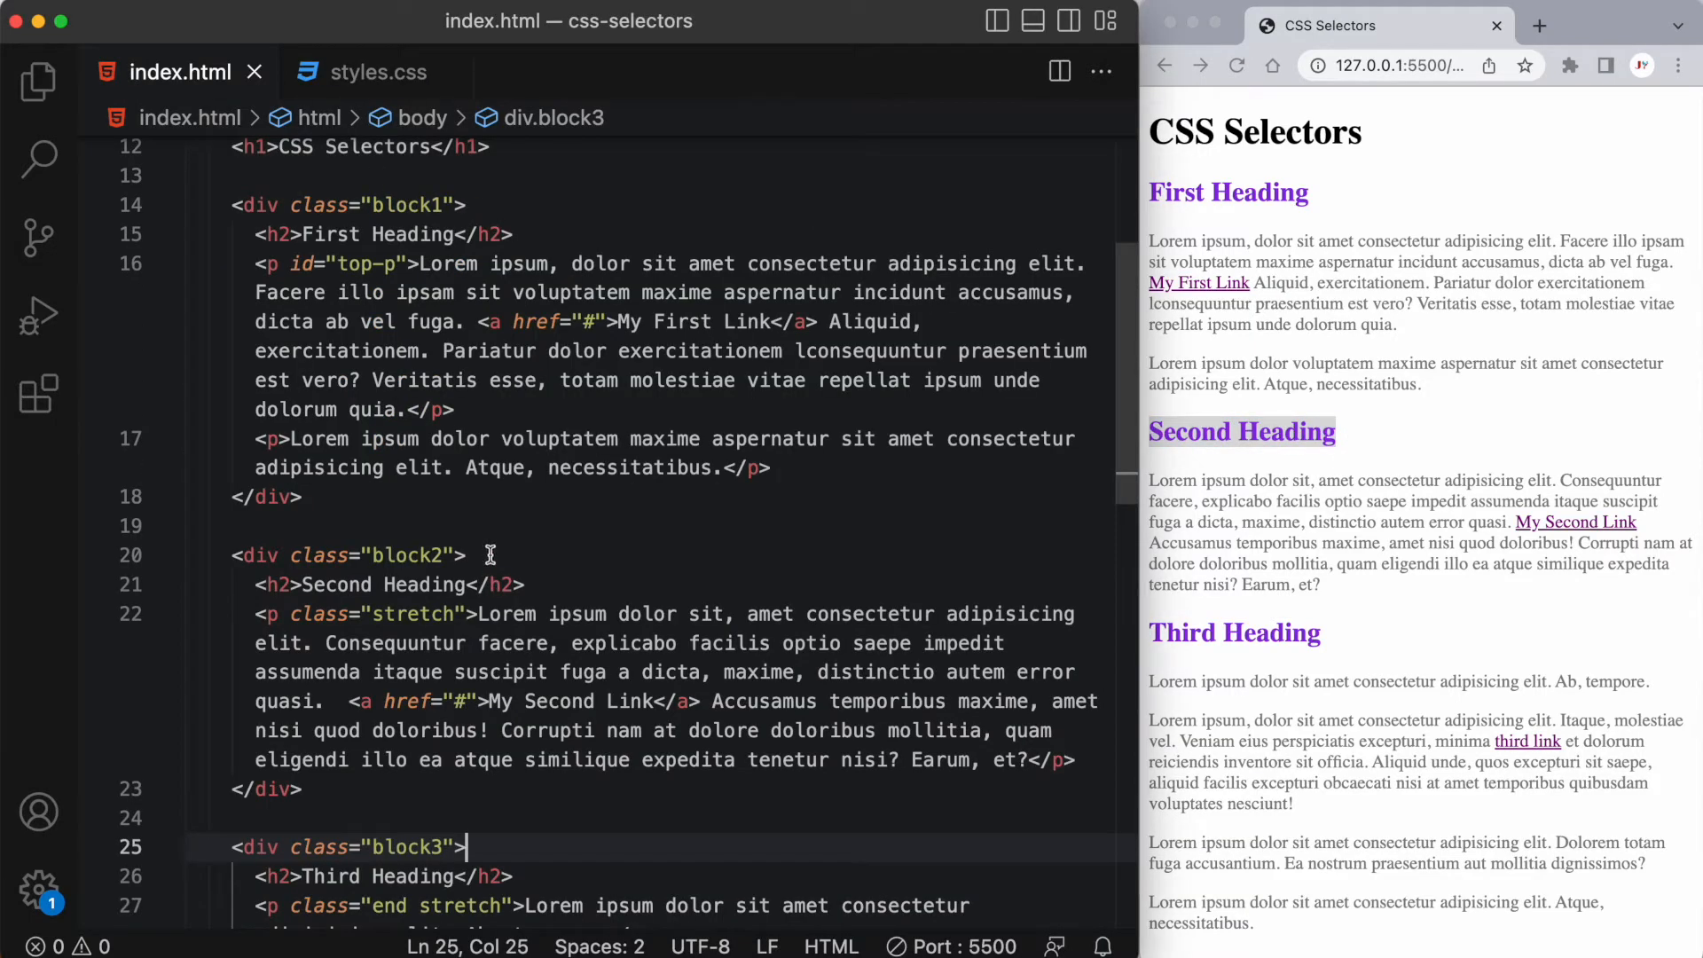
{"action": "left_click", "coordinate": [378, 71]}
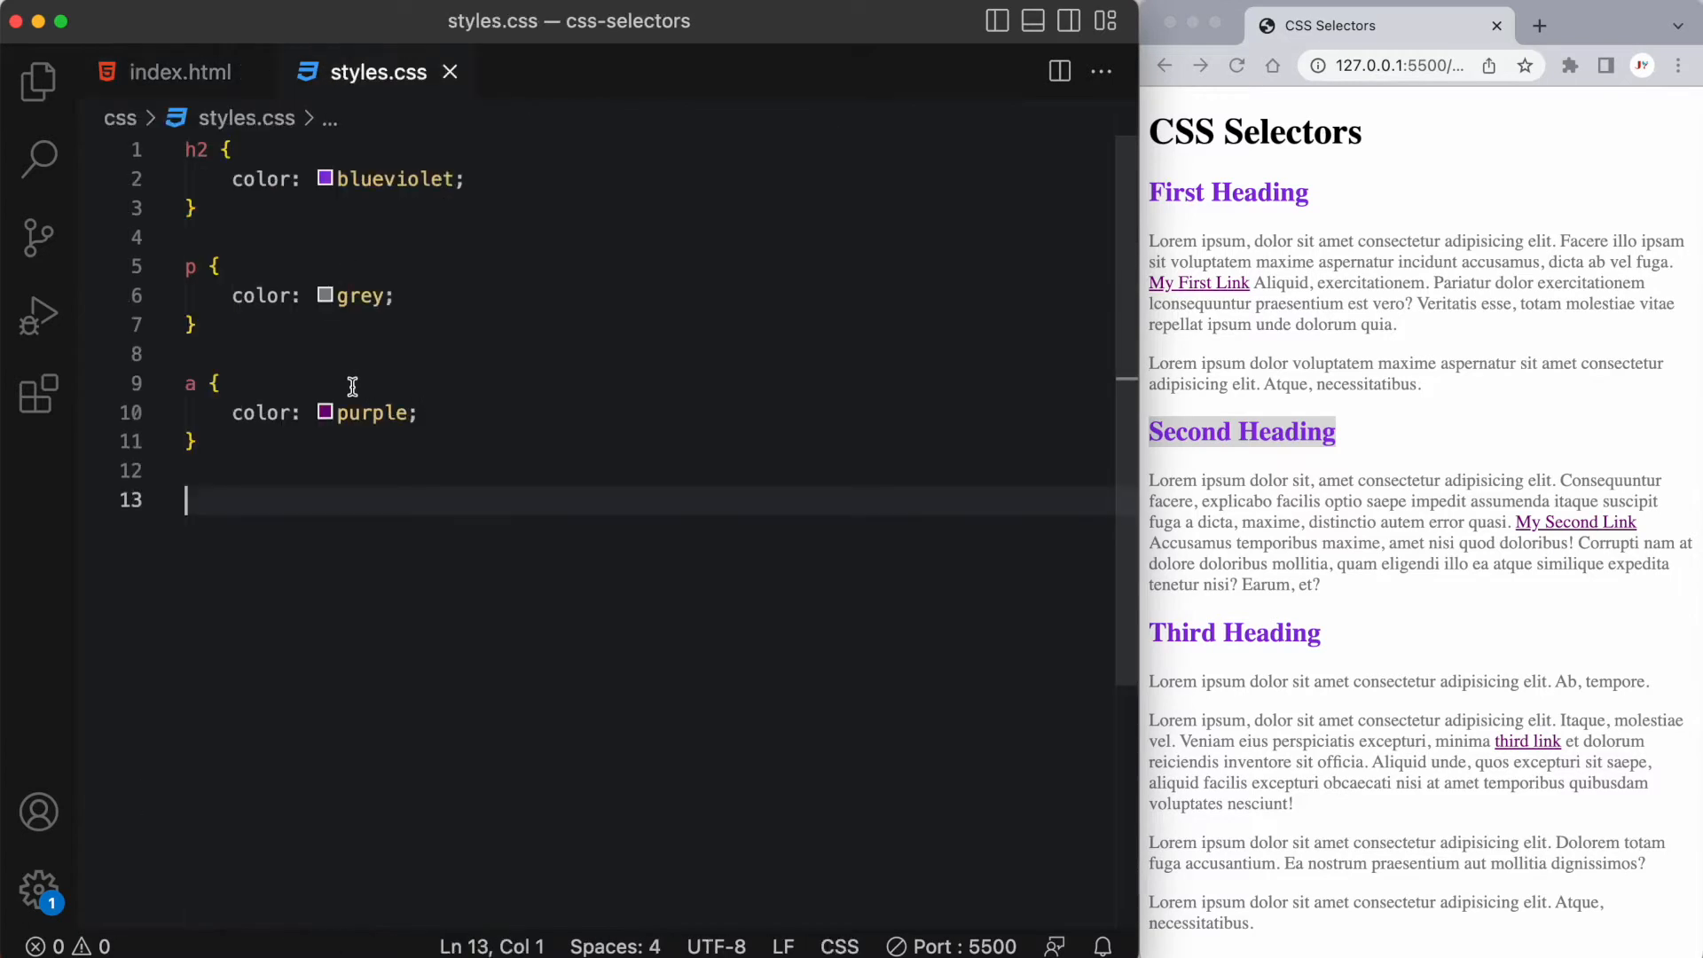
Step: Add a .block2 h2 rule with color hotpink and check Second Heading in the preview
{"action": "type", "text": ".block2"}
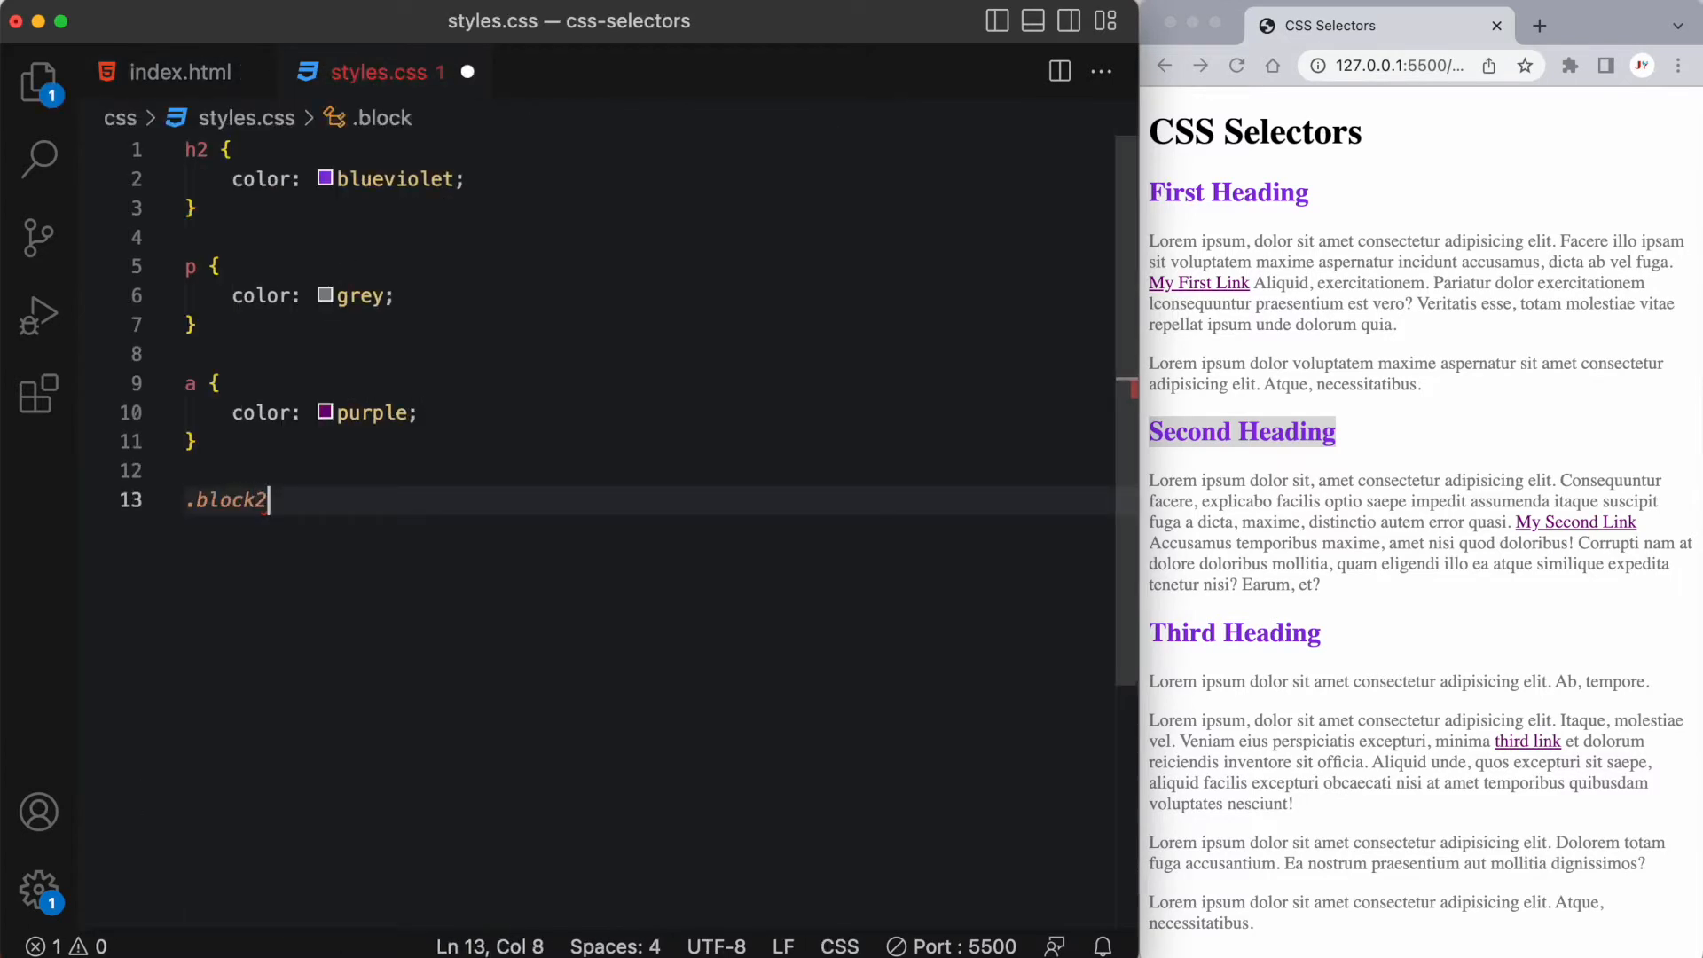
{"action": "type", "text": "h2"}
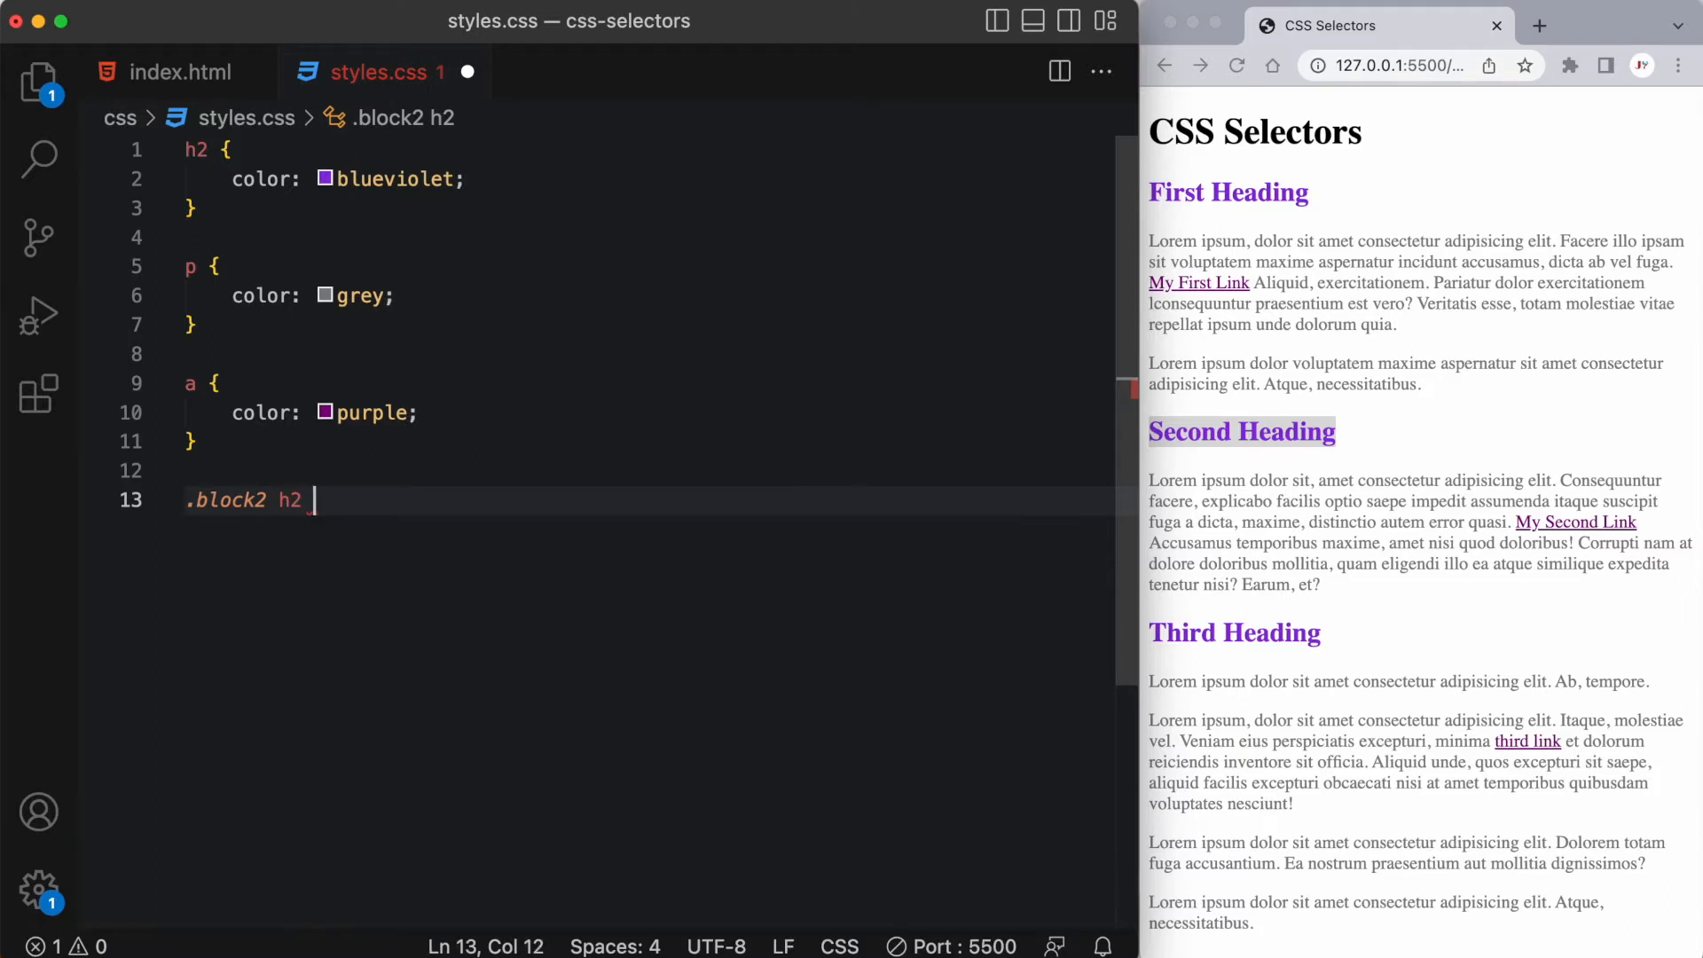
{"action": "type", "text": "{"}
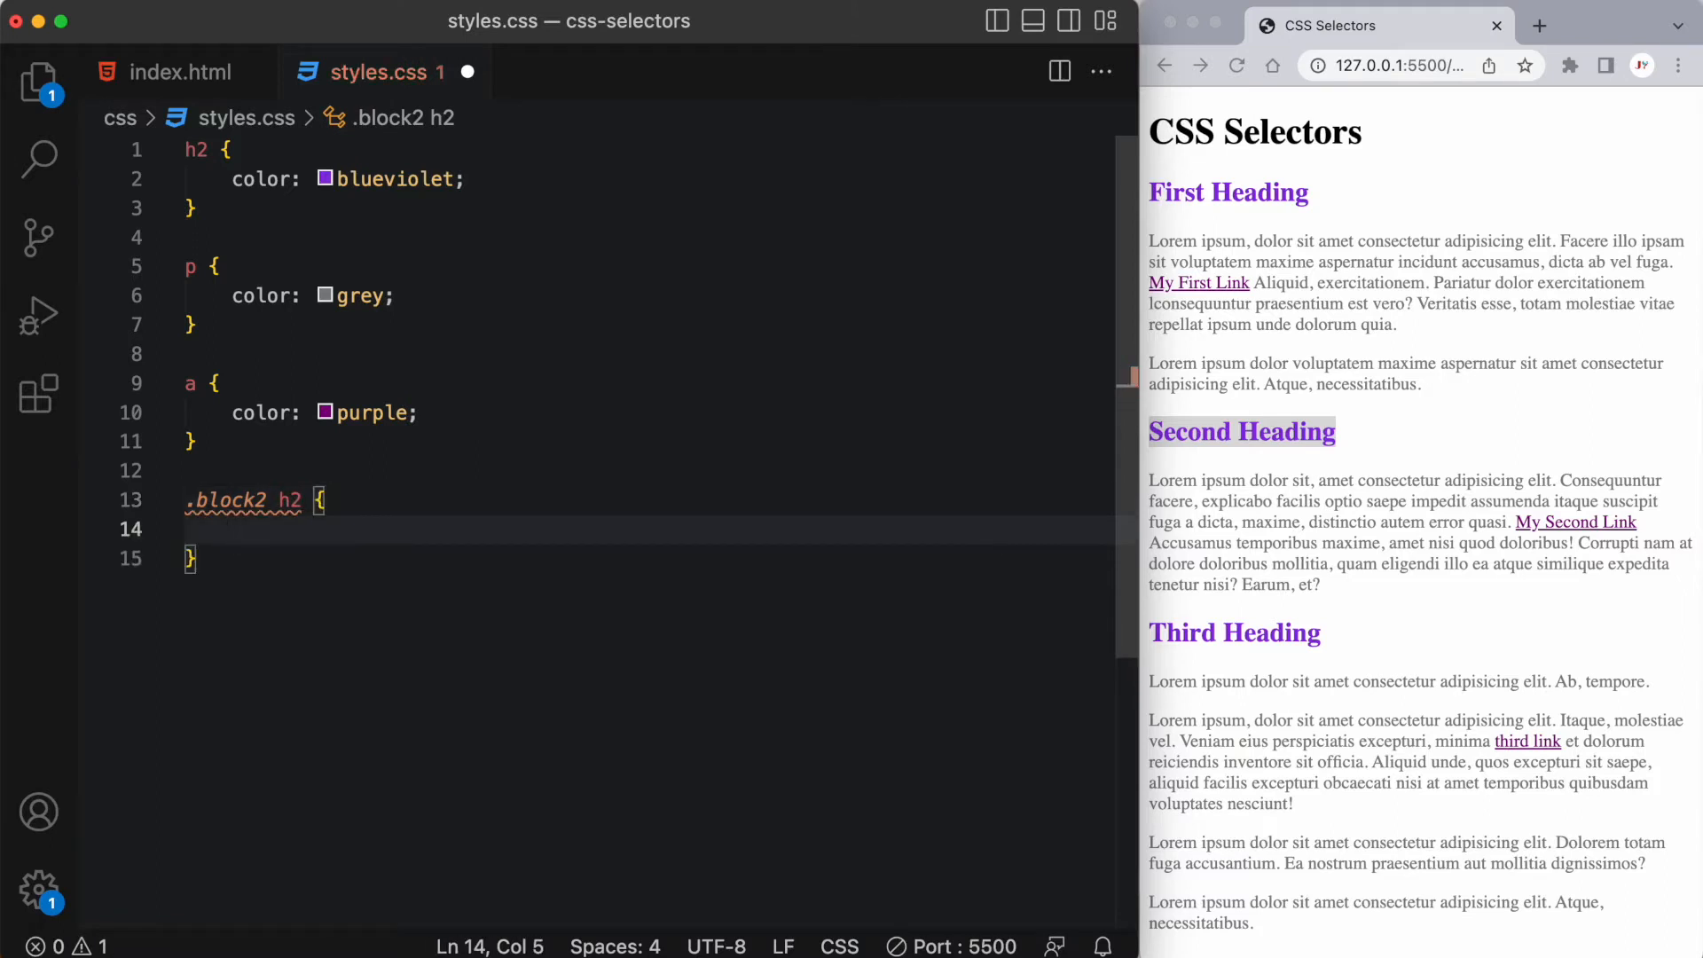
{"action": "type", "text": "color: hotpink;"}
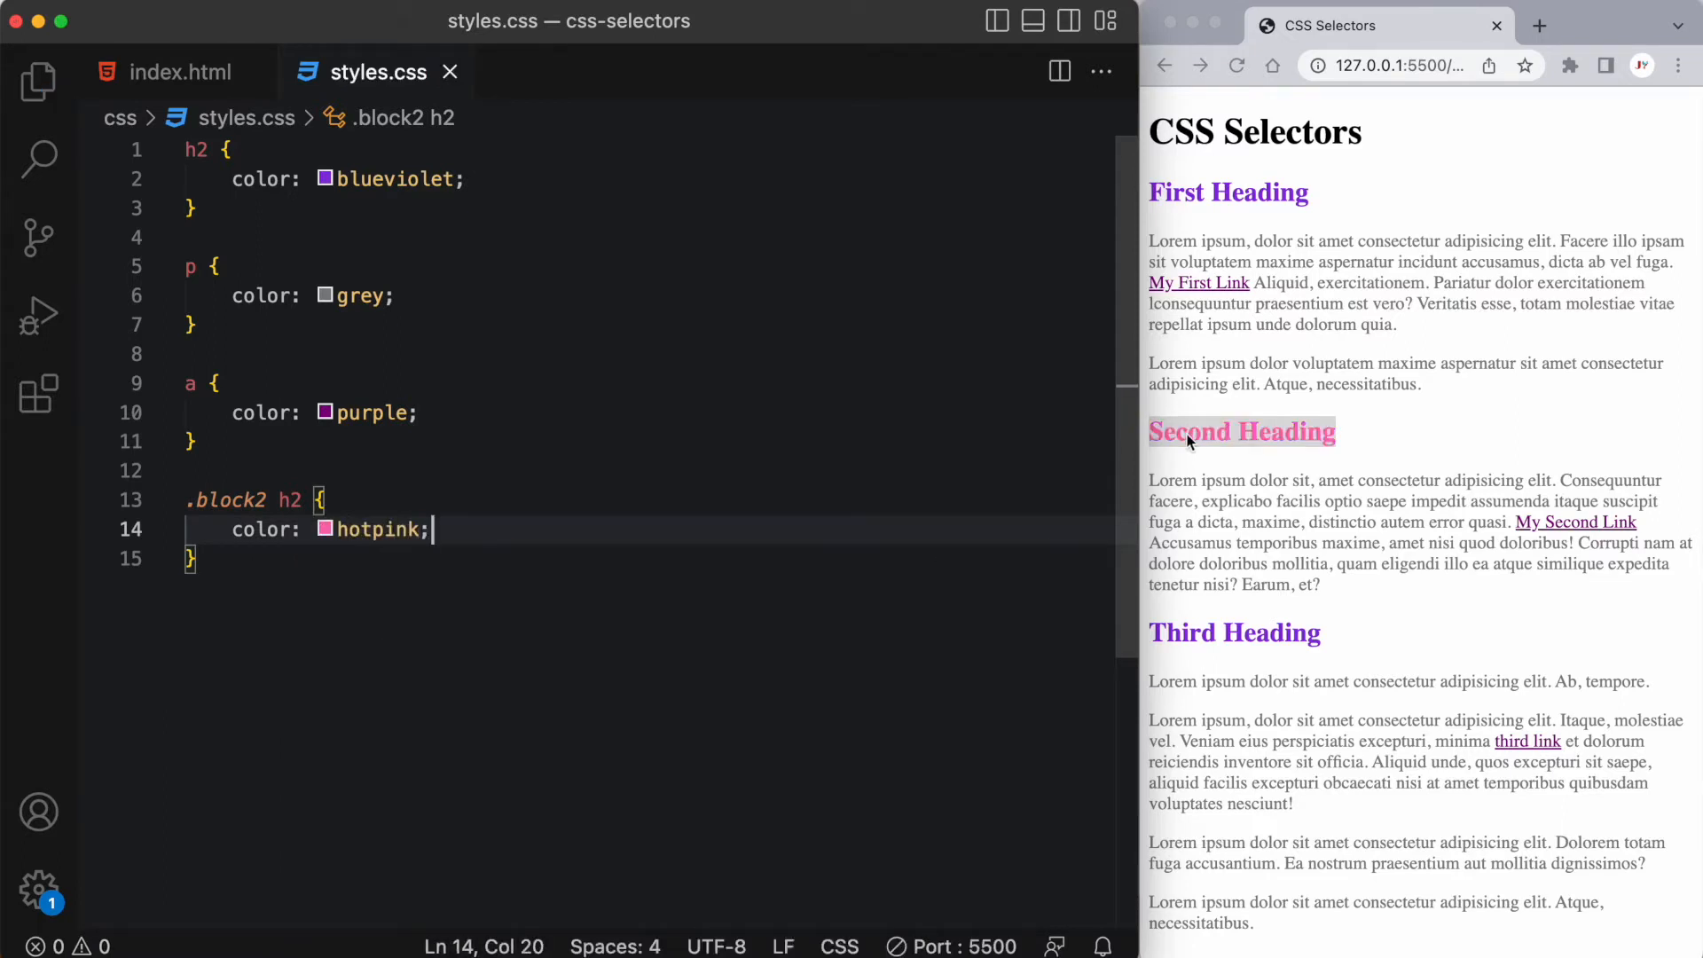
{"action": "double_click", "coordinate": [1288, 431]}
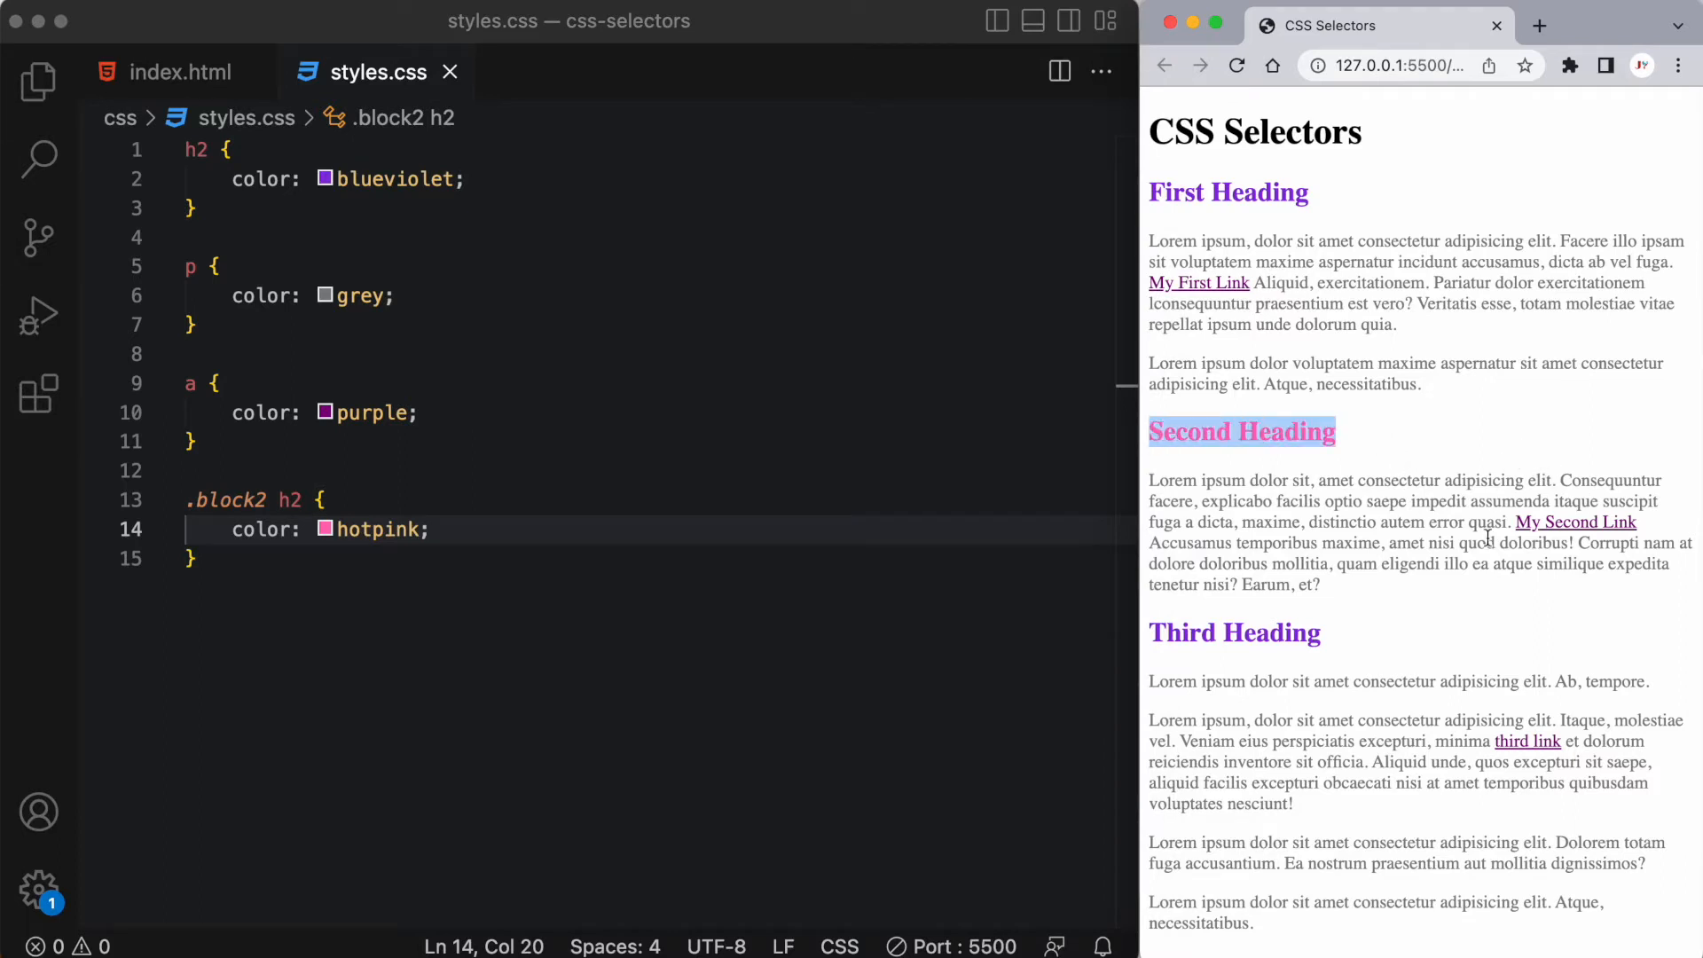
{"action": "mouse_move", "coordinate": [607, 566]}
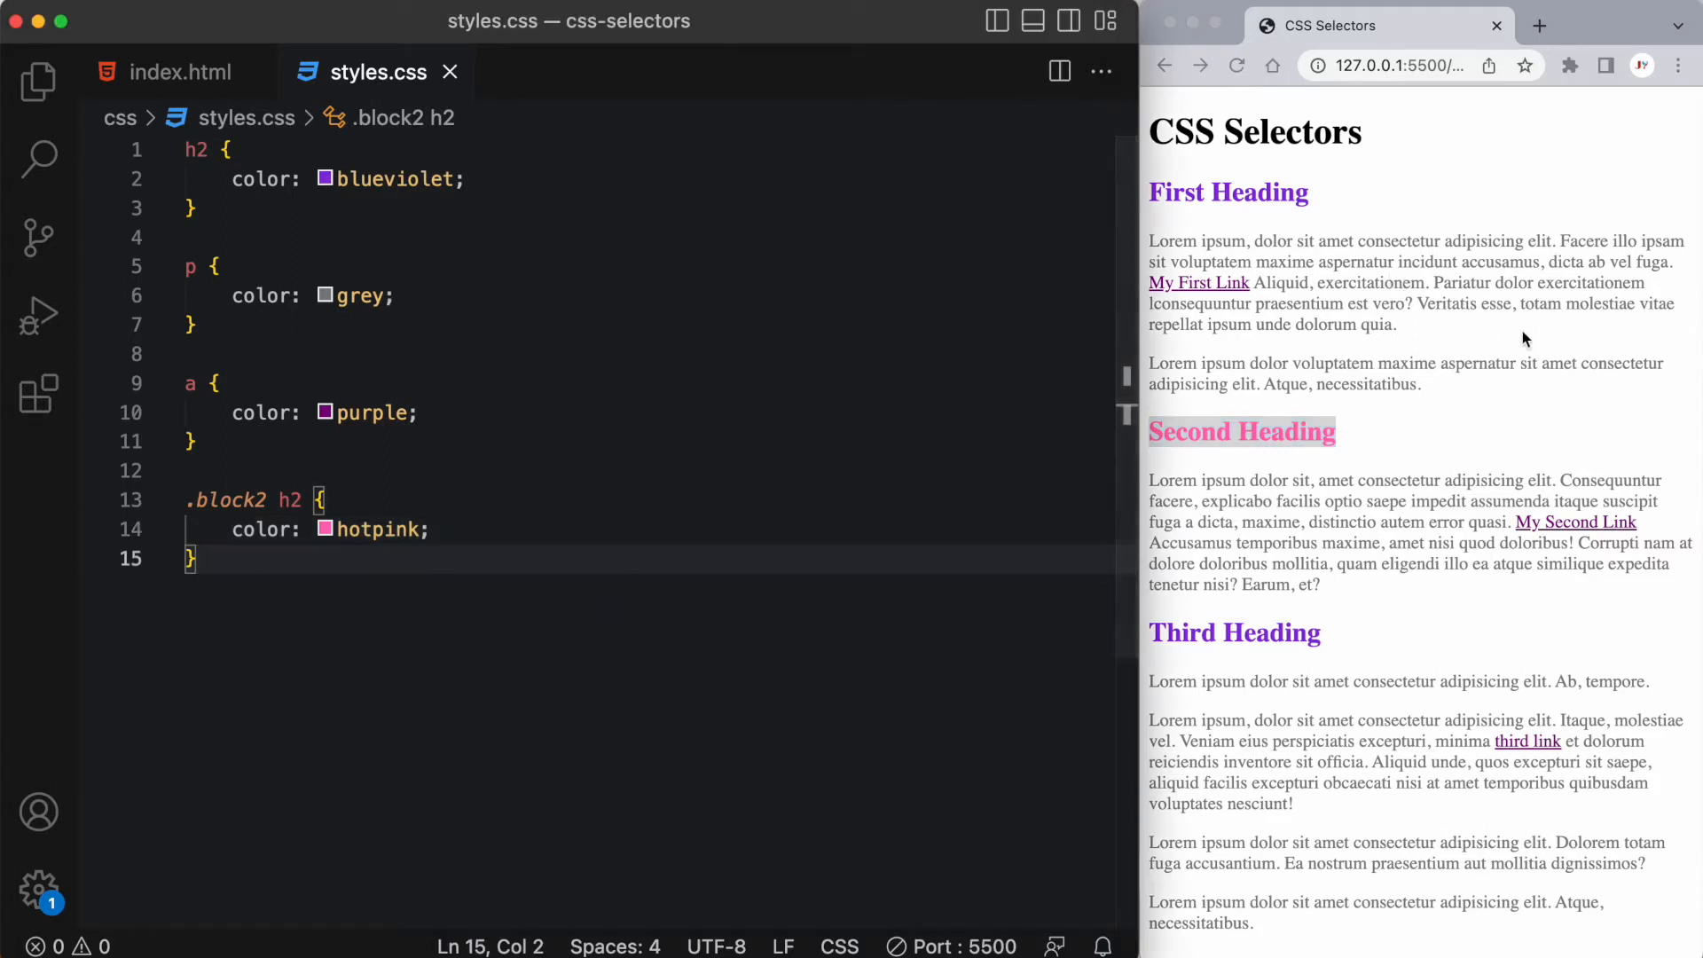
Step: Locate the first paragraph's top-p id in index.html, then return to styles.css
{"action": "left_click_drag", "start_coordinate": [1147, 239], "coordinate": [1397, 323]}
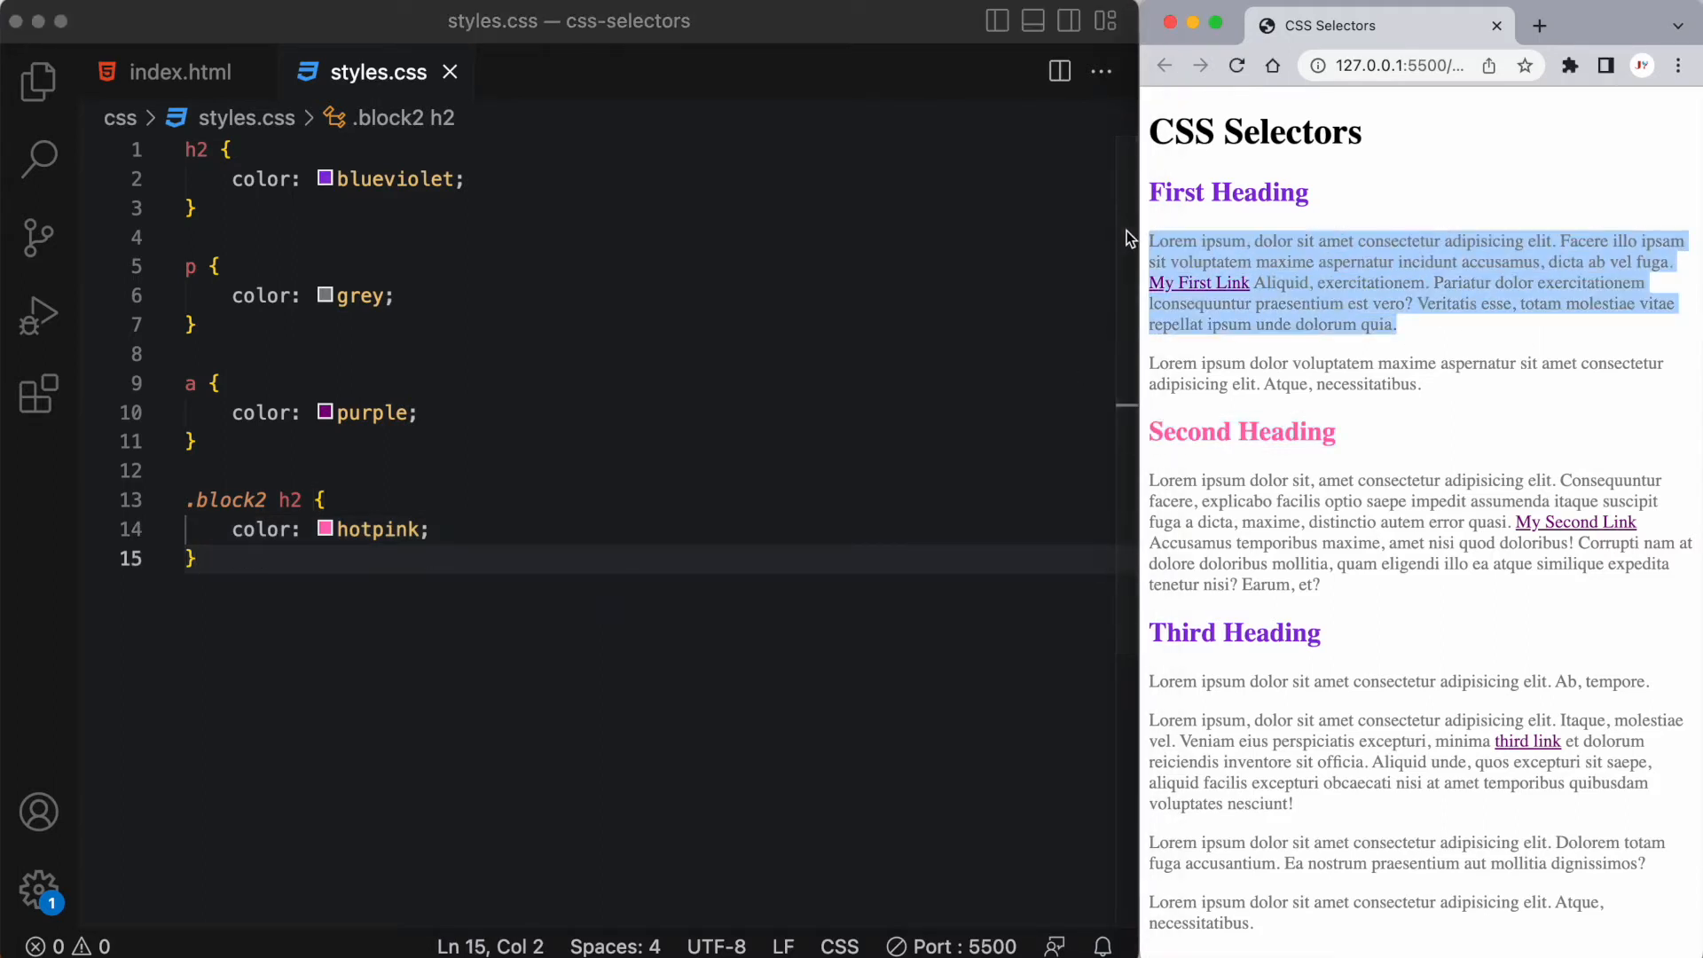
{"action": "mouse_move", "coordinate": [124, 21]}
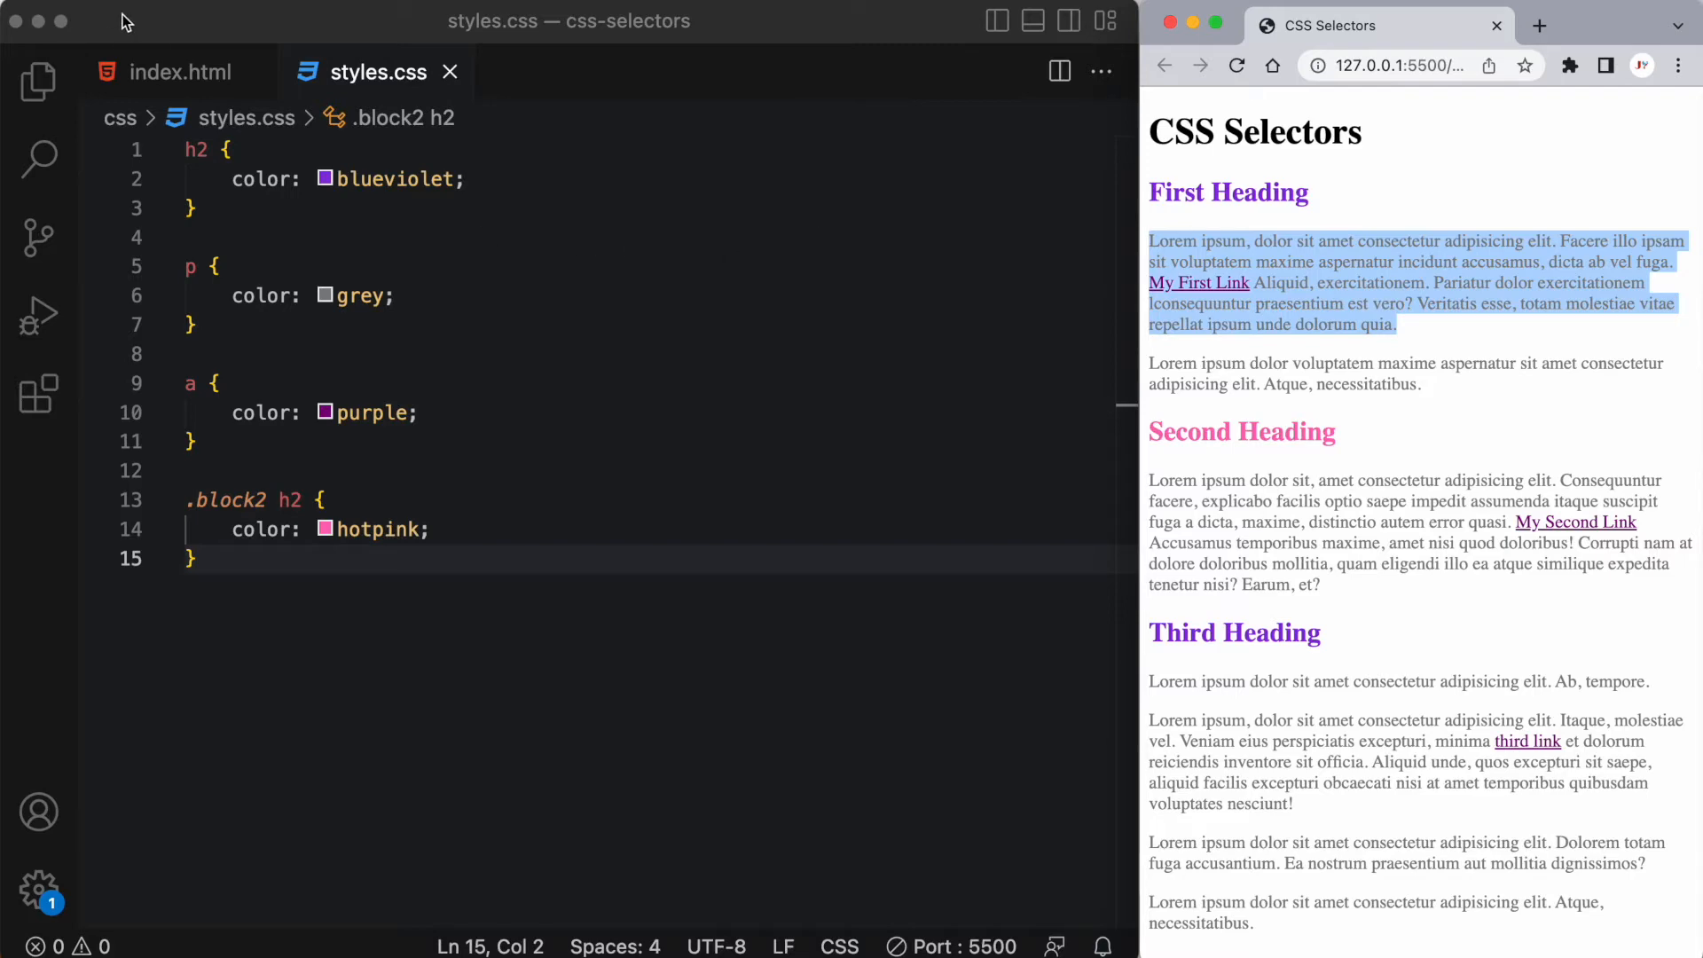
{"action": "left_click", "coordinate": [181, 71]}
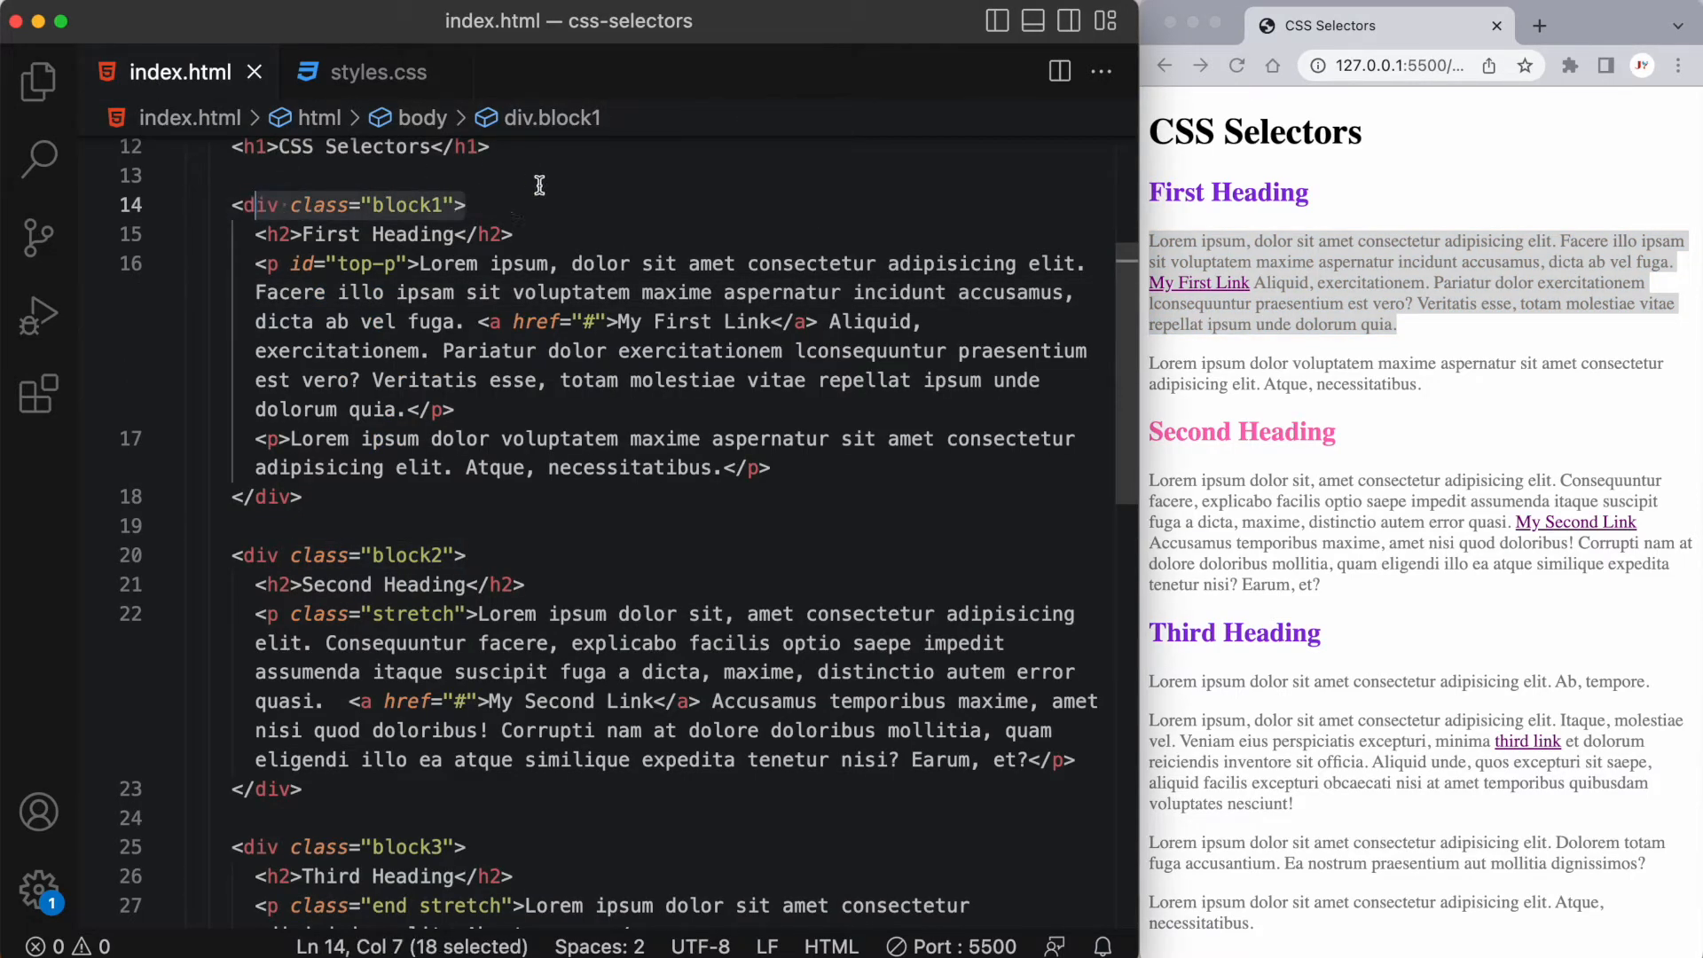
{"action": "mouse_move", "coordinate": [344, 330]}
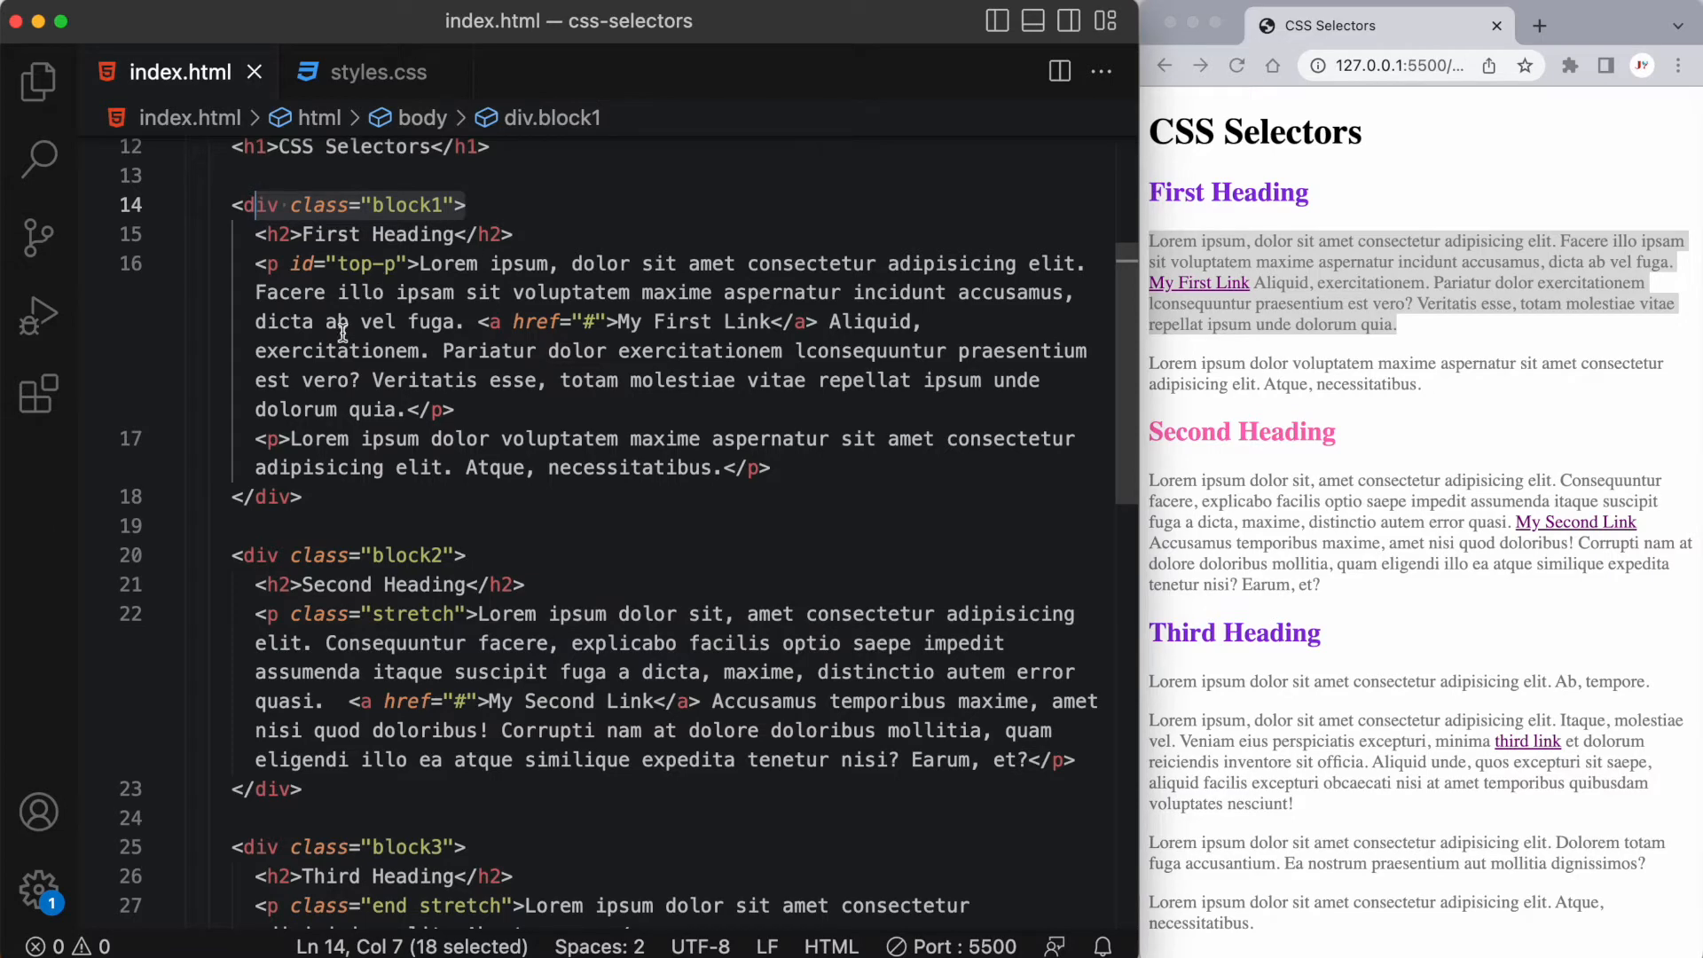
{"action": "left_click", "coordinate": [291, 264]}
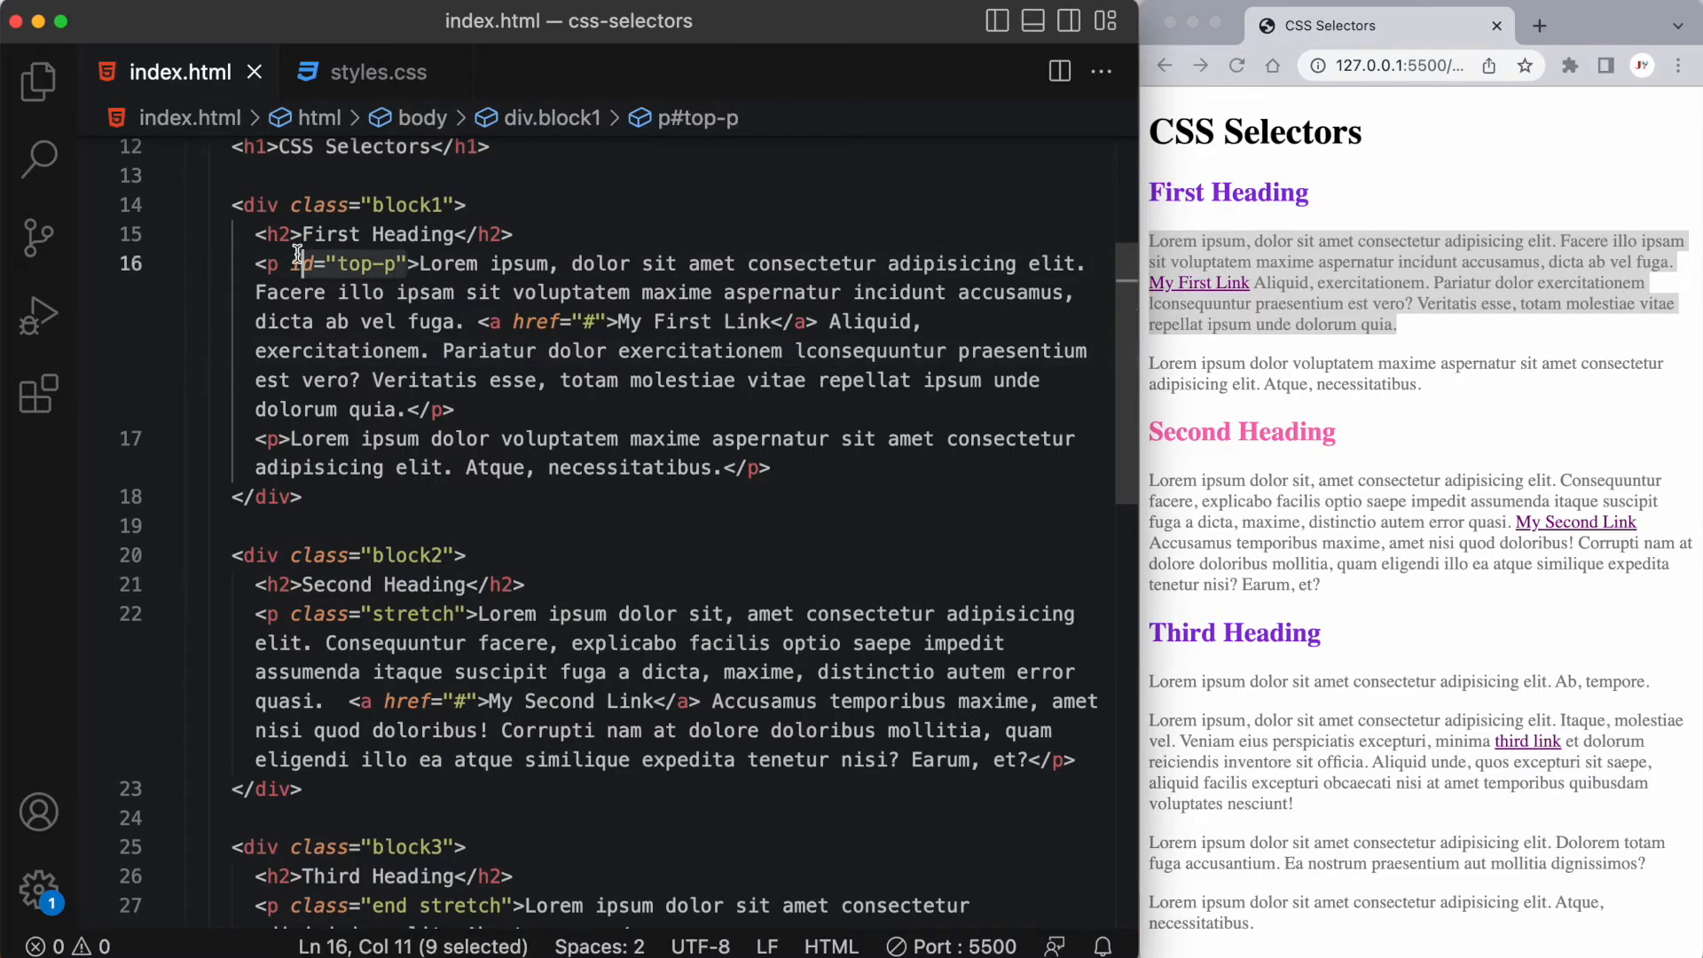
{"action": "left_click", "coordinate": [376, 71]}
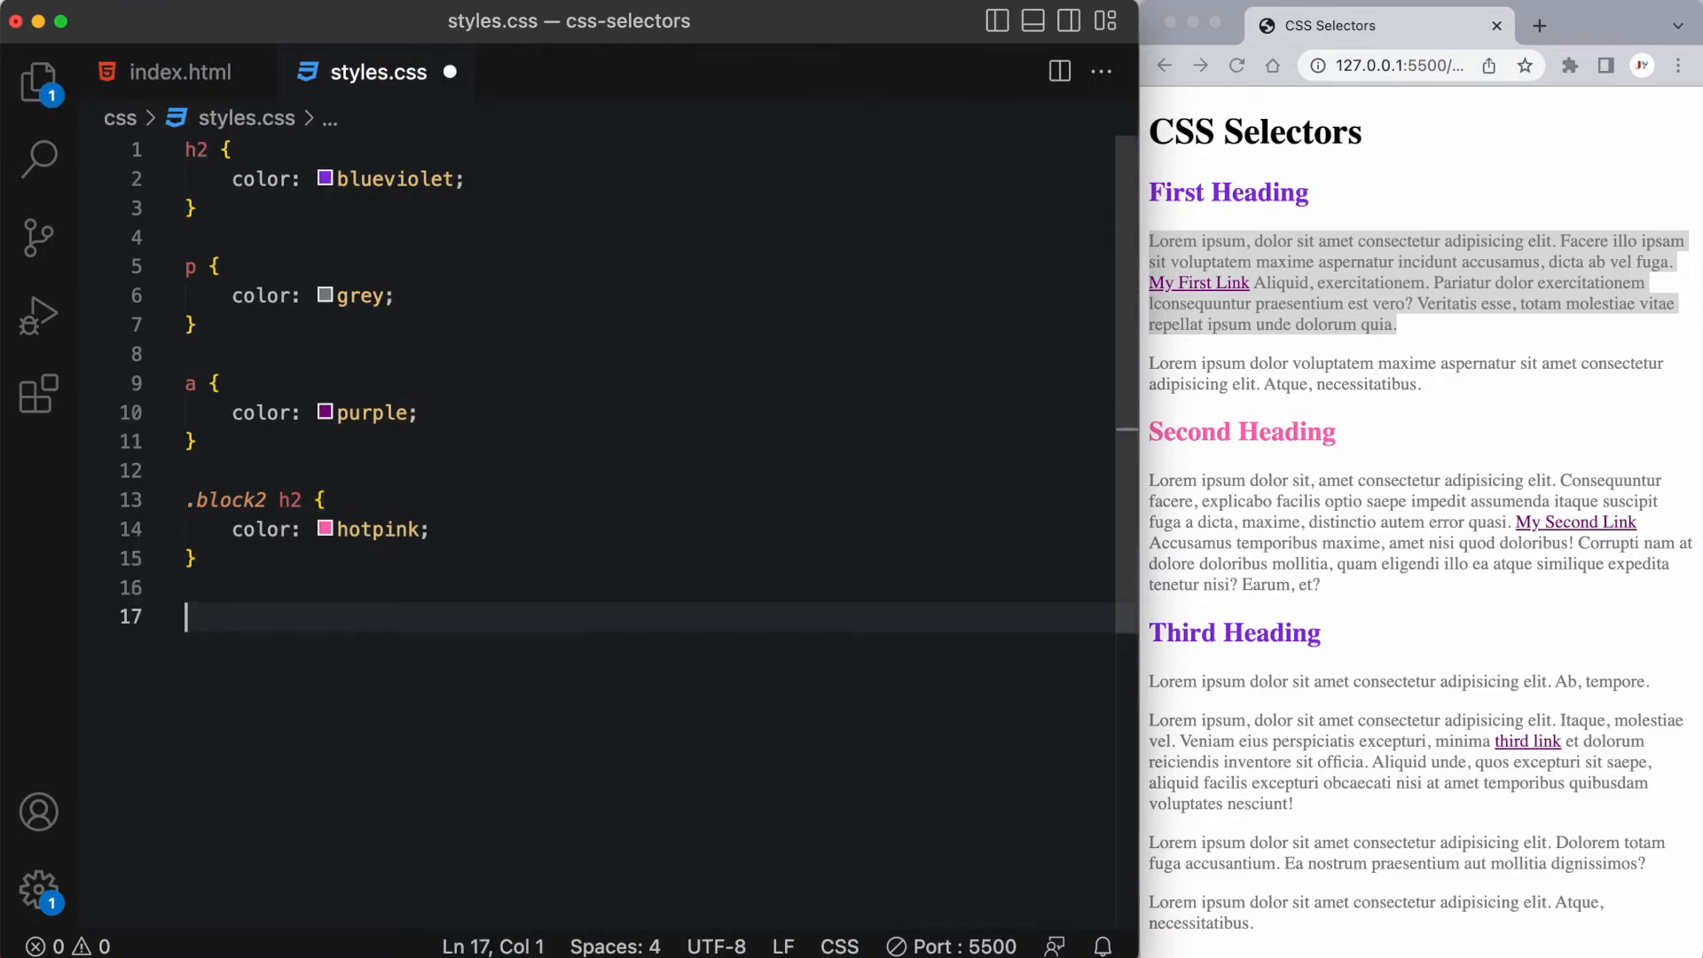
Step: Add a .block1 #top-p rule setting color green
{"action": "type", "text": ".block1"}
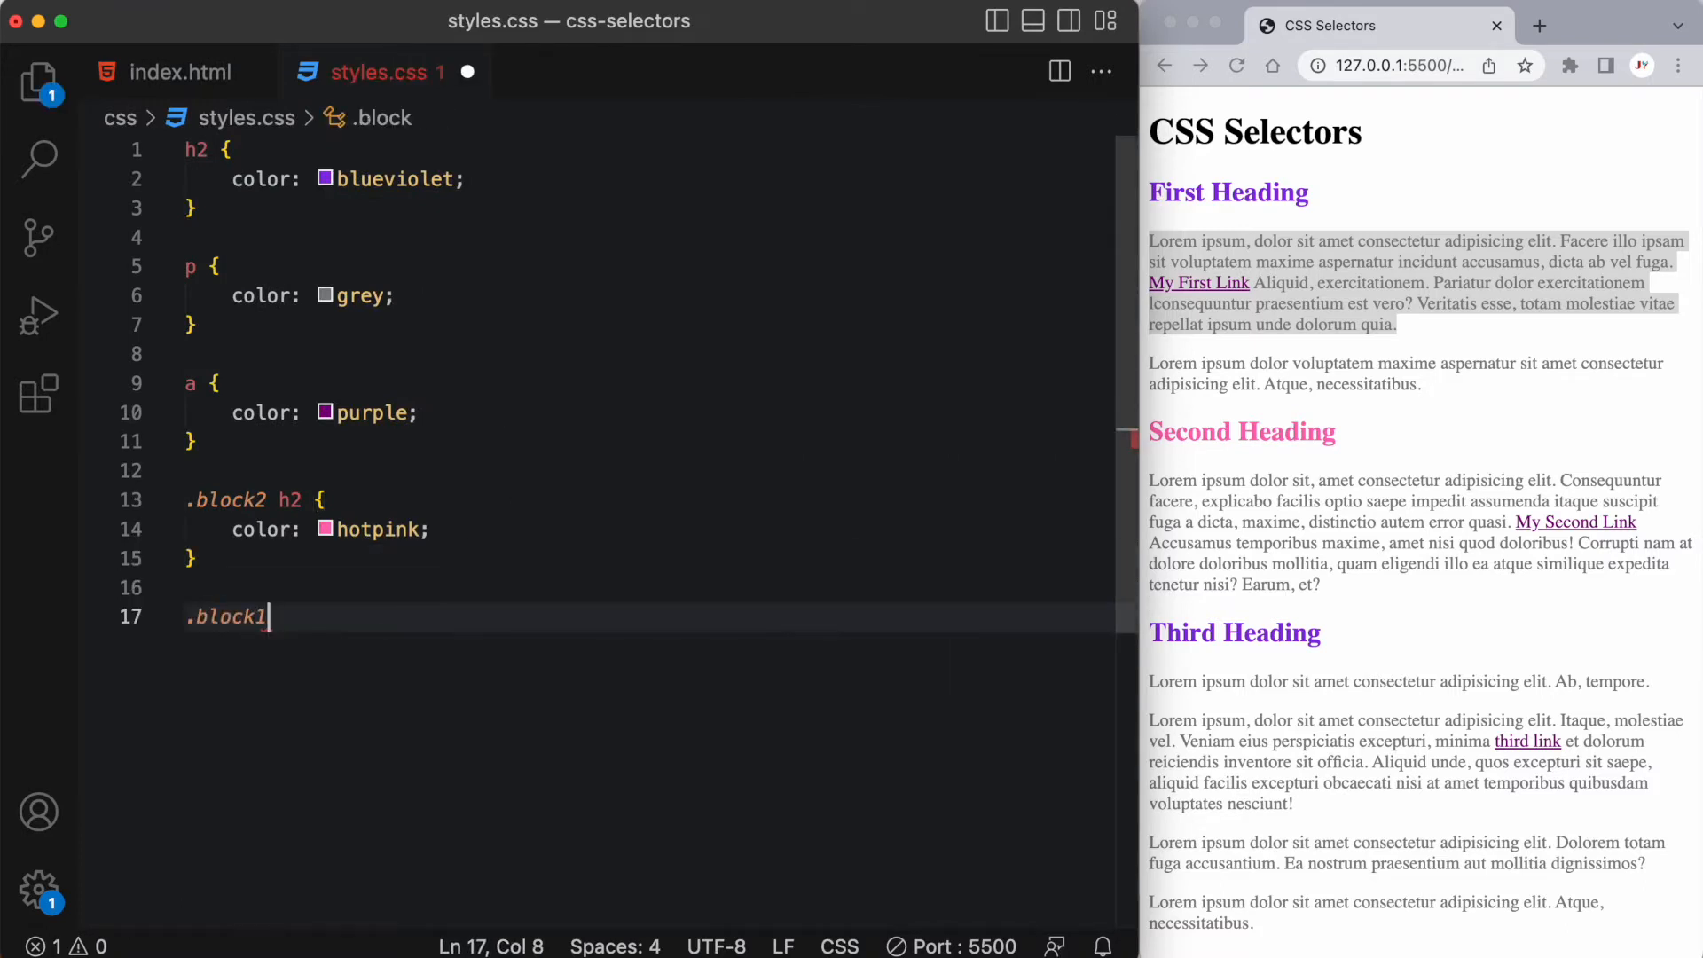
{"action": "type", "text": "#"}
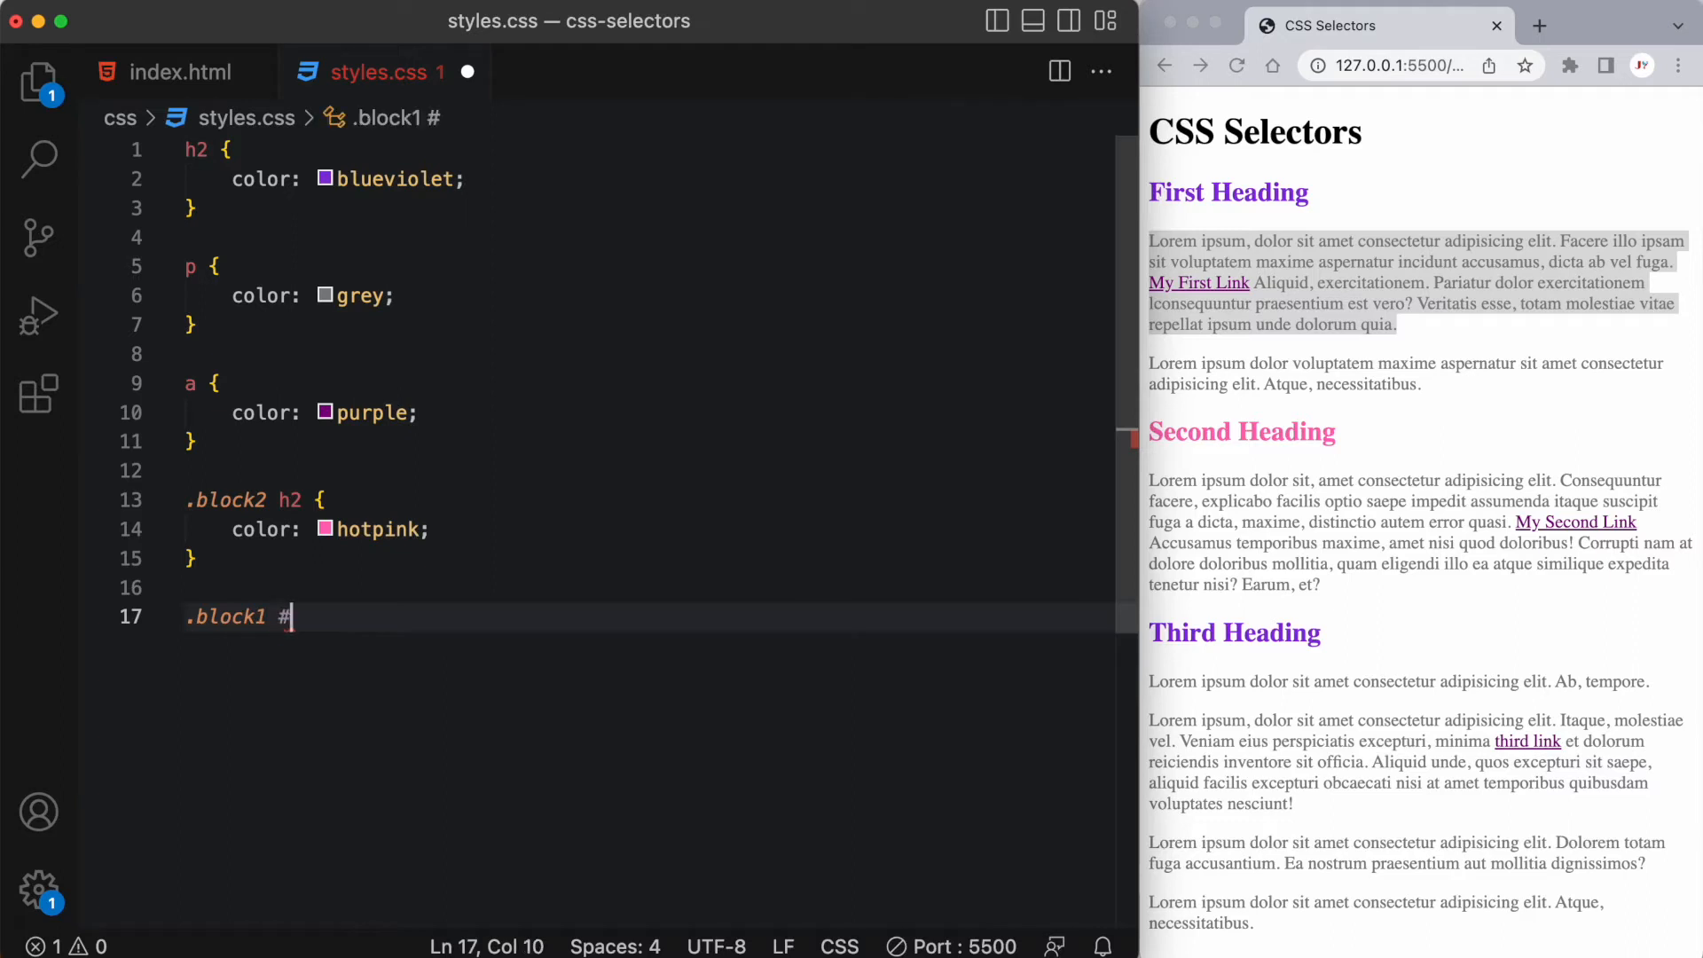
{"action": "type", "text": "top-p {"}
{"action": "type", "text": "color: green;"}
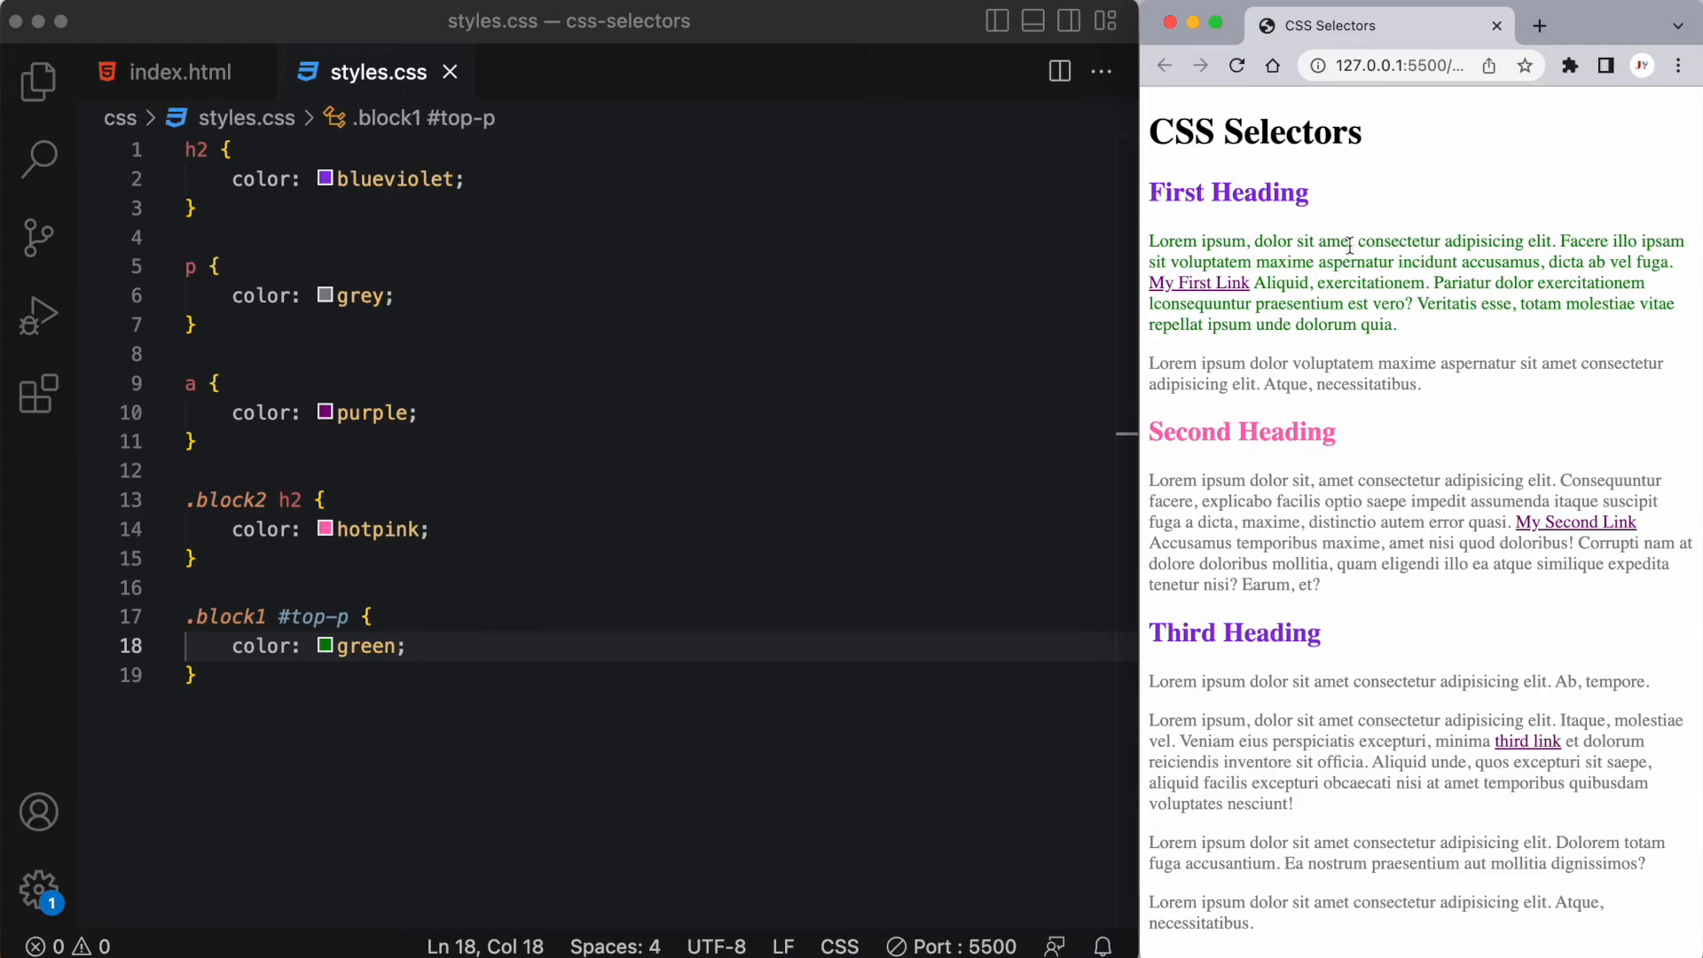
{"action": "mouse_move", "coordinate": [1343, 252]}
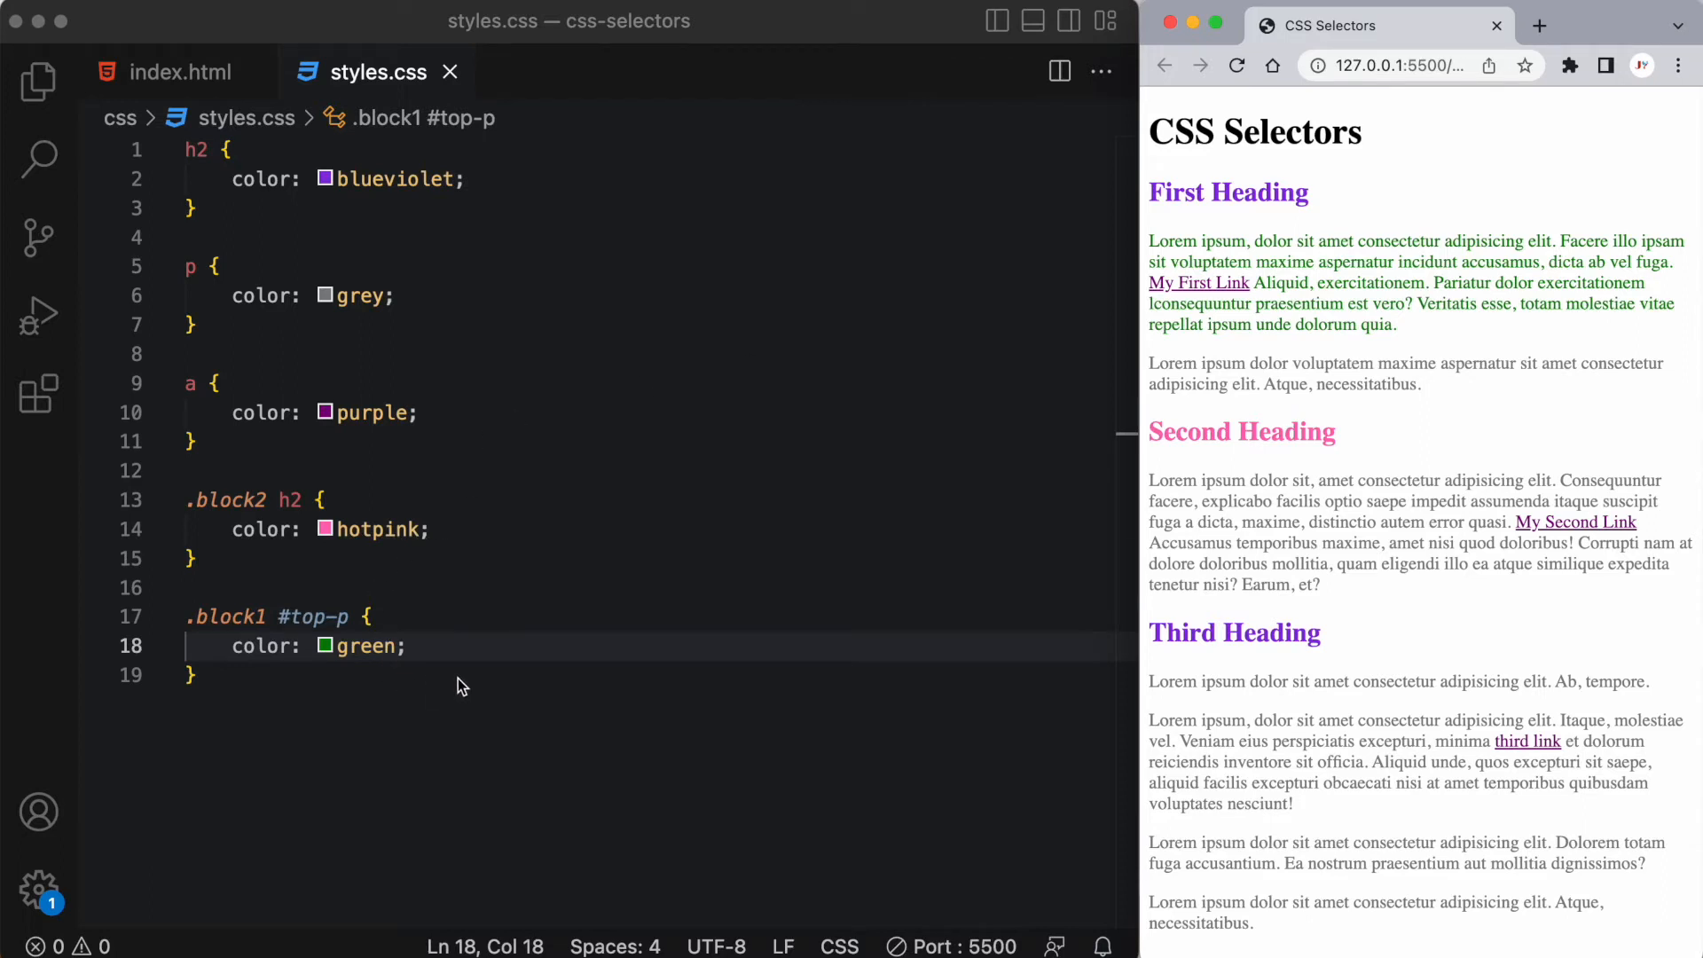
Step: Add a '.block1, block3' rule with background-color lightyellow
{"action": "key", "text": "Enter"}
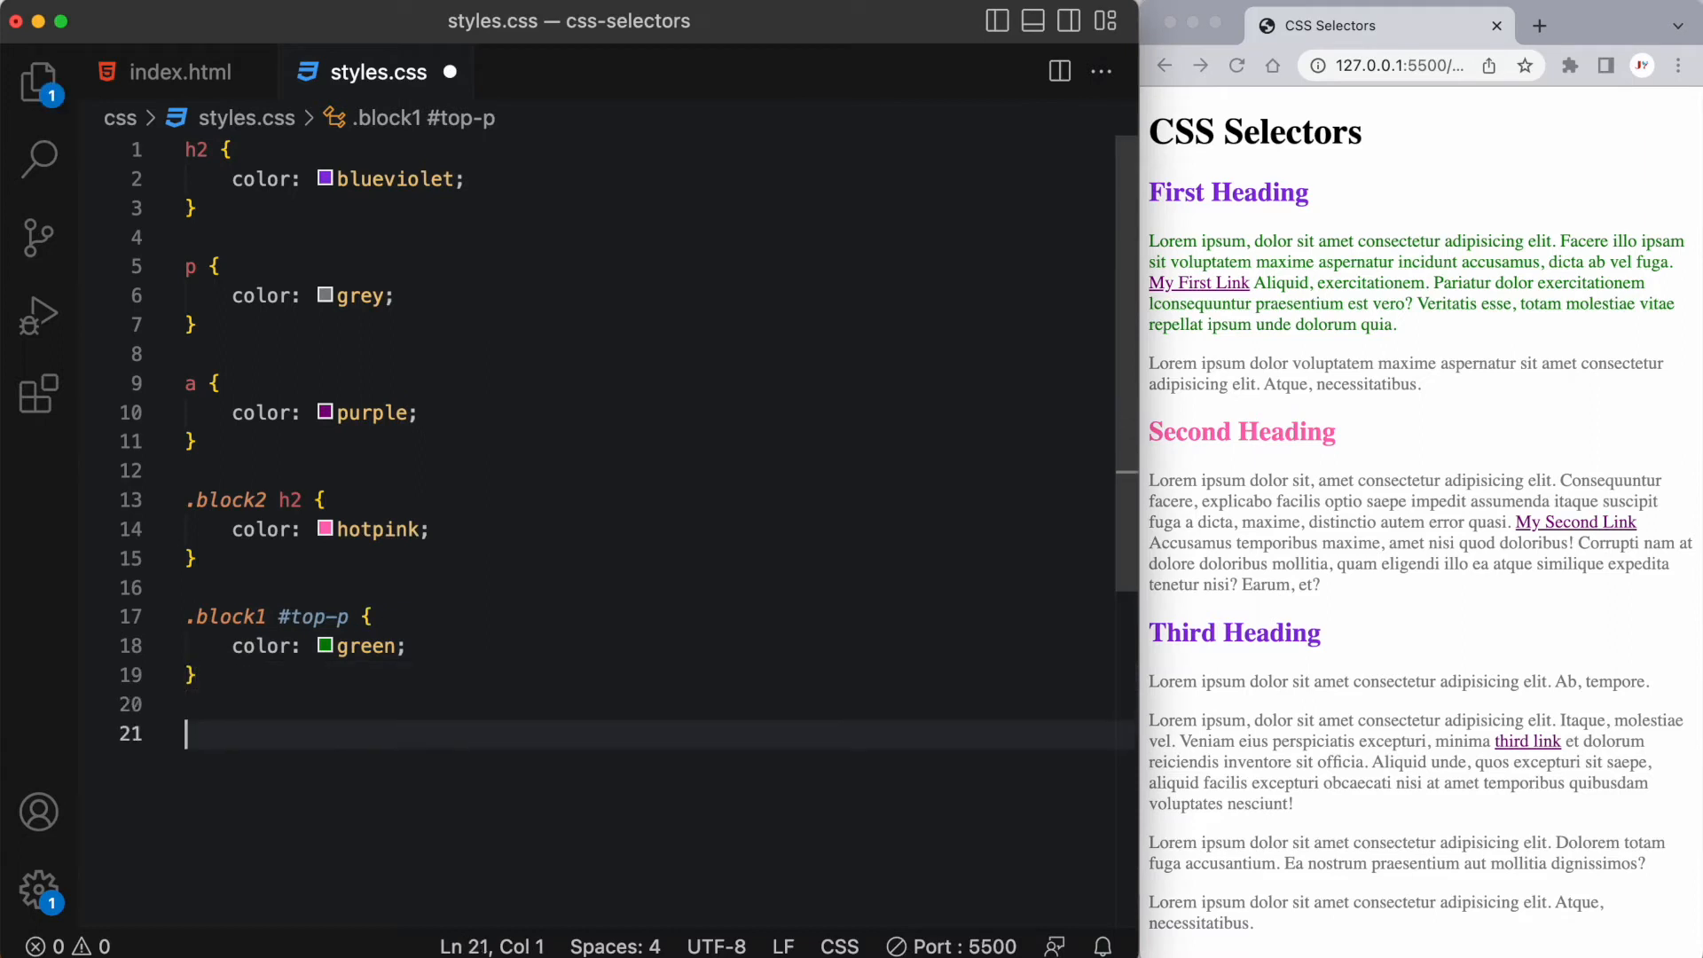
{"action": "type", "text": ".block"}
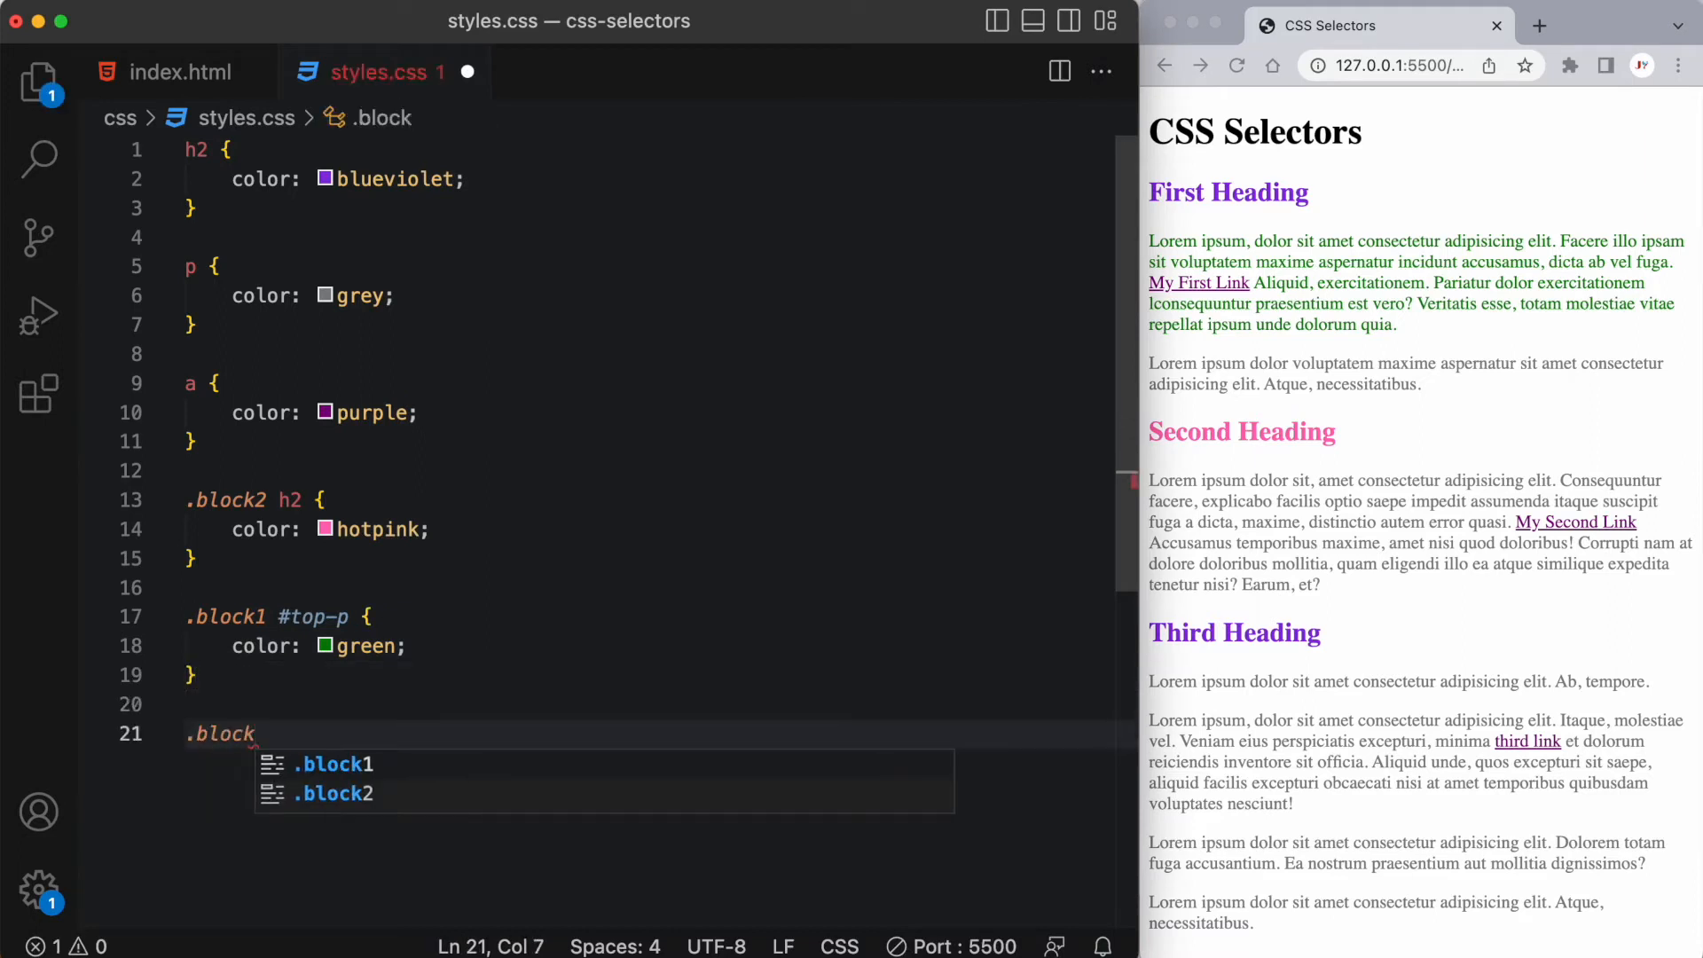
{"action": "type", "text": "1"}
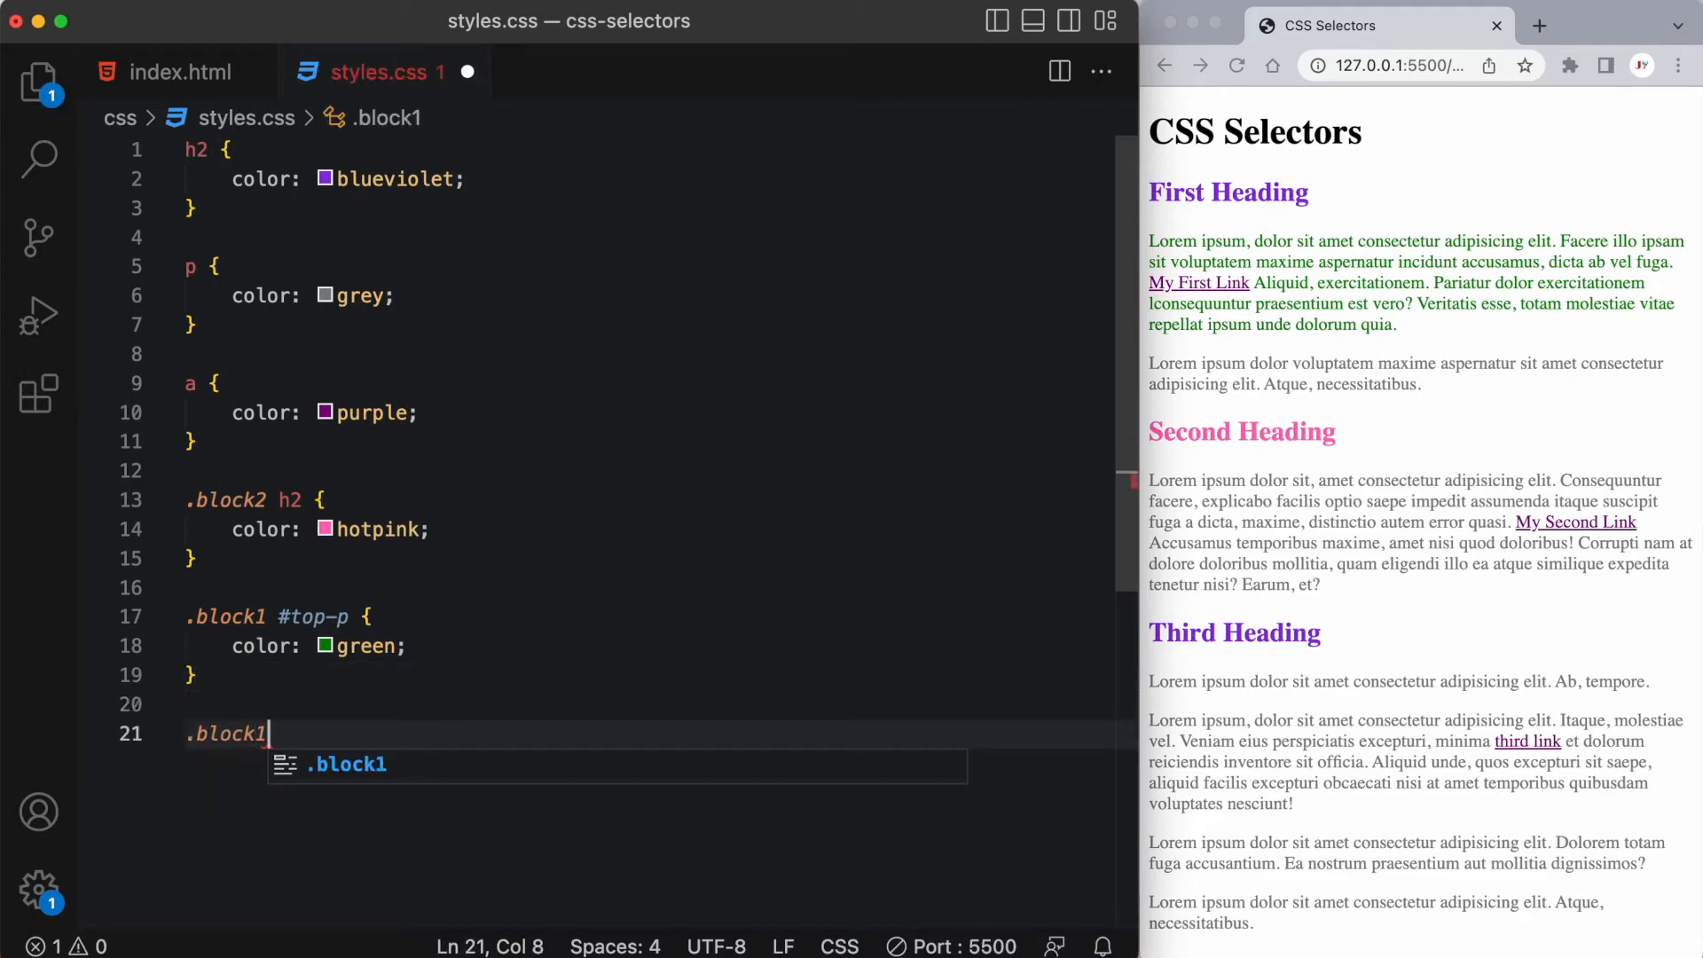
{"action": "type", "text": ","}
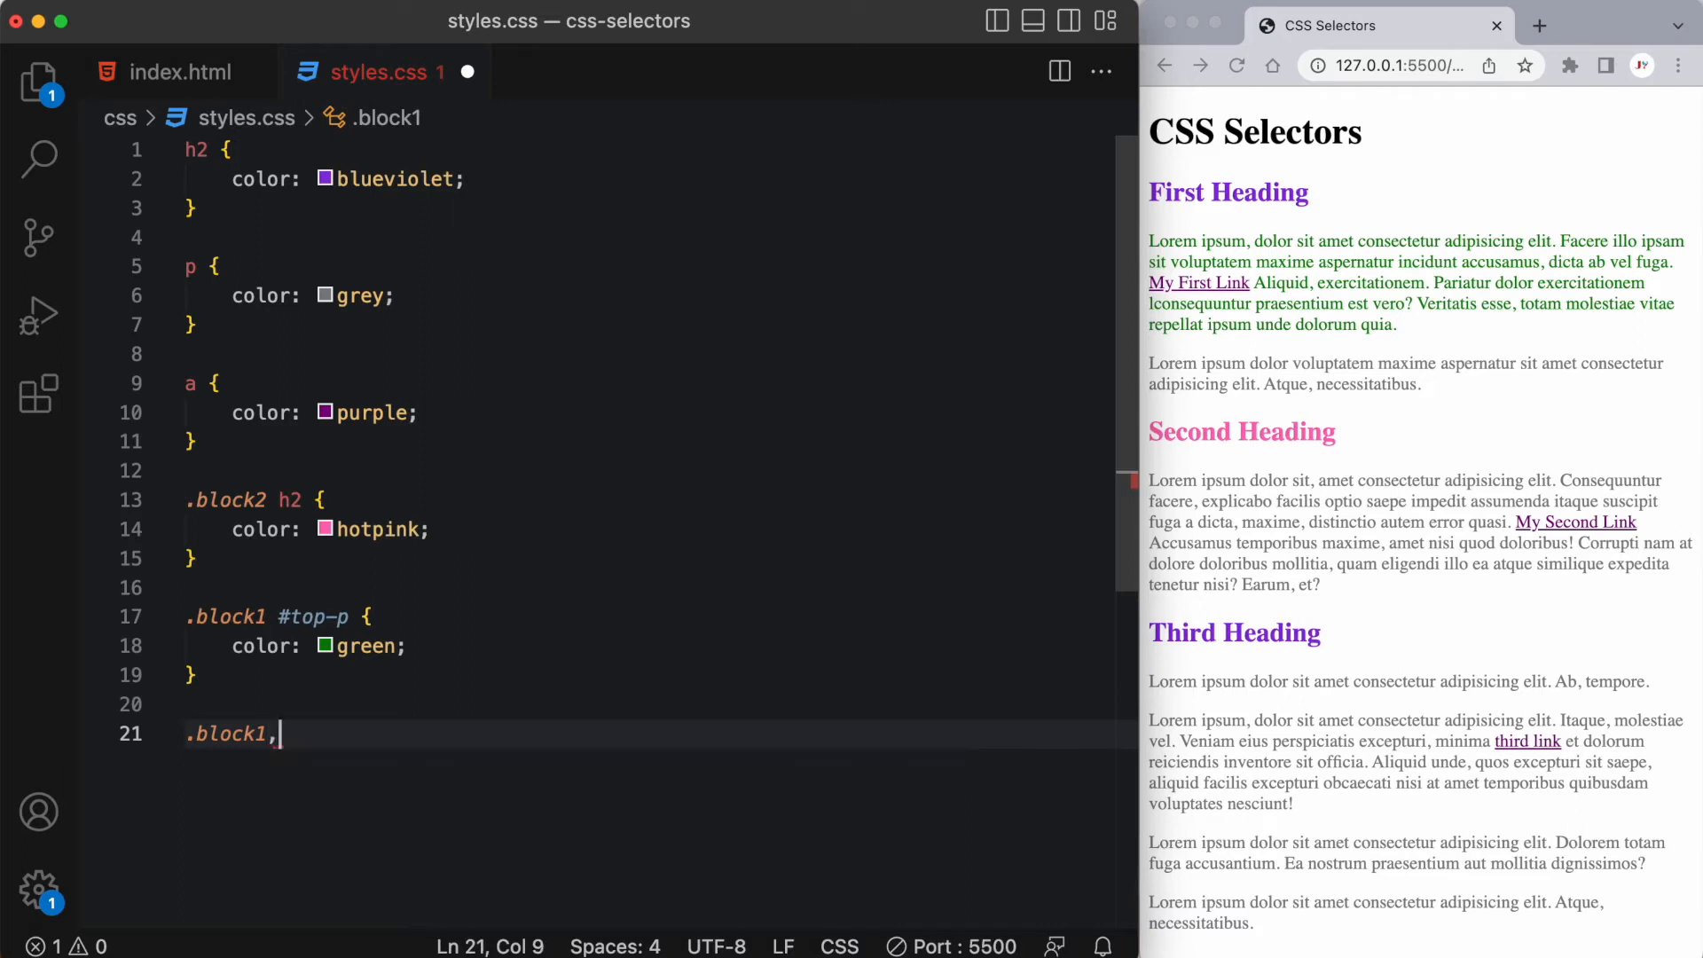
{"action": "type", "text": "block3 {"}
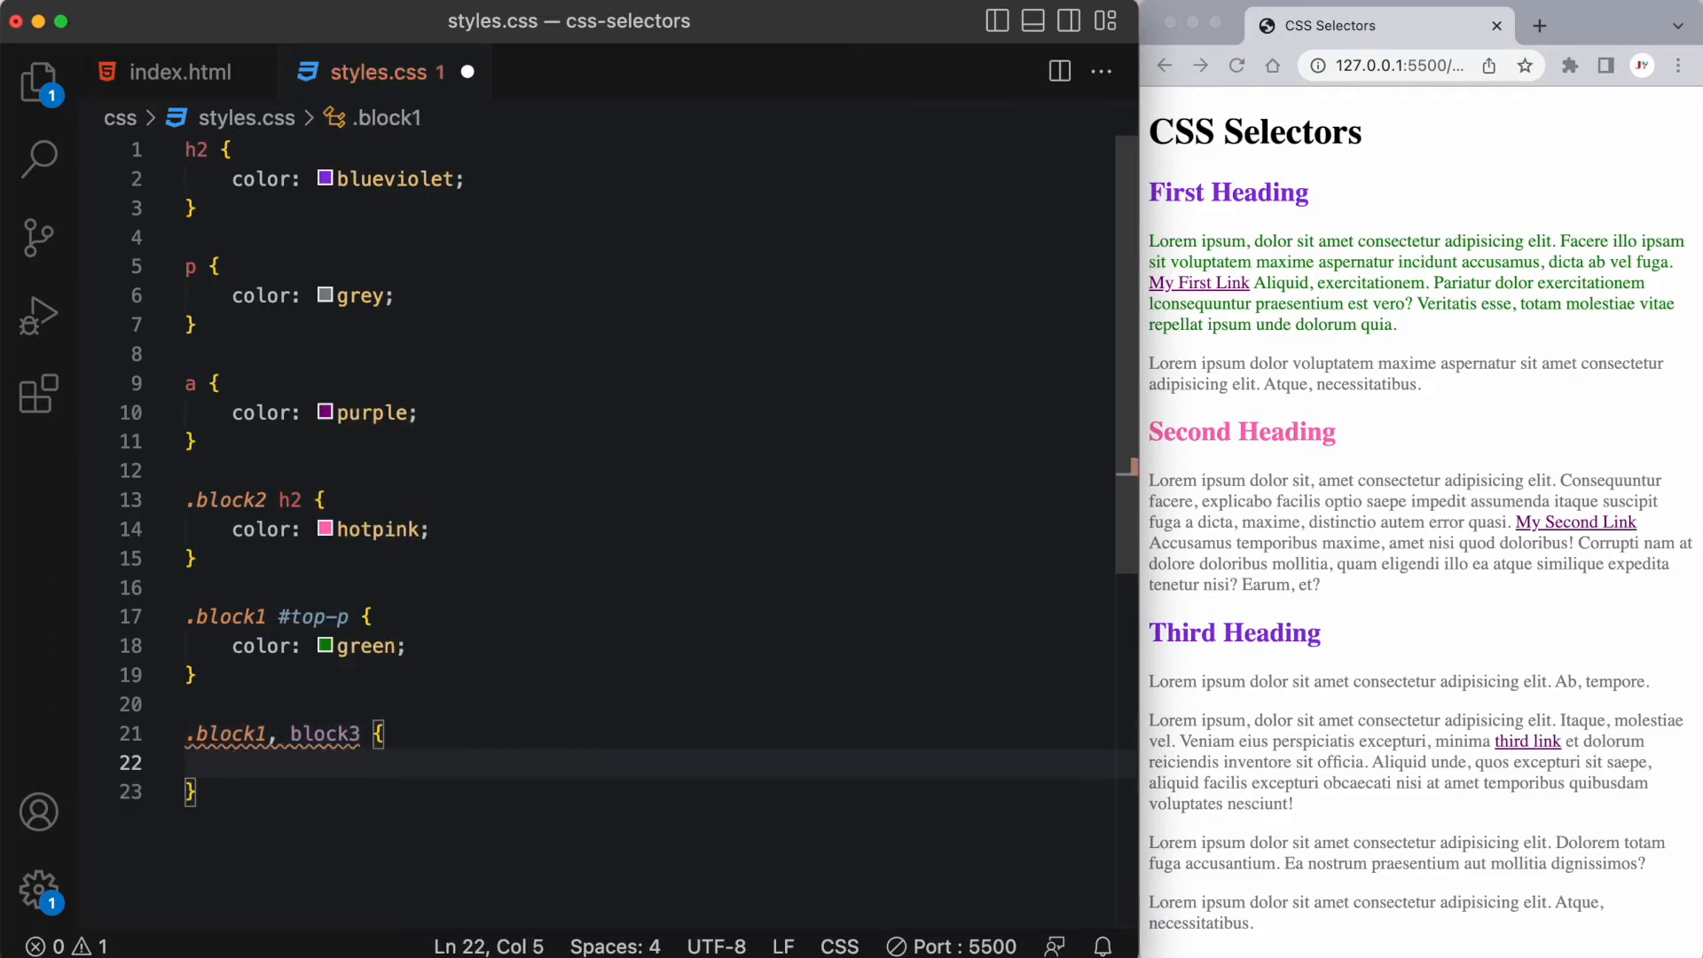
{"action": "type", "text": "background-color: lightyellow;"}
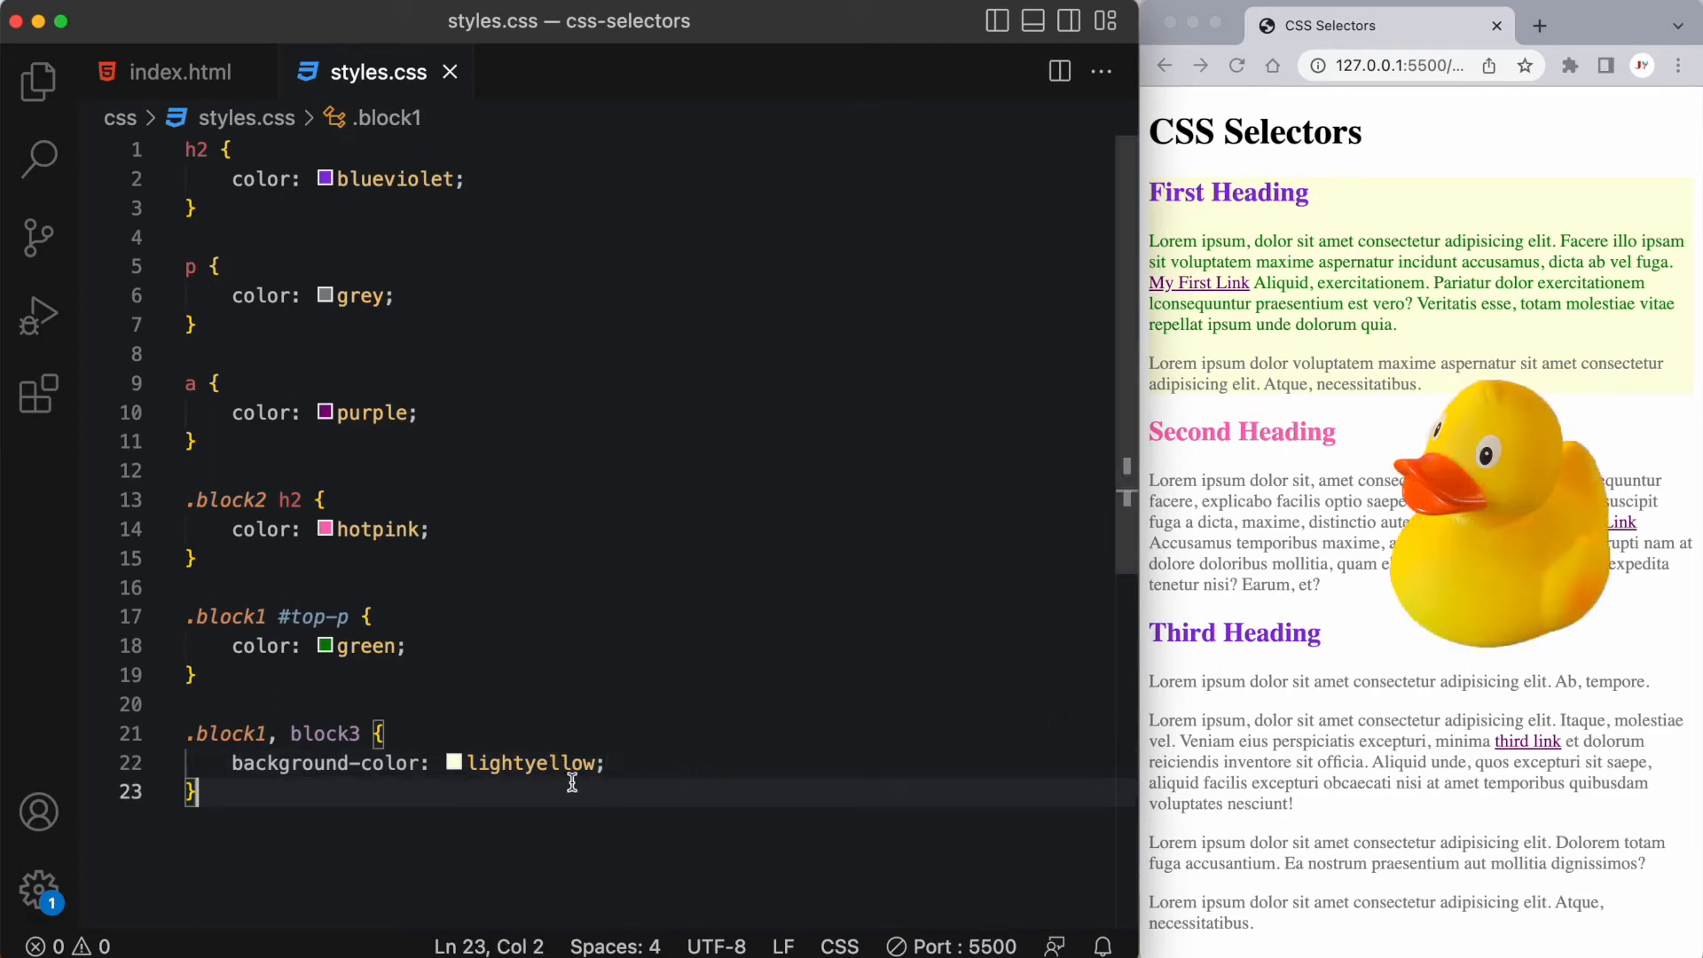
Step: Prefix block3 with a period so the selector reads '.block1, .block3'
{"action": "double_click", "coordinate": [325, 734]}
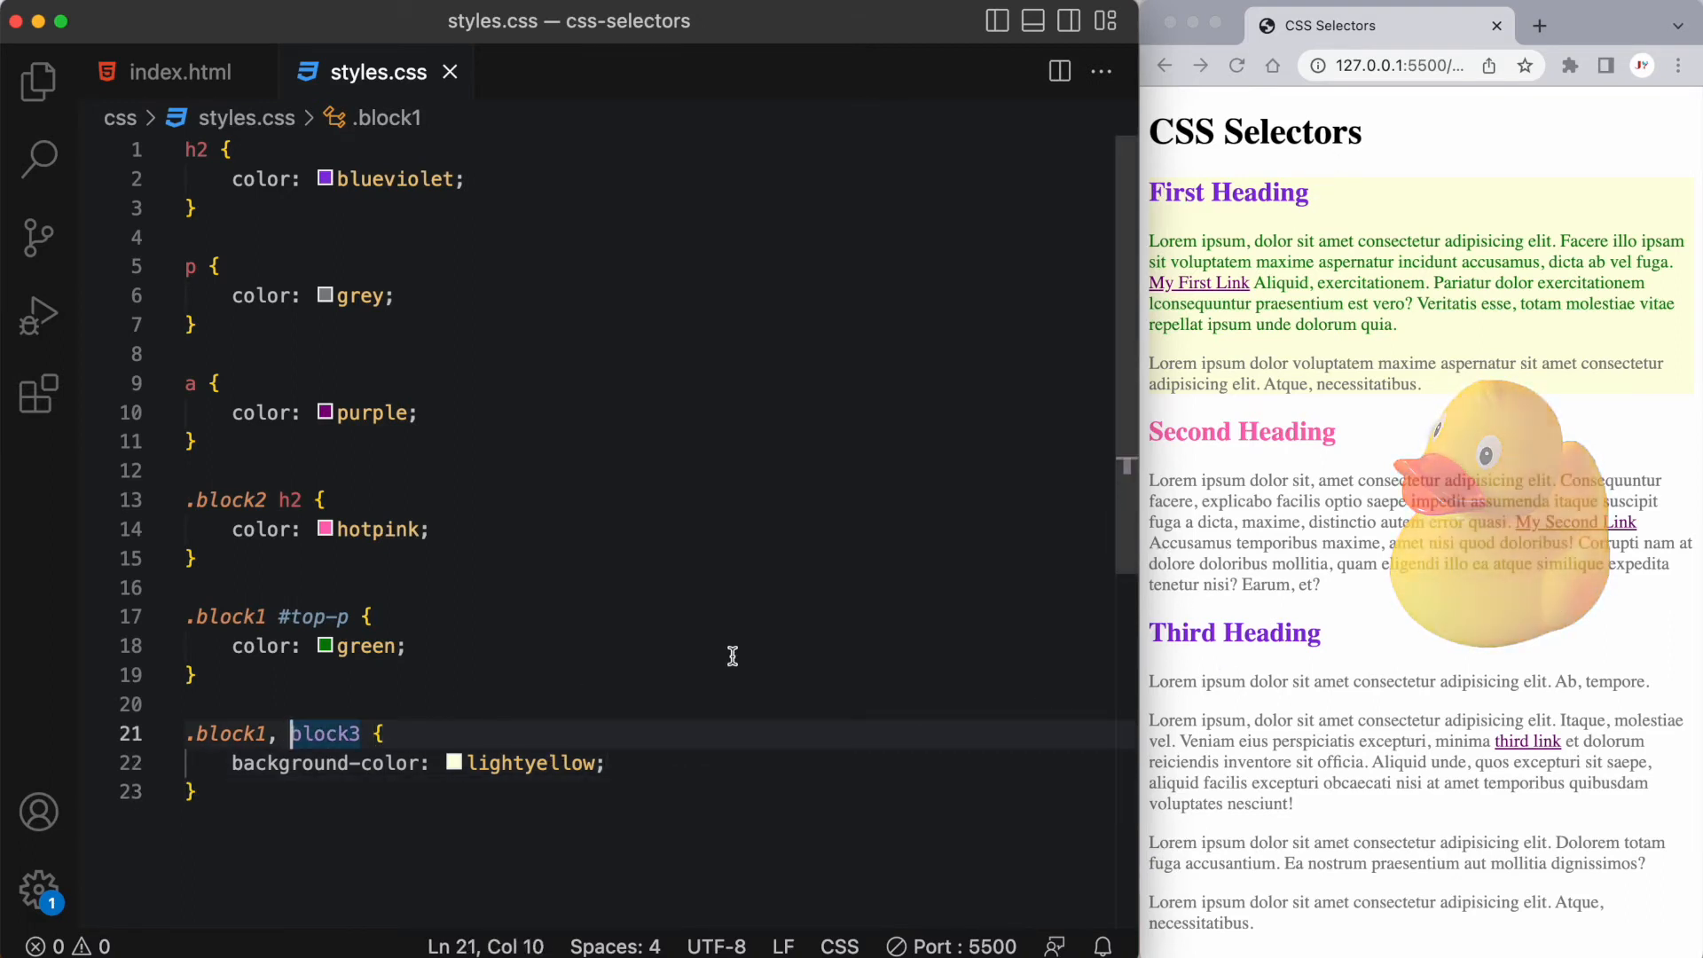
{"action": "type", "text": "."}
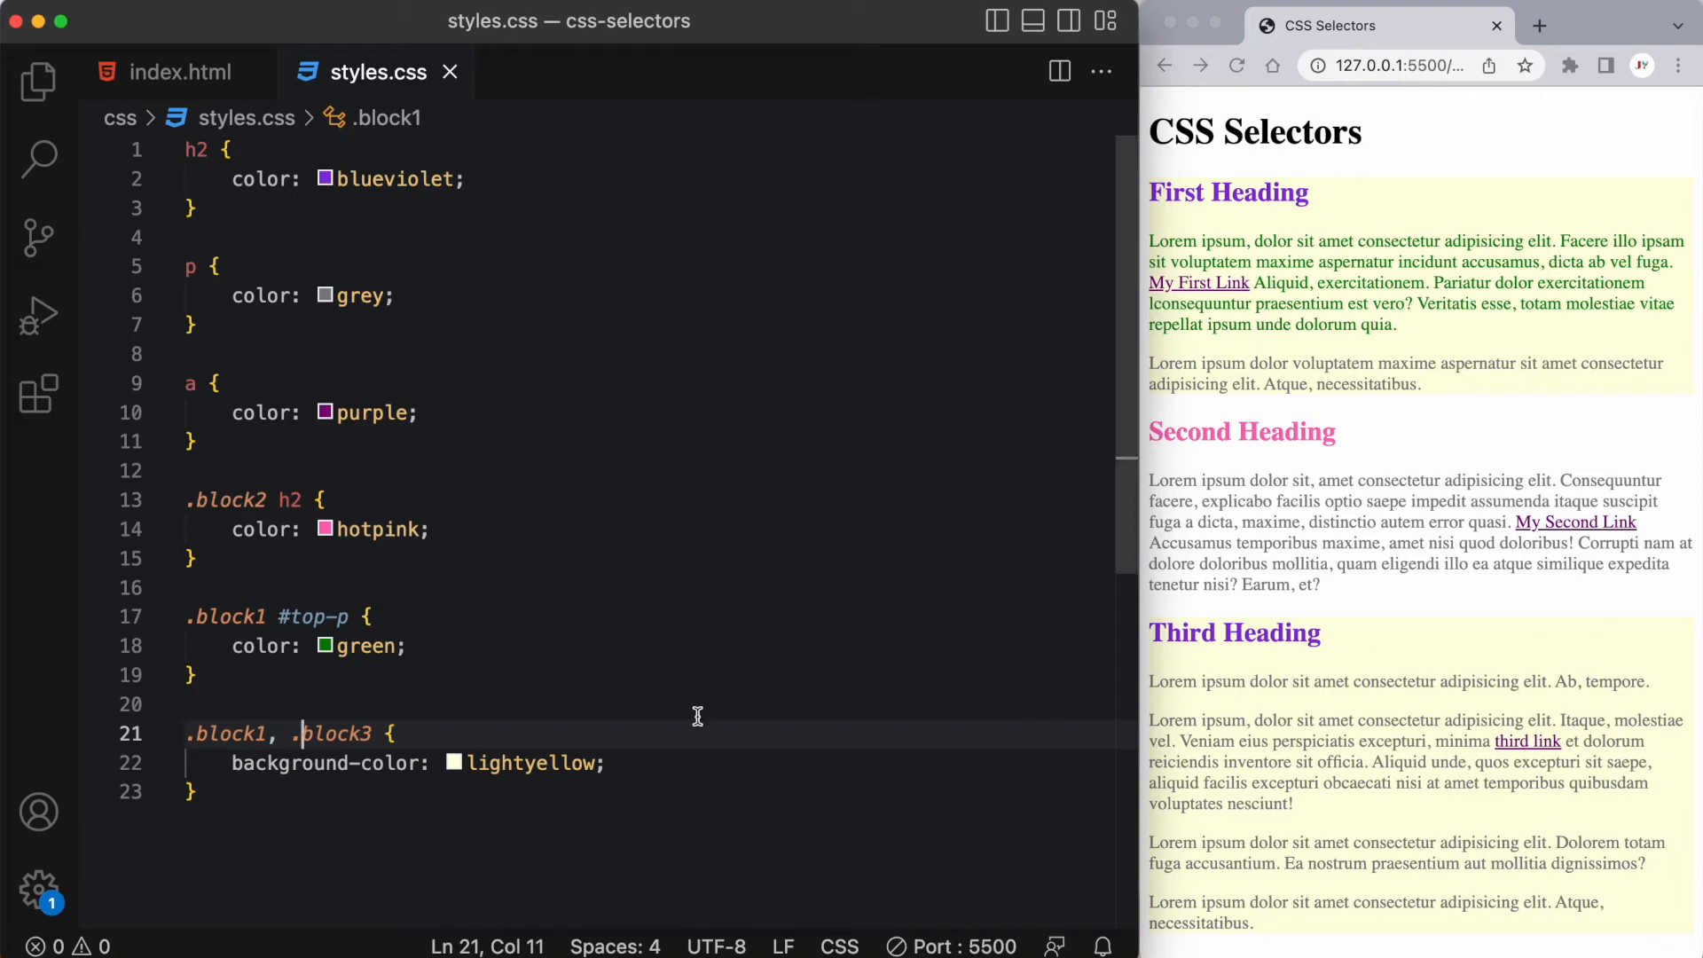
{"action": "mouse_move", "coordinate": [662, 706]}
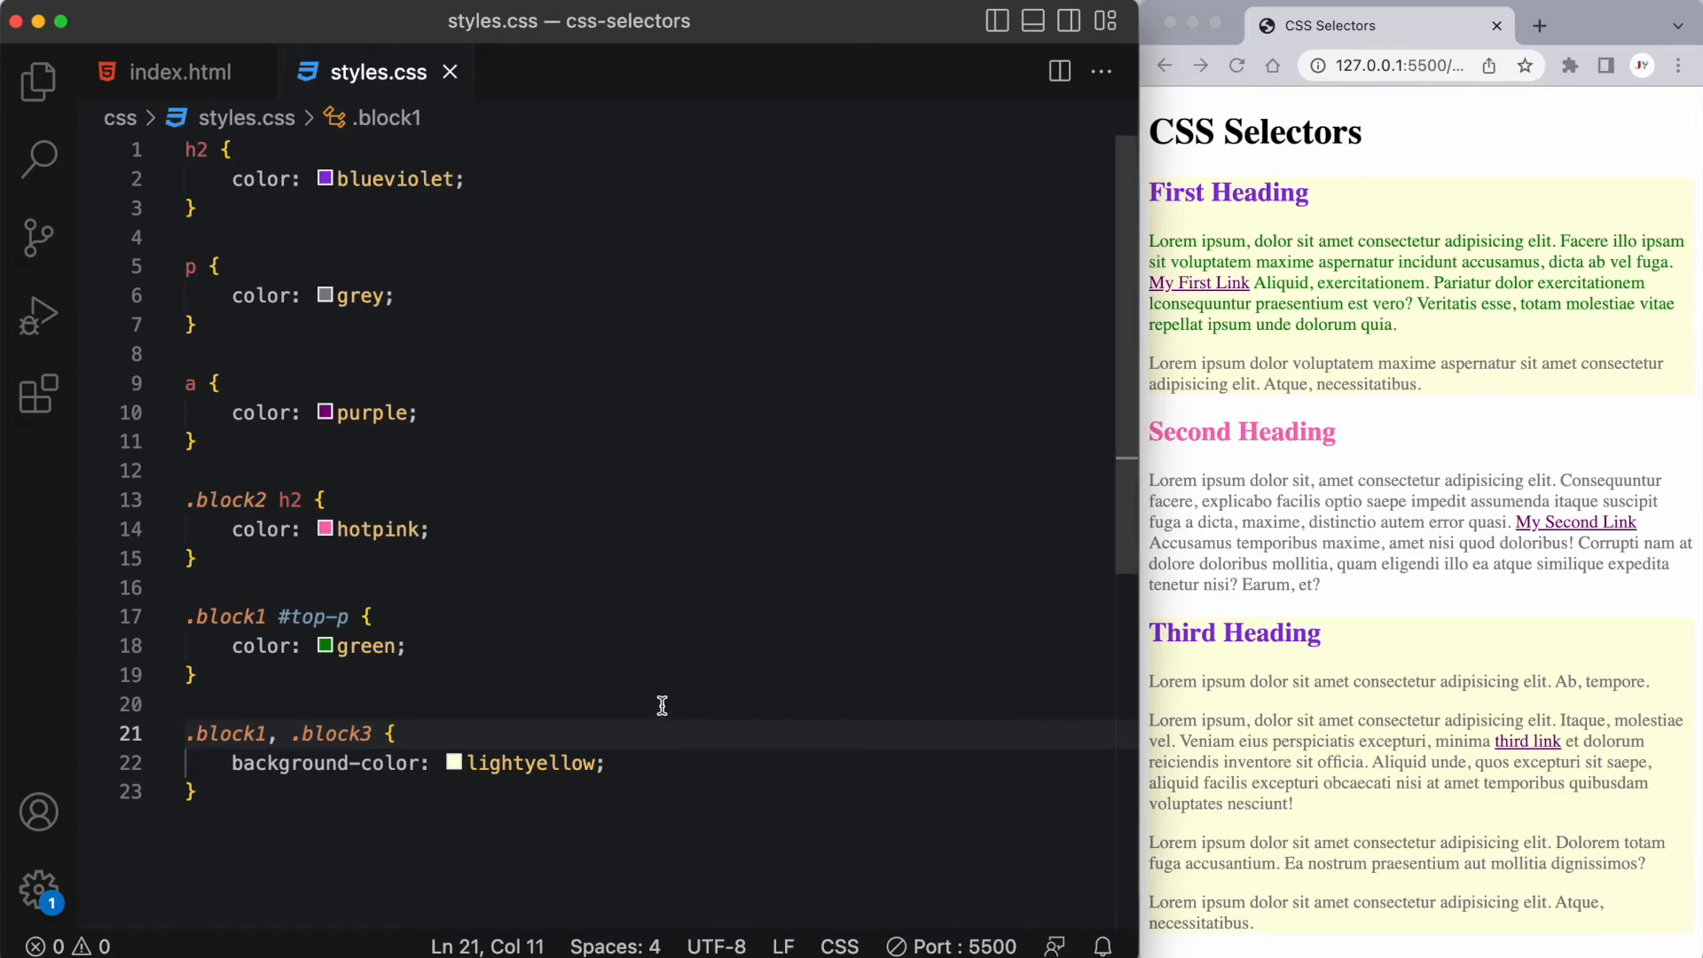
{"action": "mouse_move", "coordinate": [656, 713]}
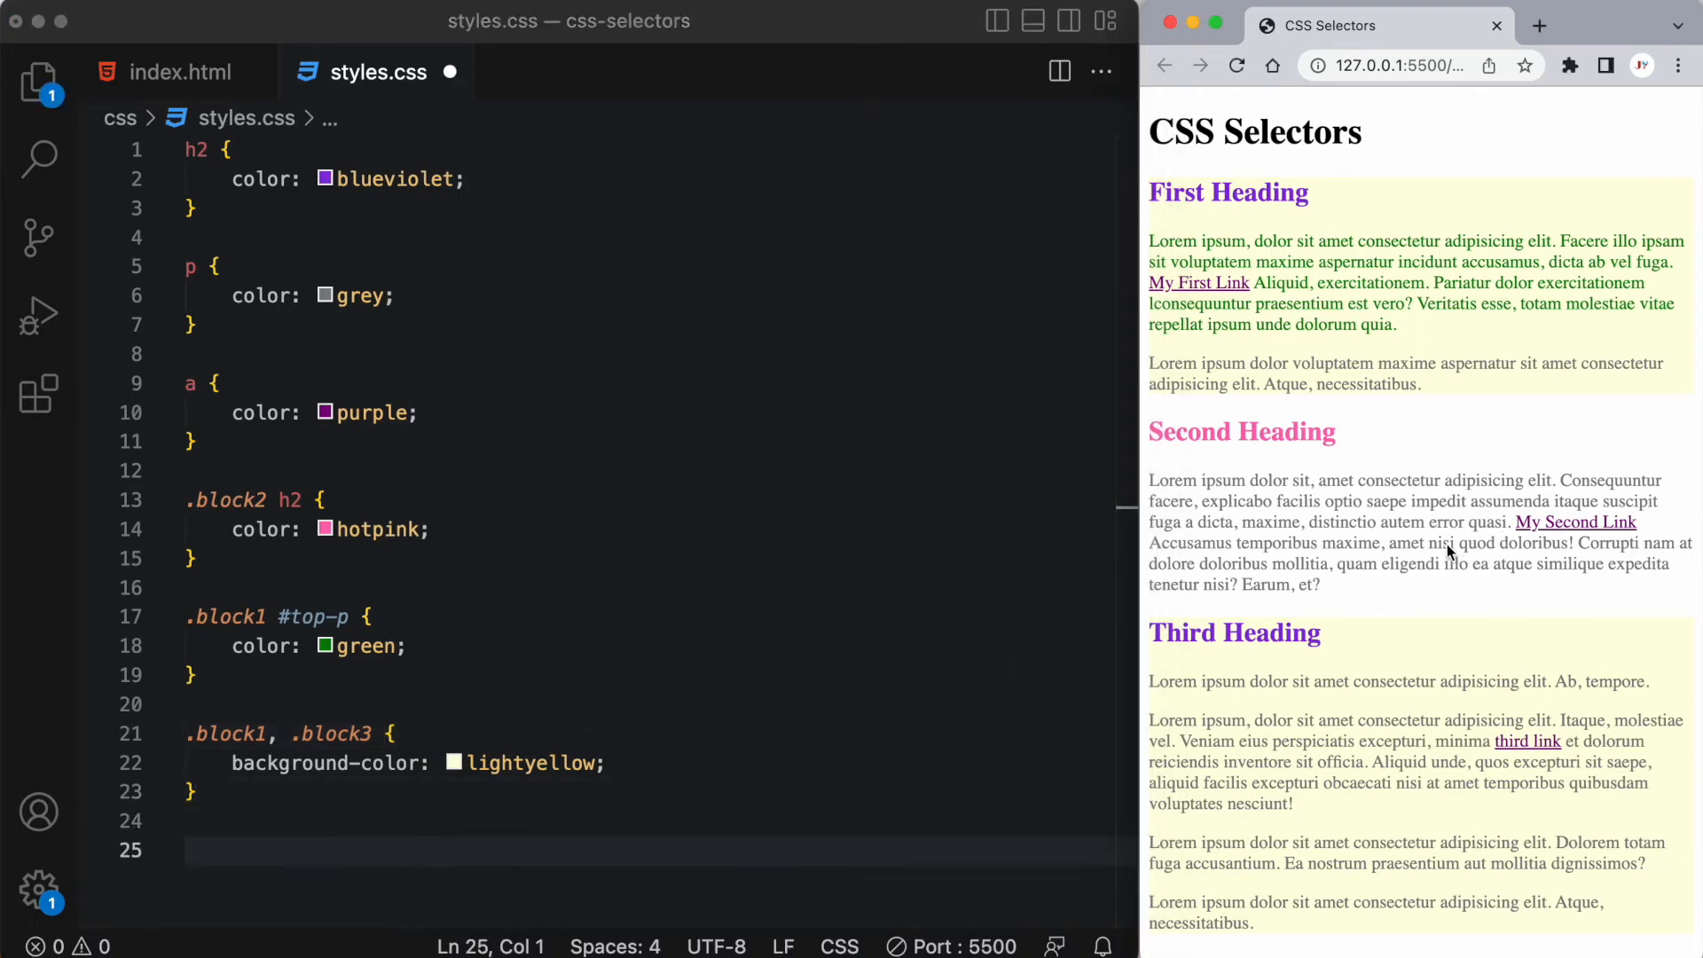
Step: Add a '.block2 a, .block3 a' rule setting color red
{"action": "left_click_drag", "start_coordinate": [1464, 720], "coordinate": [1609, 761]}
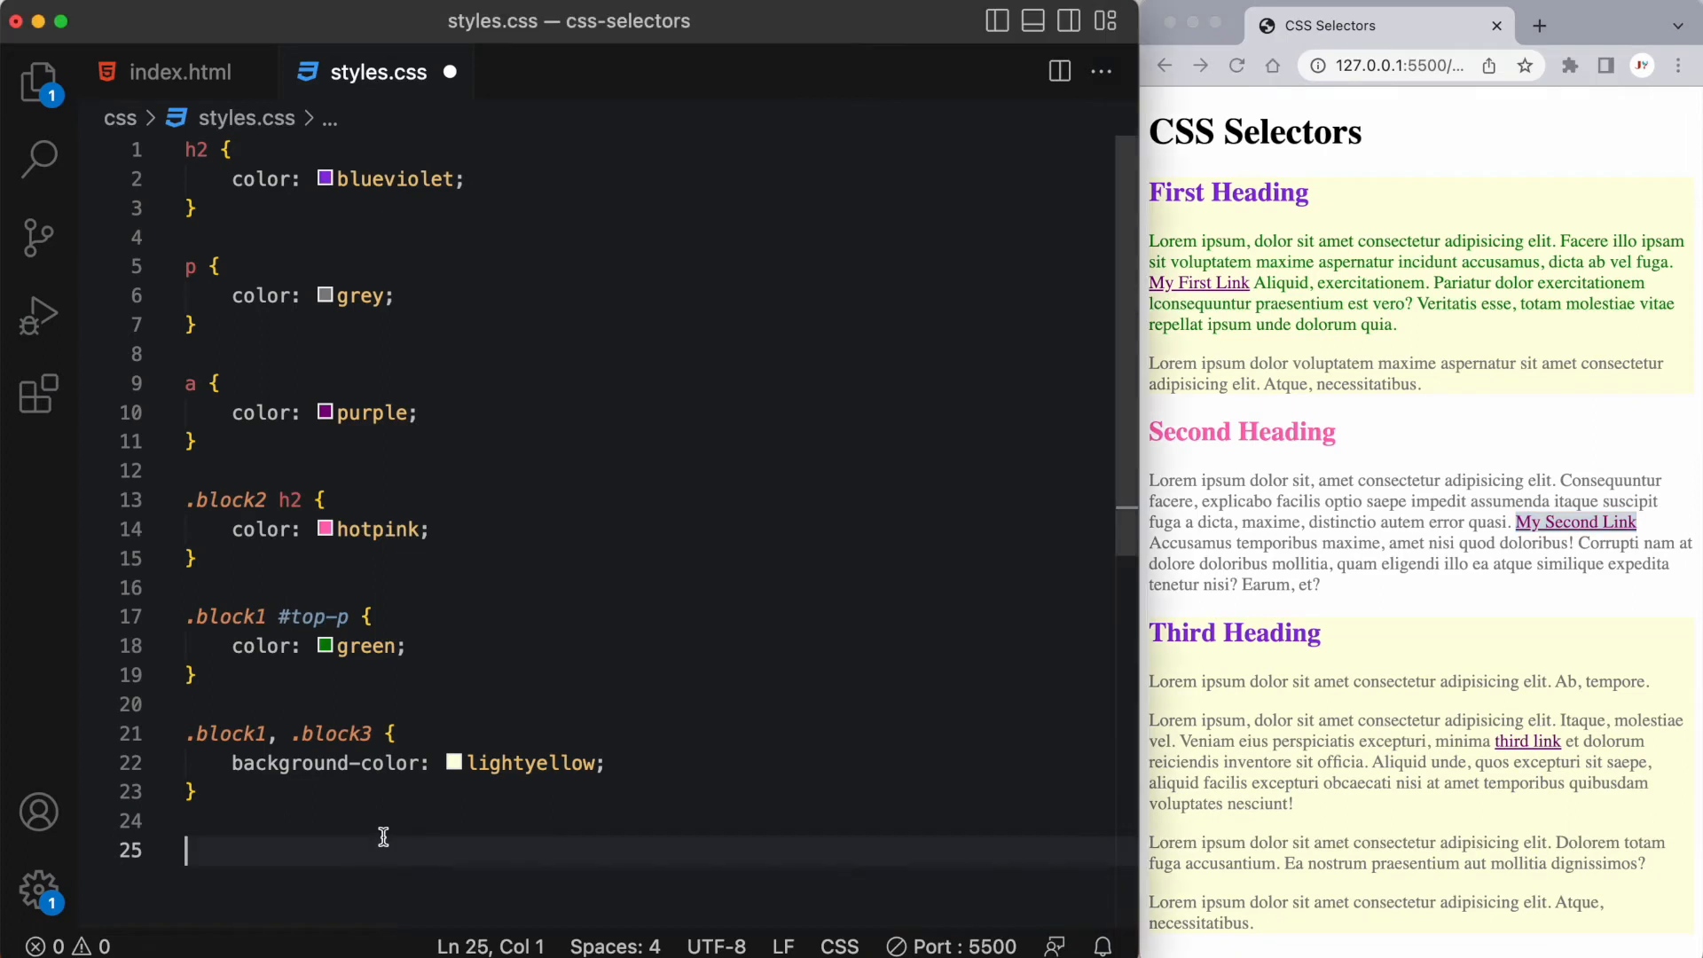
{"action": "type", "text": ".block2"}
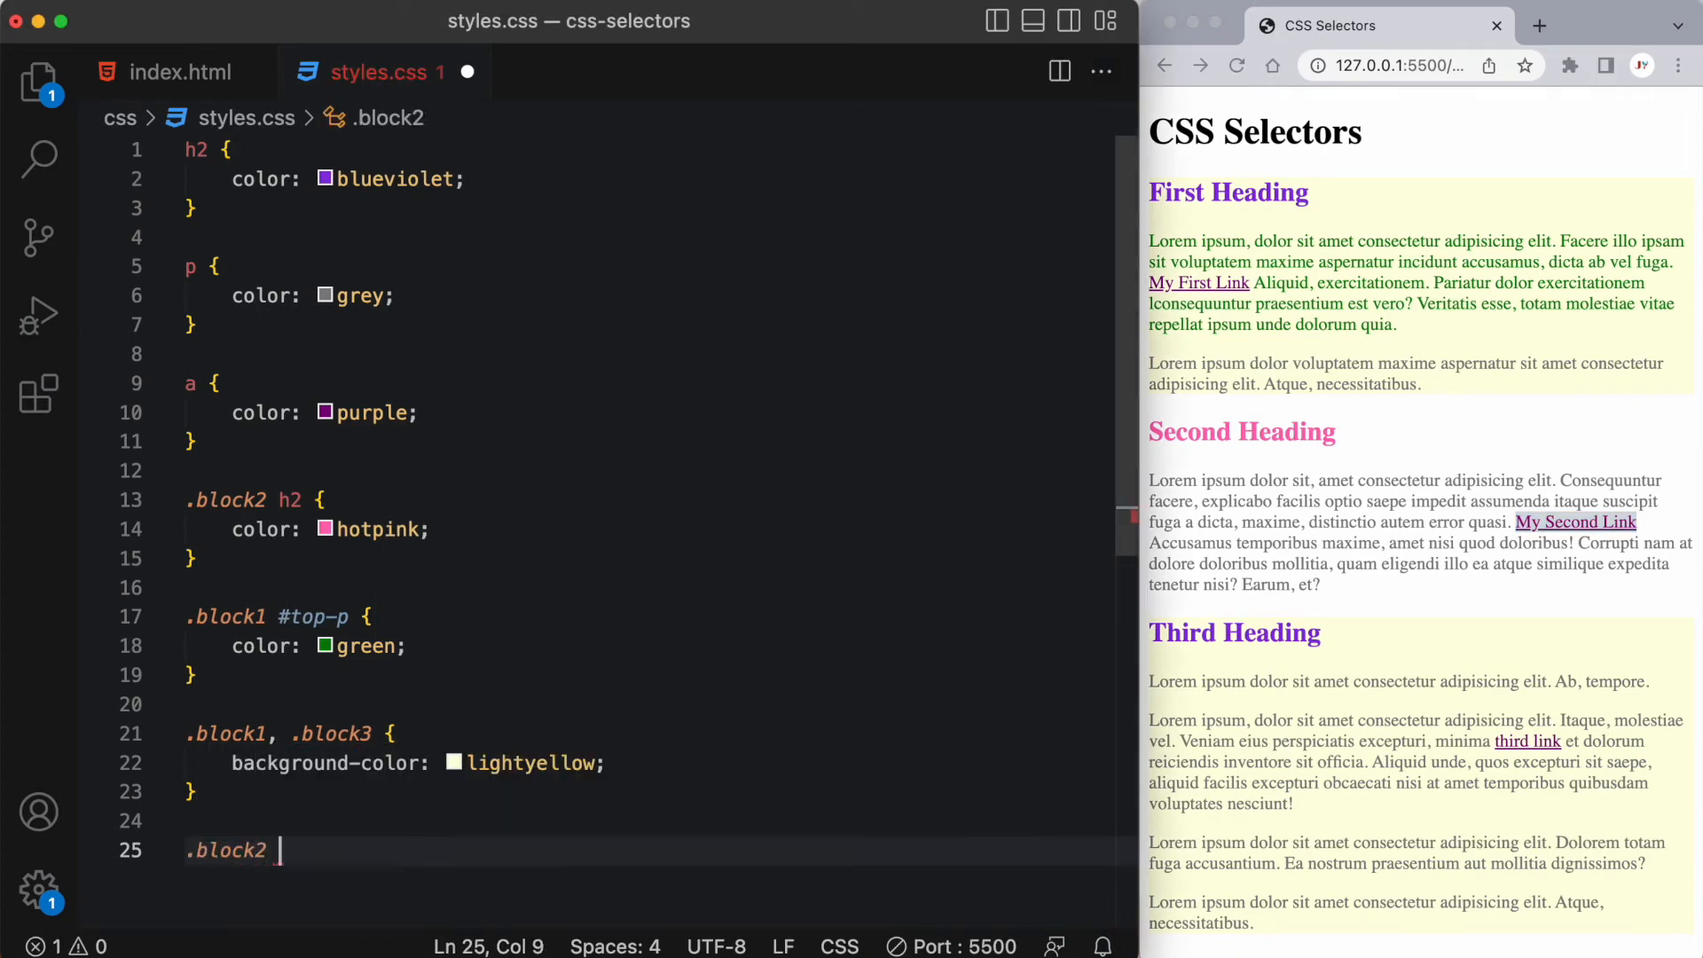
{"action": "type", "text": "a,"}
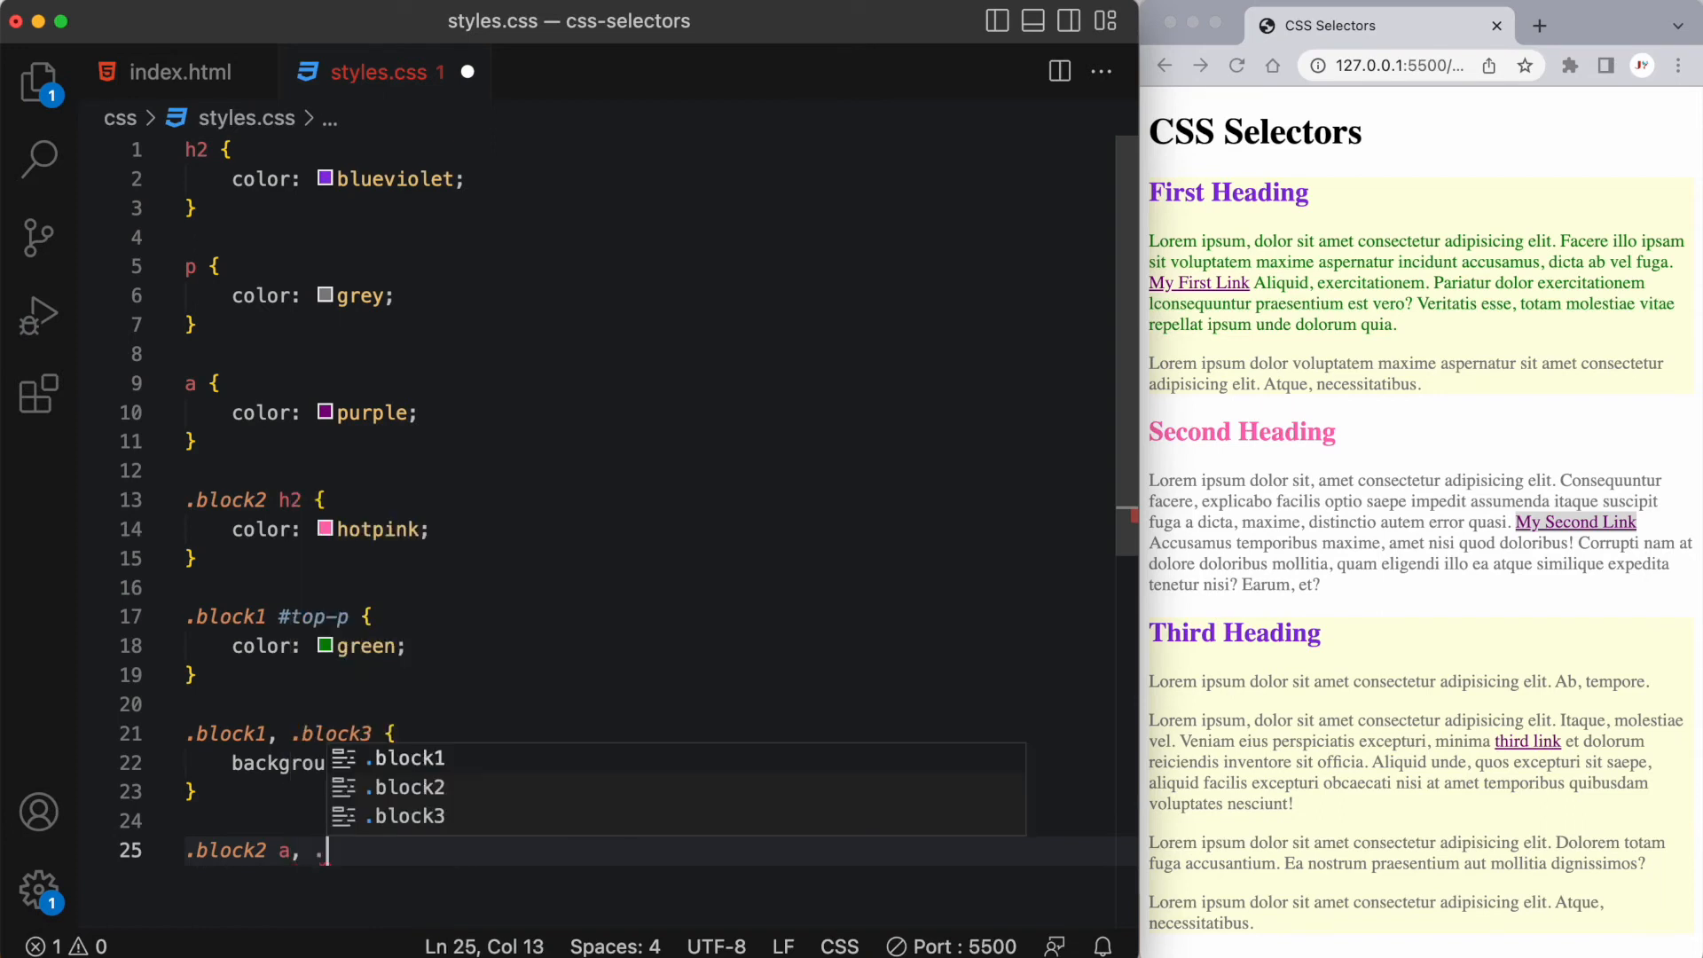
{"action": "type", "text": ".block3"}
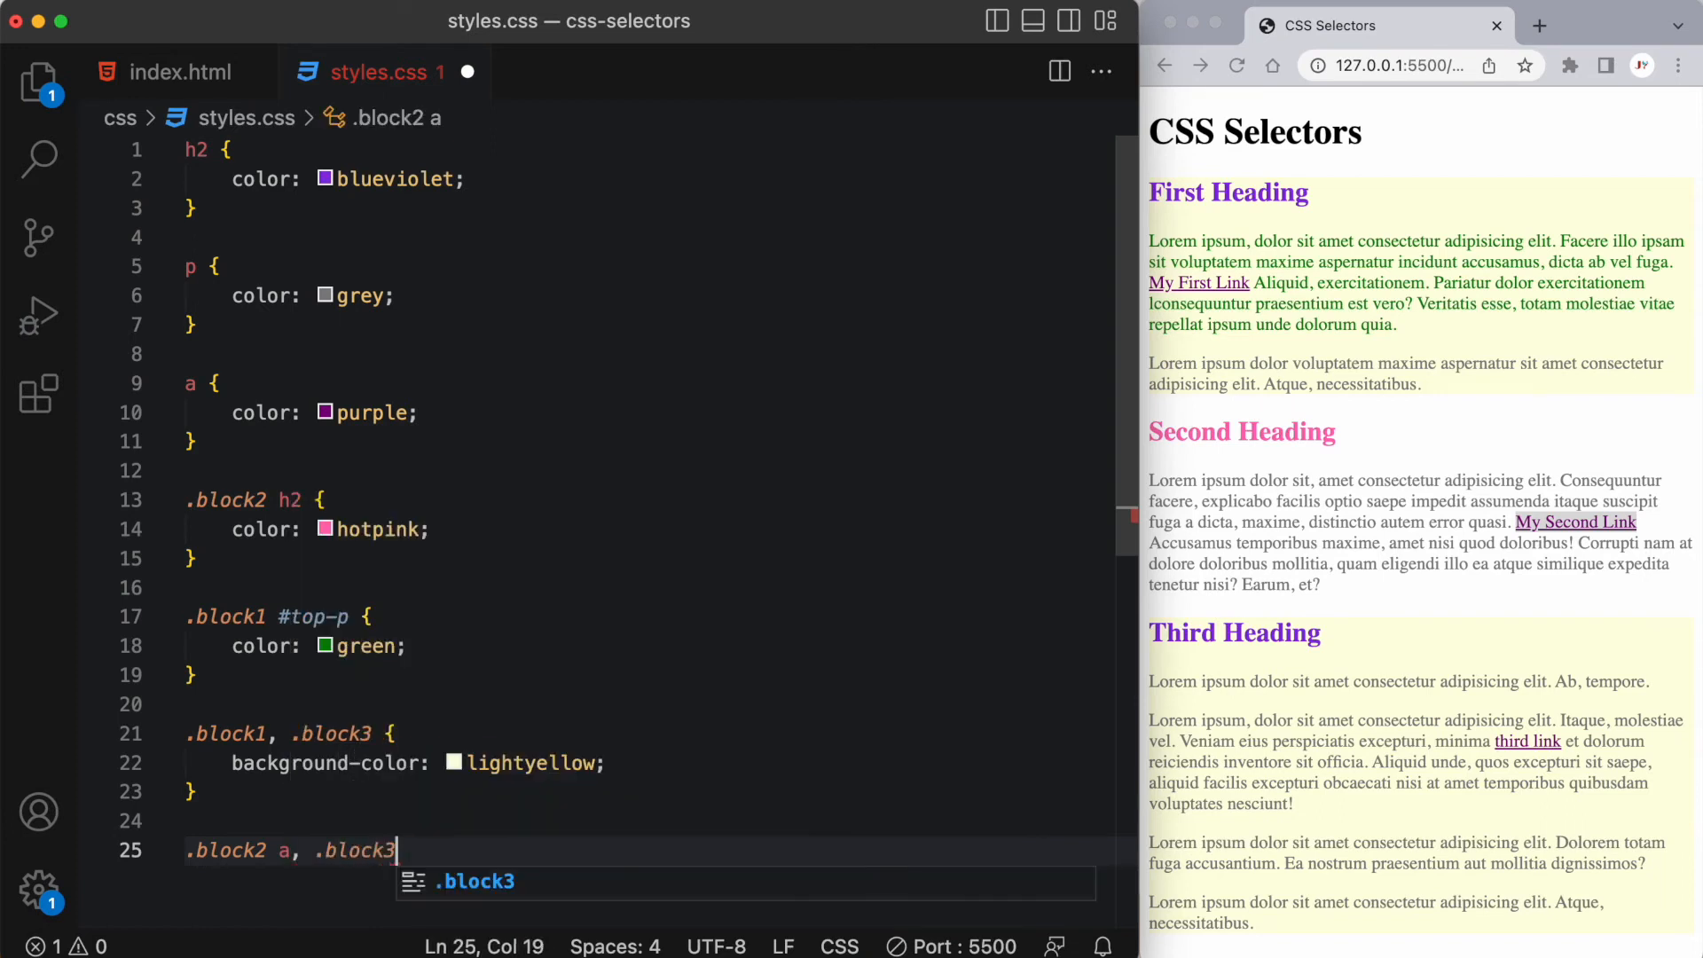
{"action": "type", "text": "a {"}
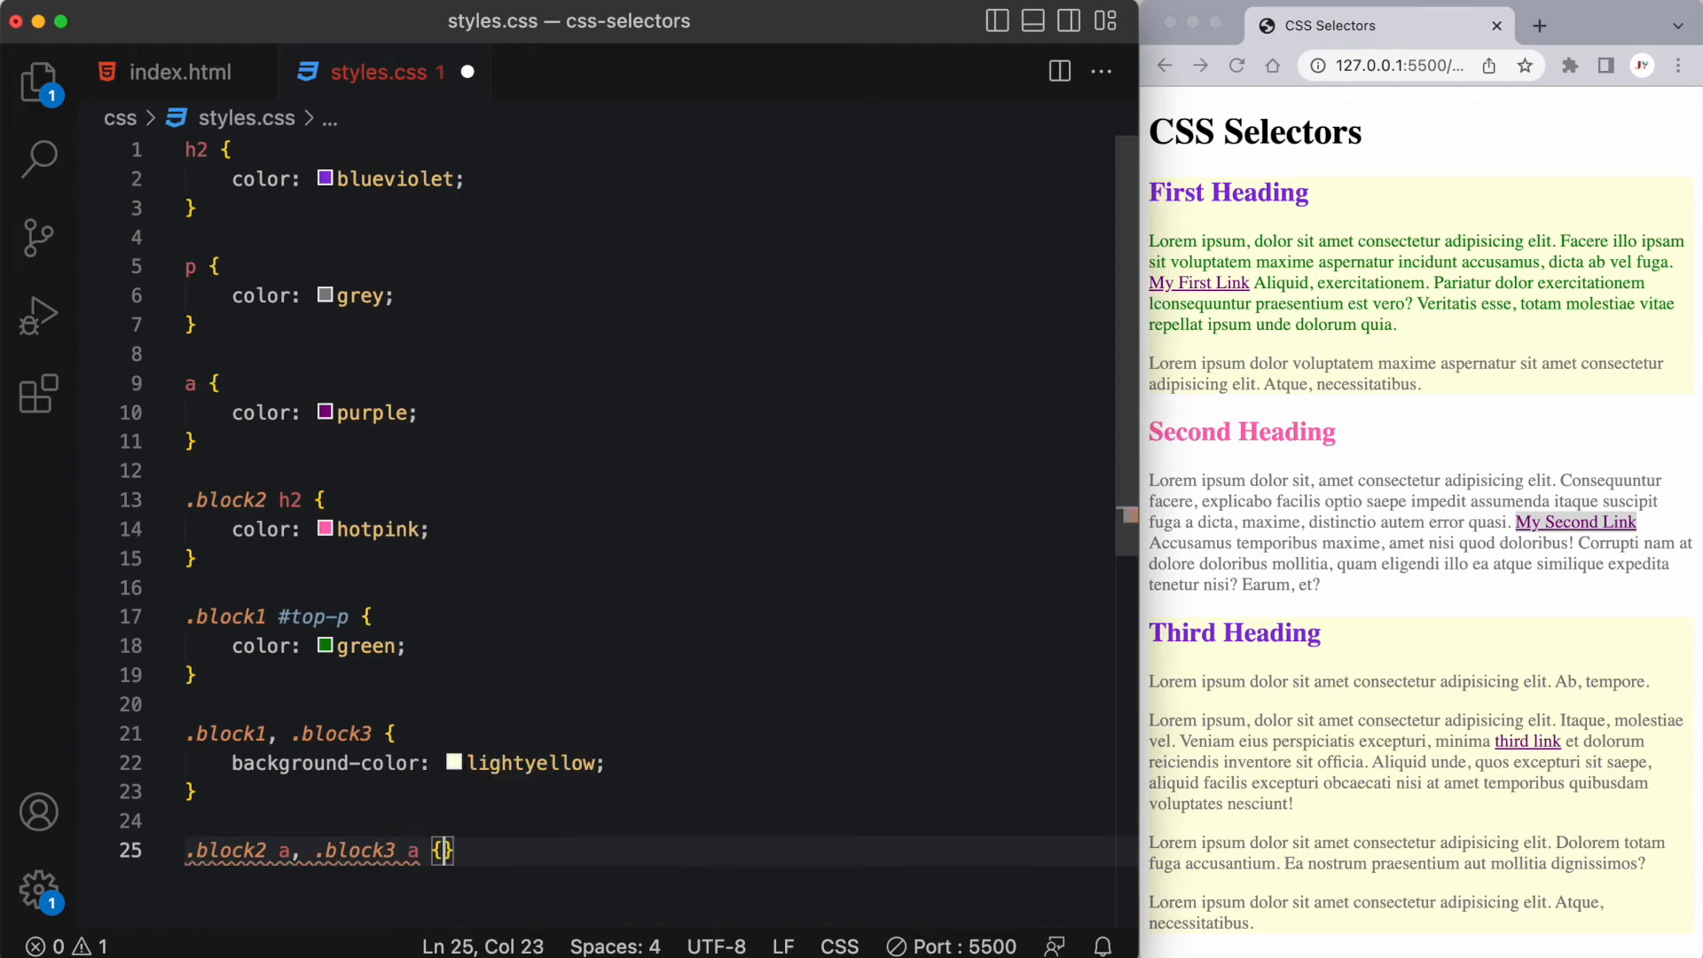
{"action": "type", "text": "color: red;"}
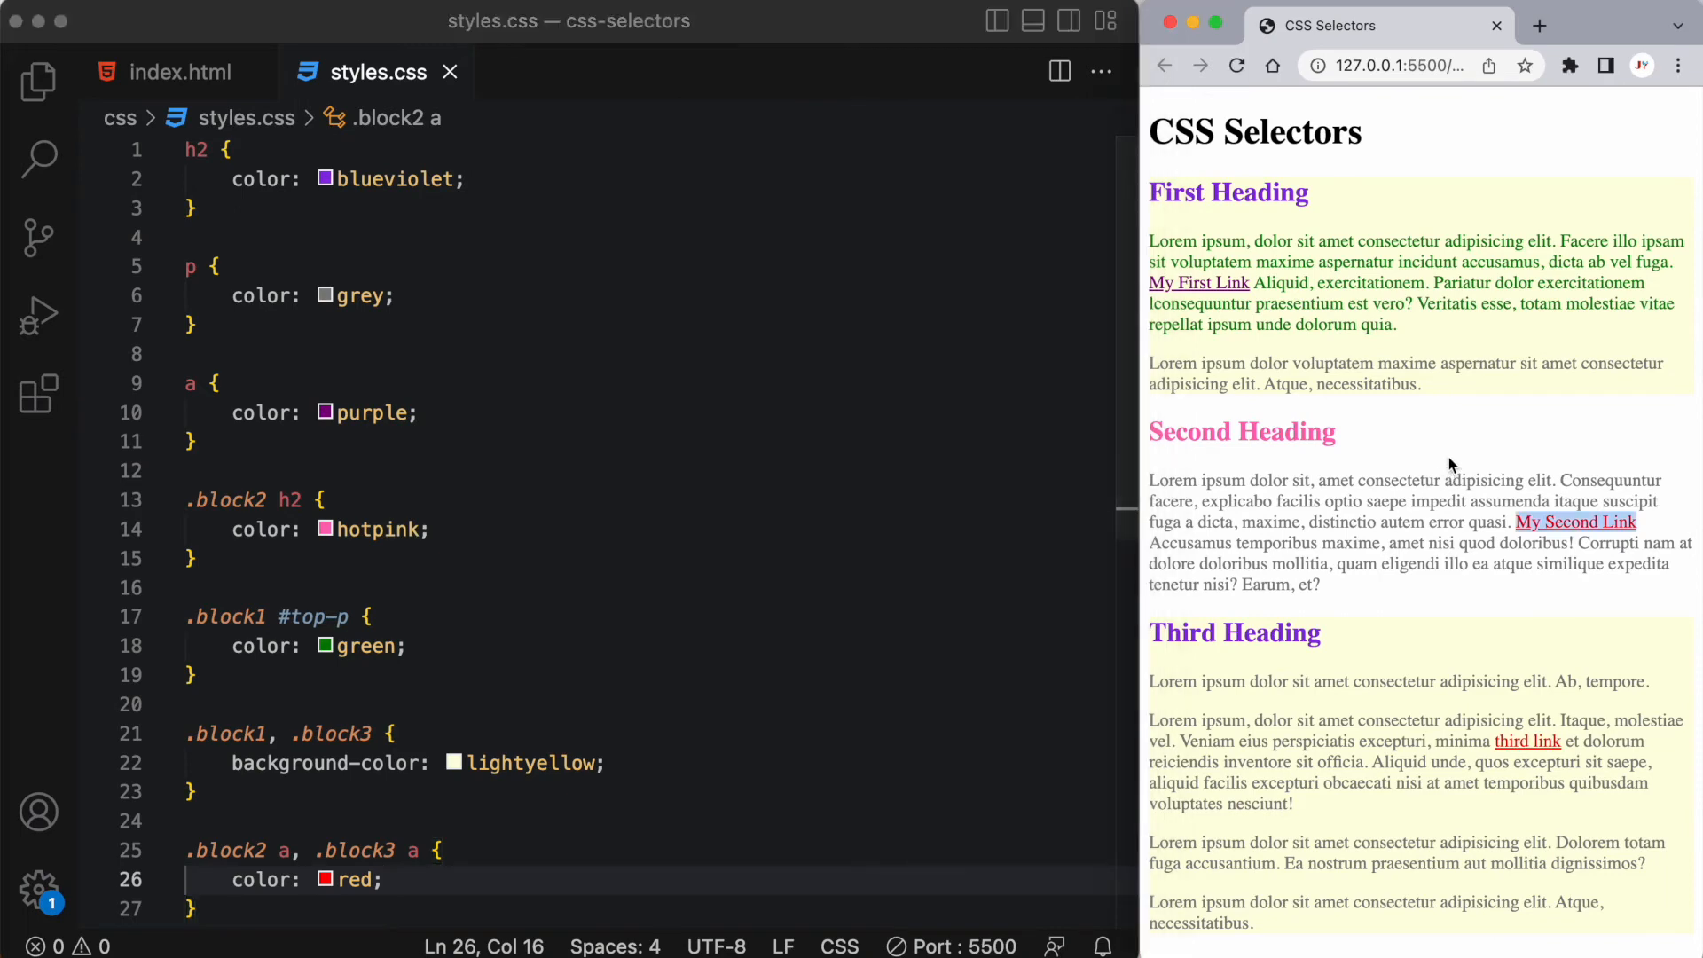
Step: Scroll index.html down to the block3 div's paragraph classes
{"action": "left_click", "coordinate": [178, 71]}
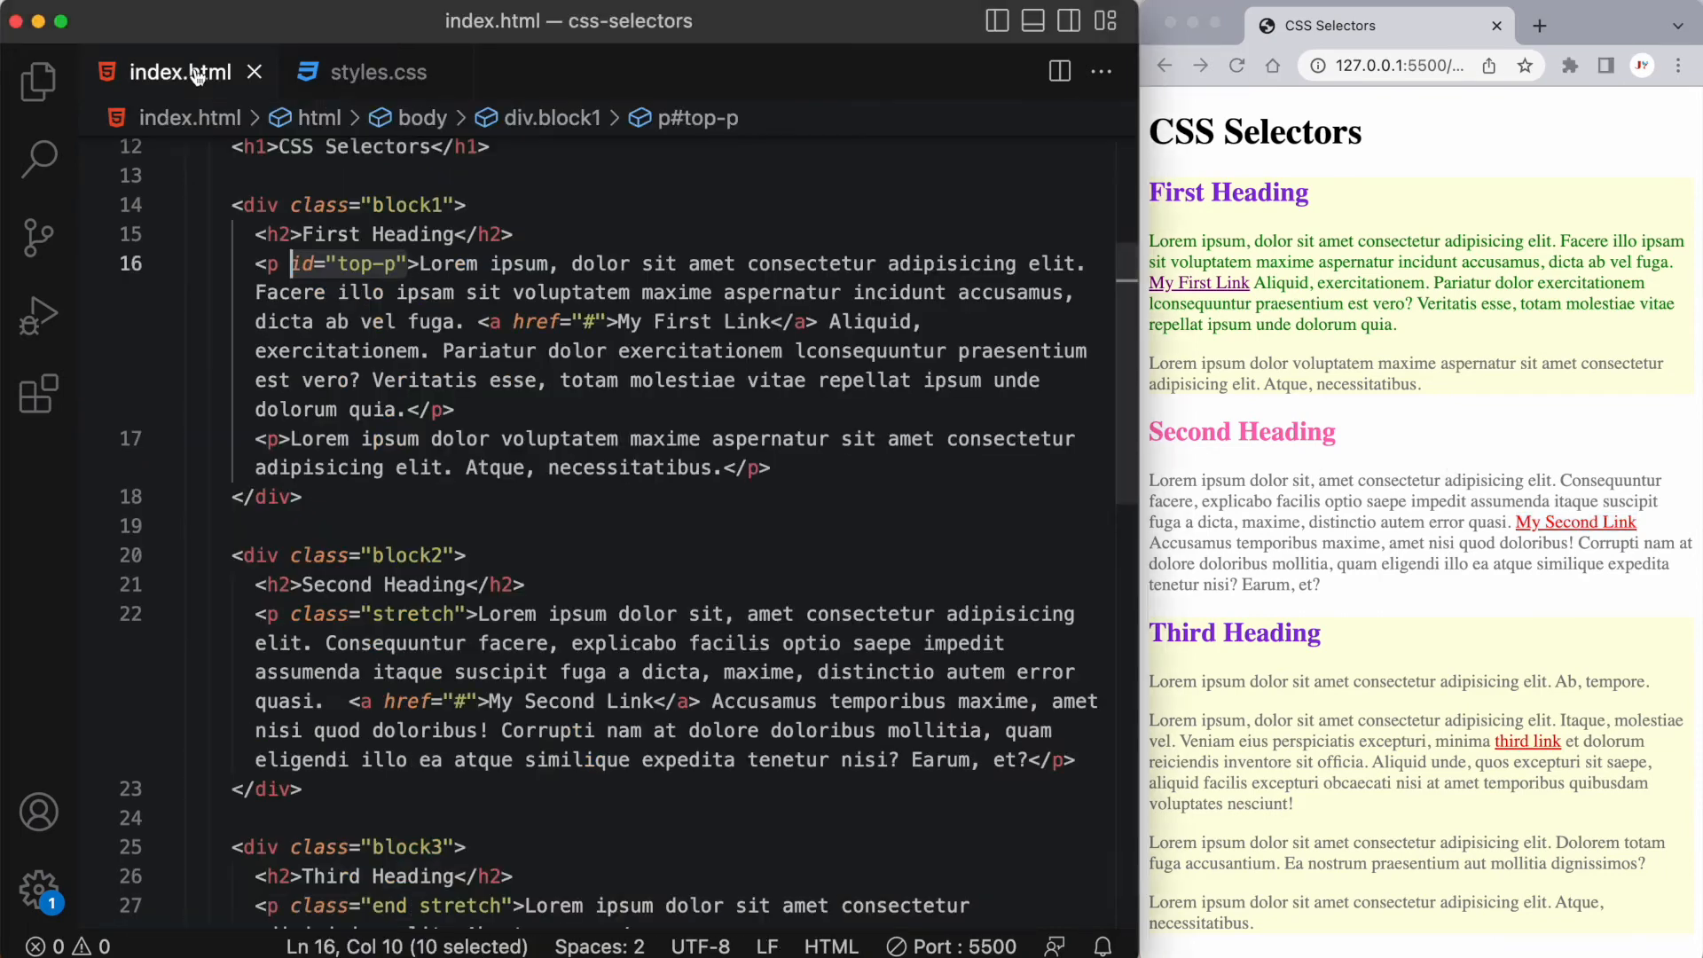
{"action": "scroll", "scroll_direction": "down", "scroll_amount": 3}
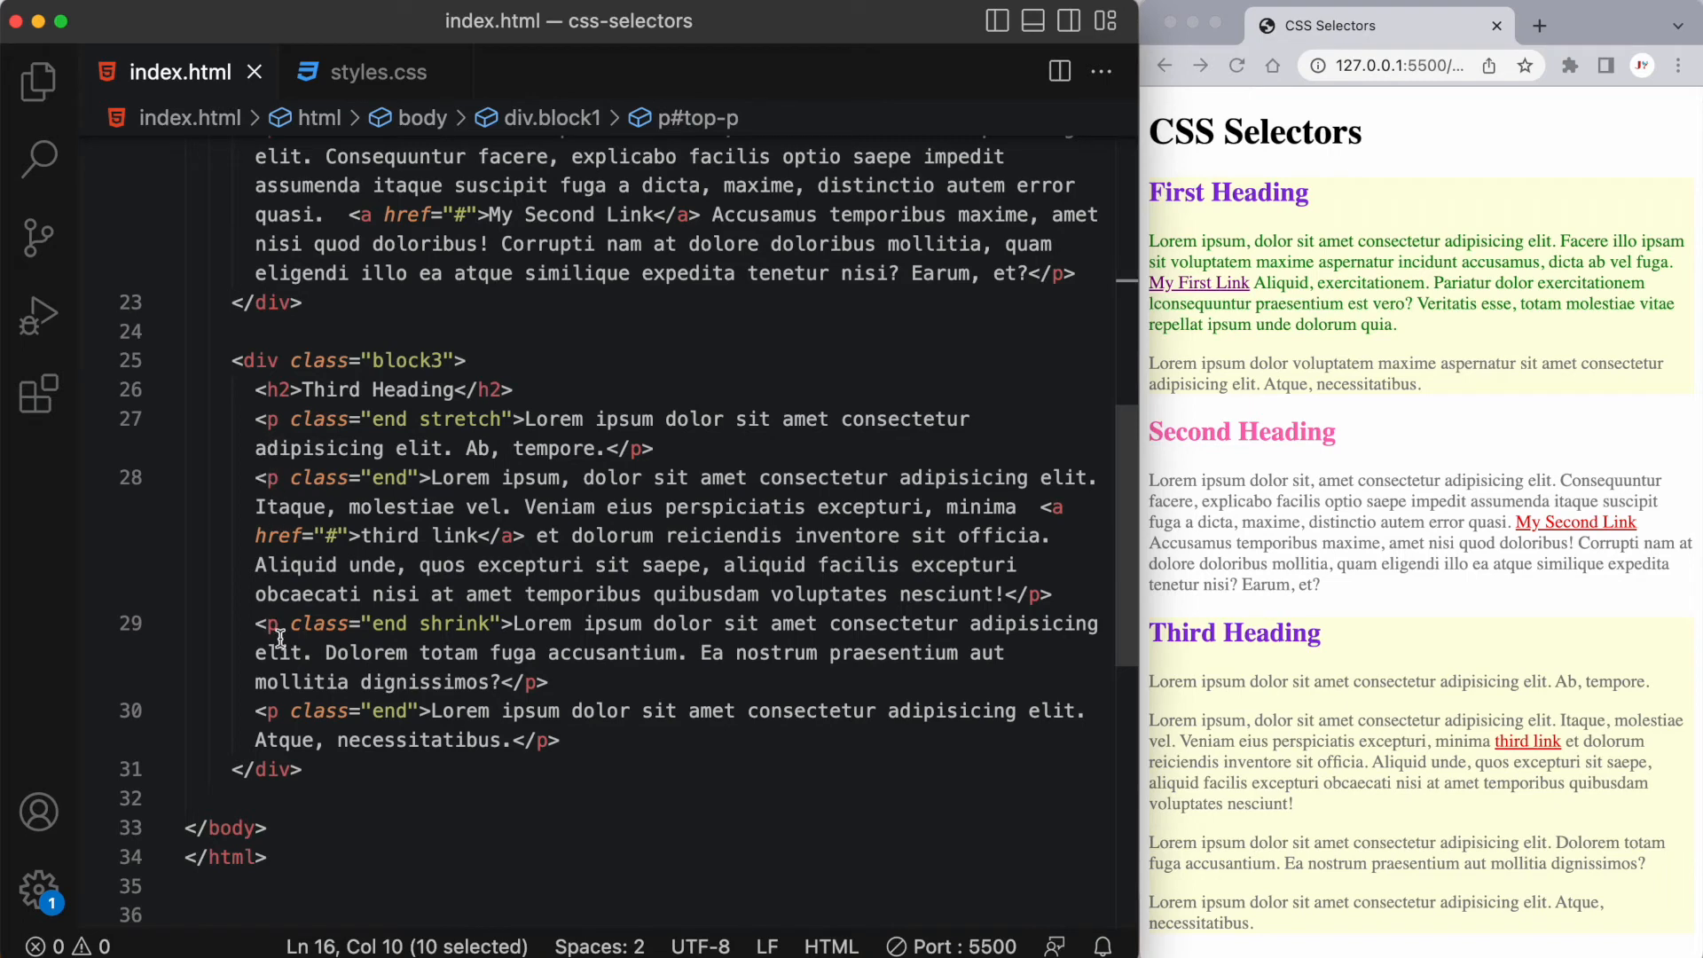
{"action": "mouse_move", "coordinate": [394, 436]}
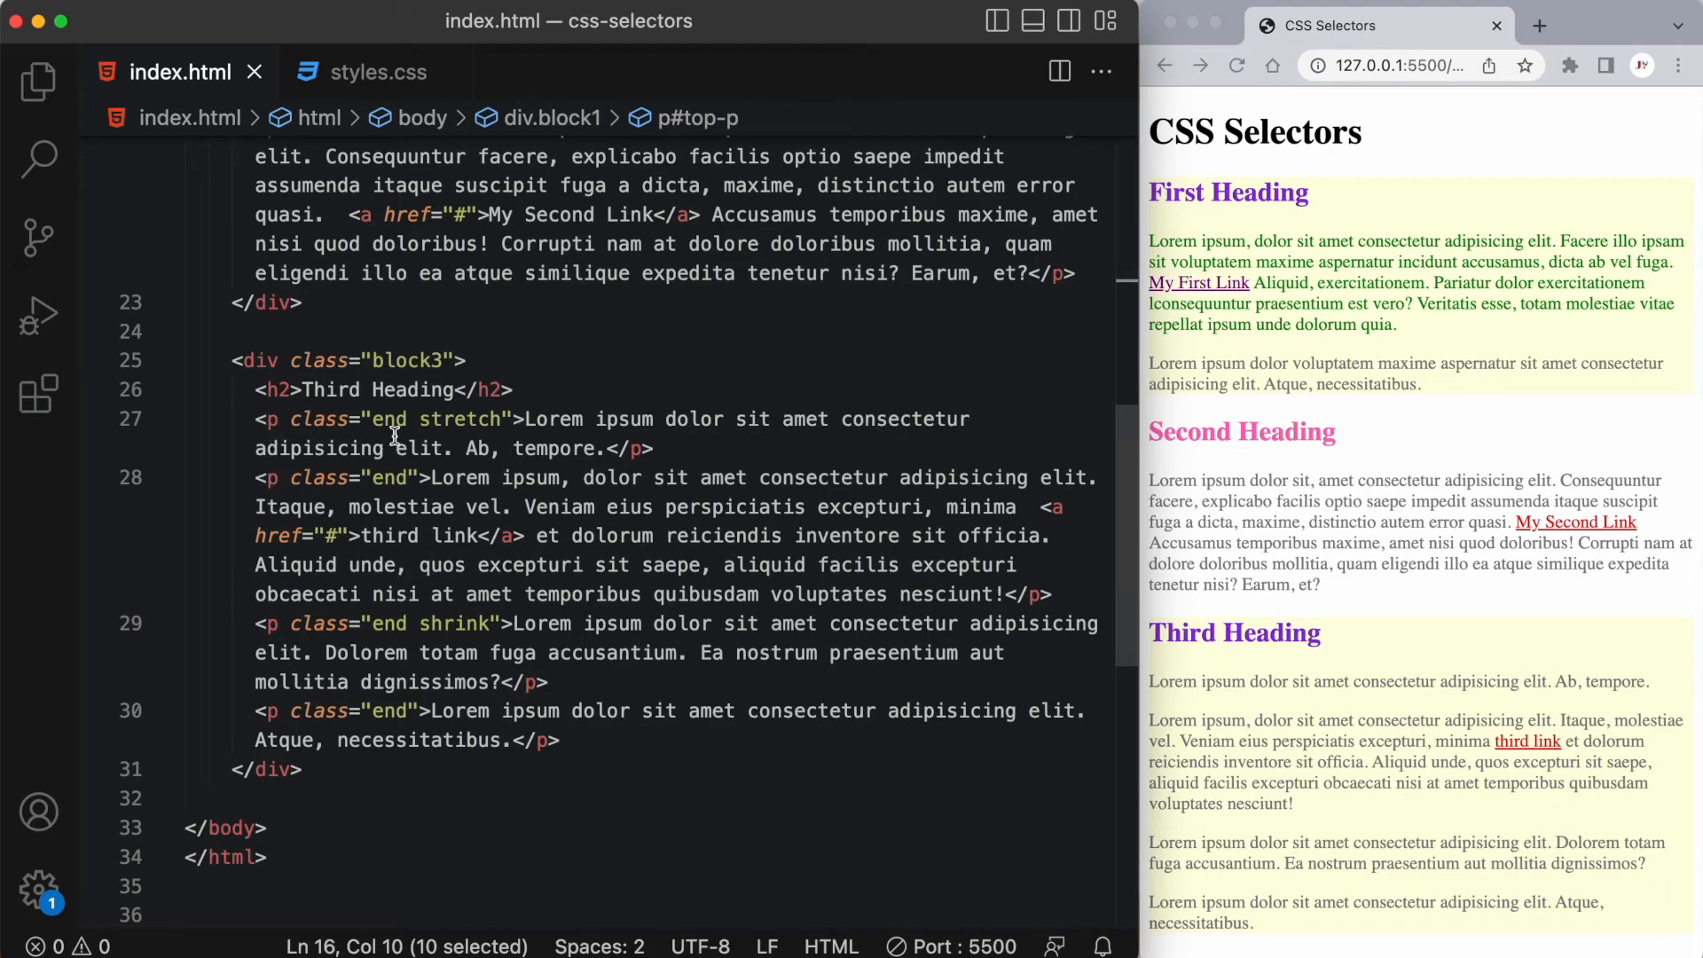
{"action": "mouse_move", "coordinate": [442, 477]}
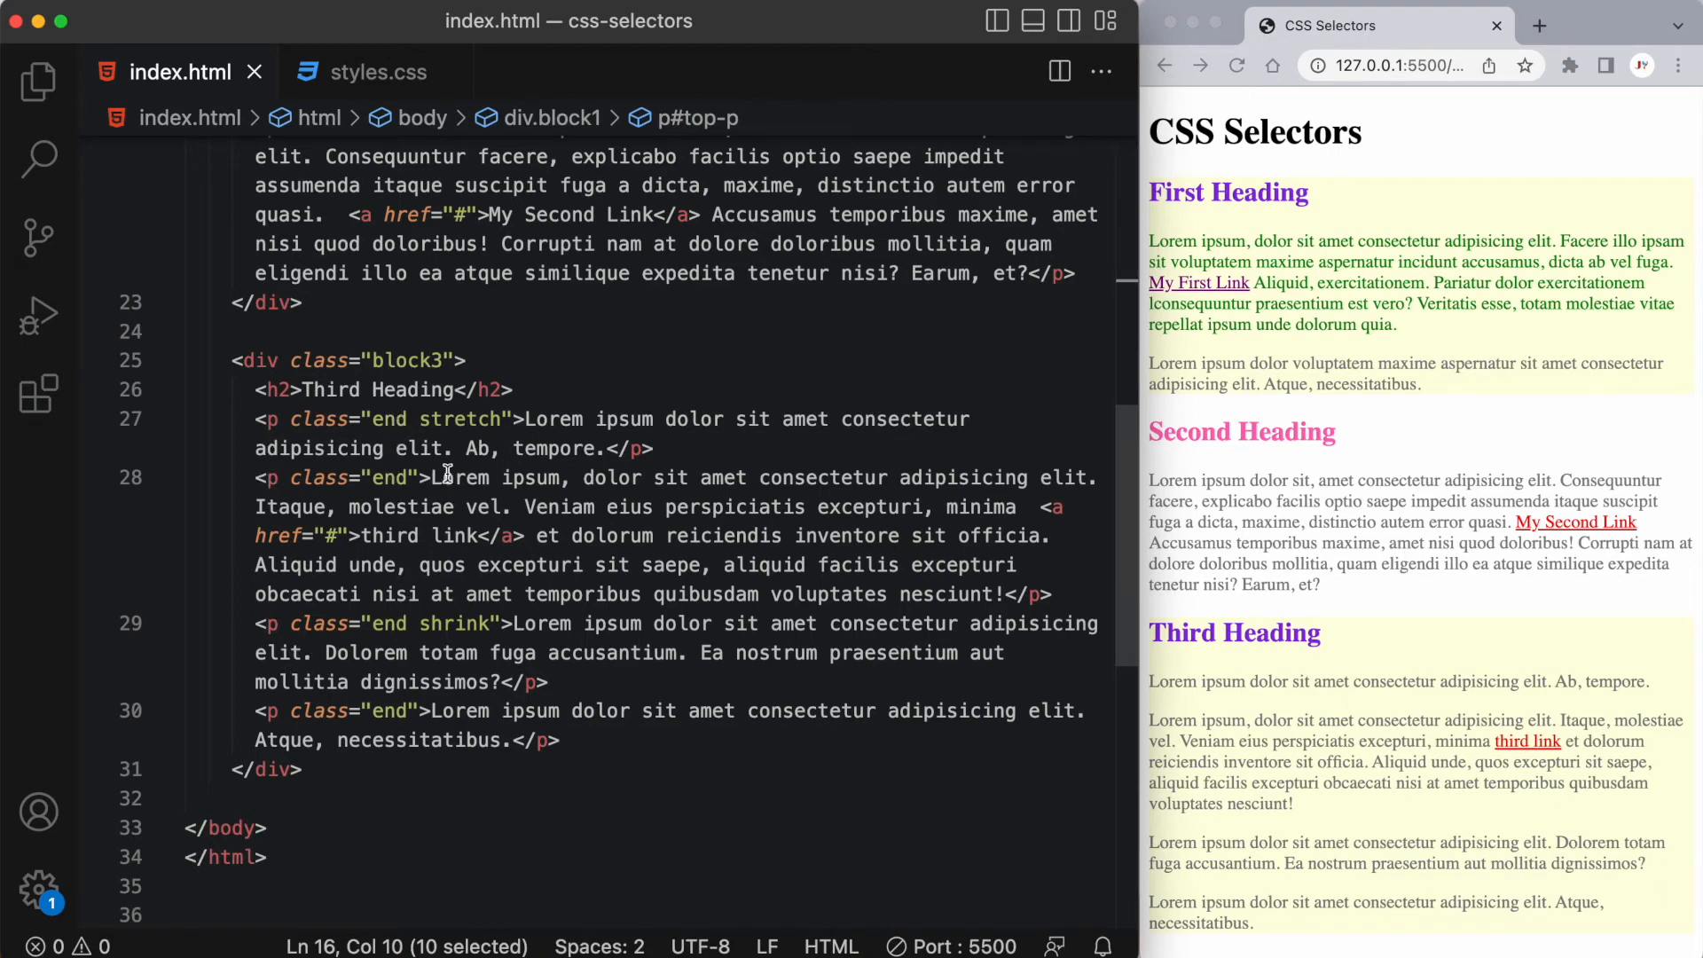
{"action": "mouse_move", "coordinate": [422, 625]}
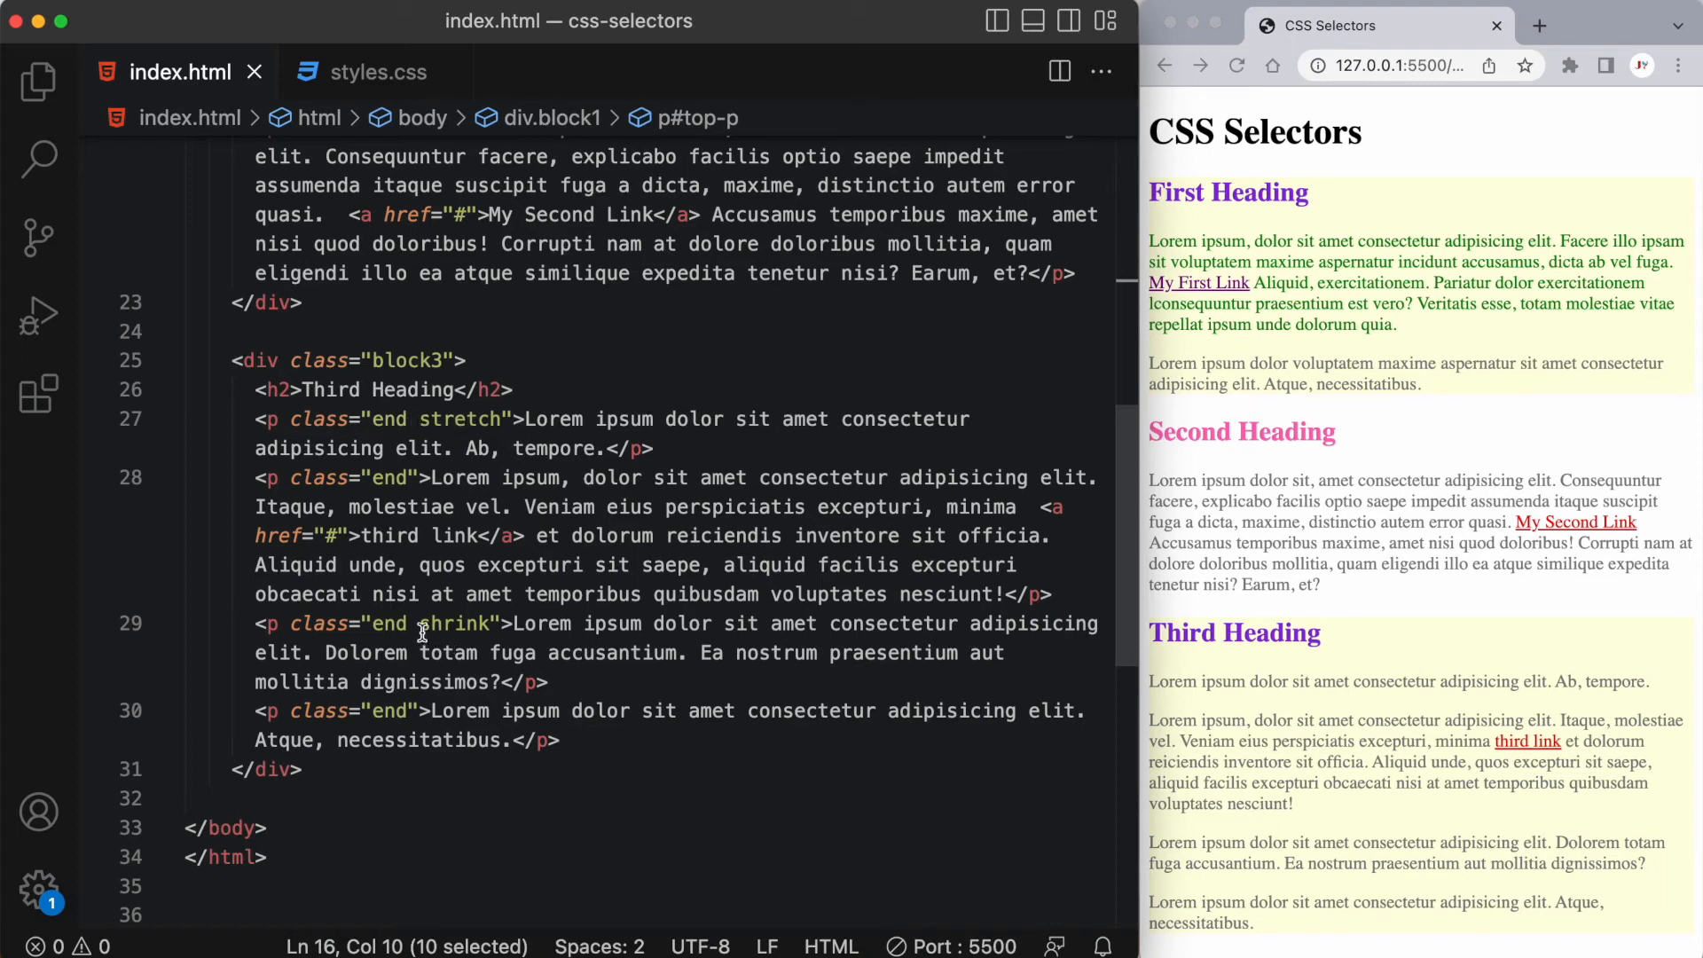
{"action": "mouse_move", "coordinate": [503, 653]}
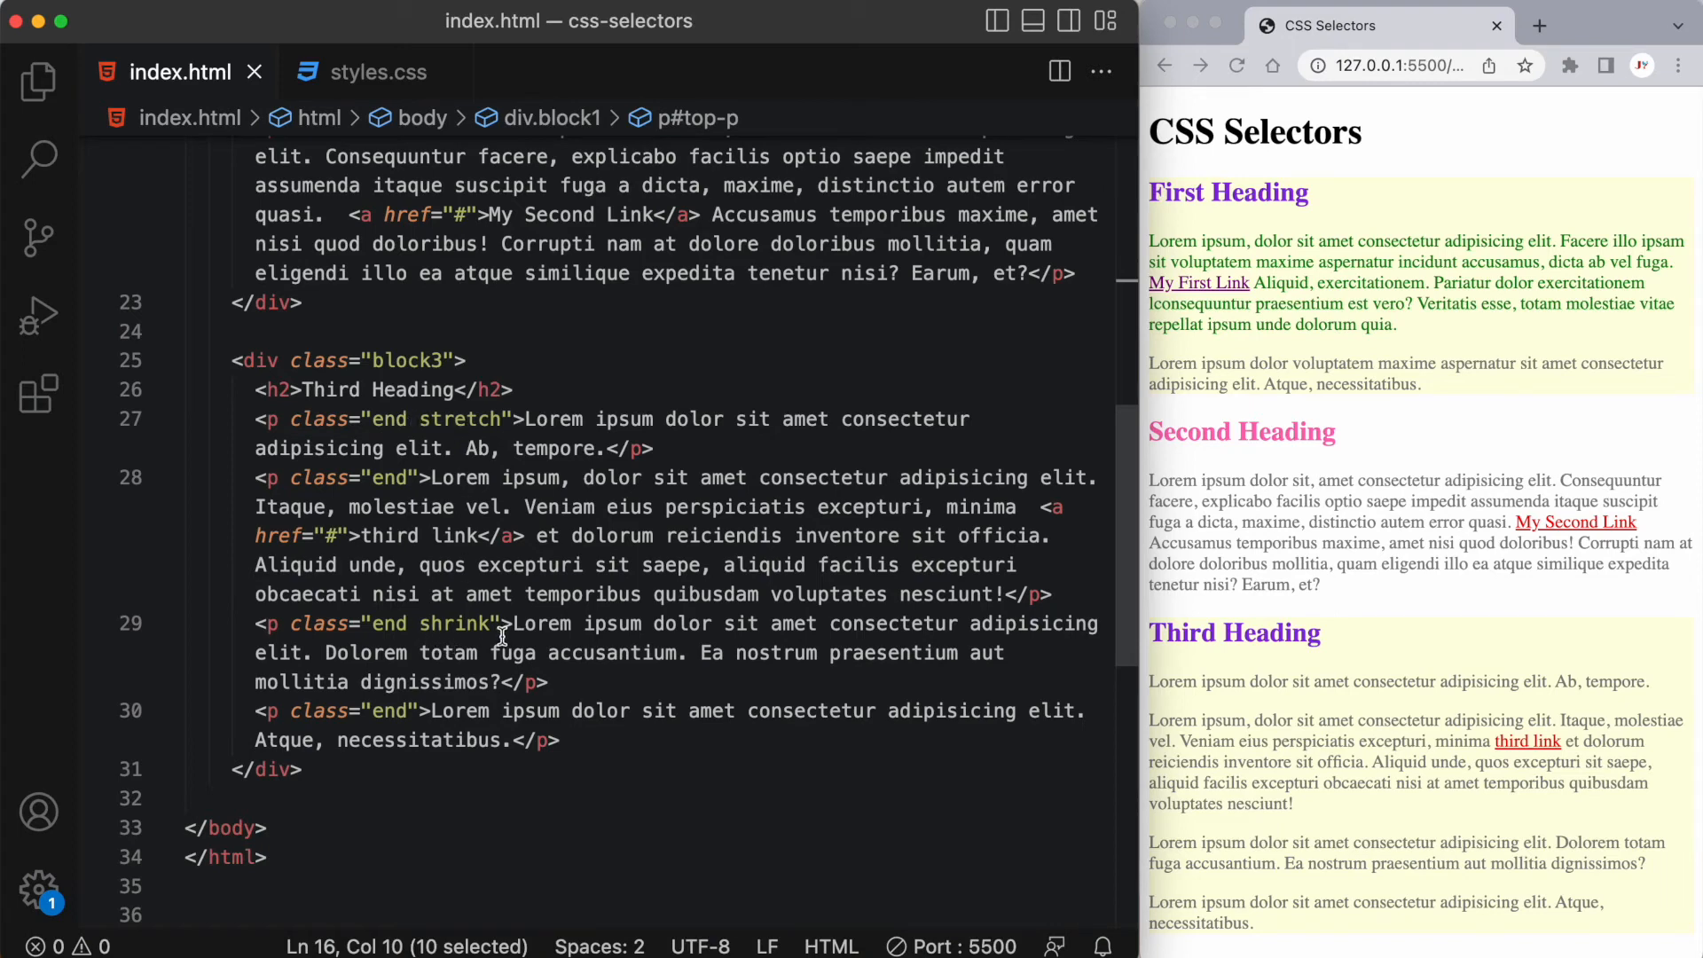
{"action": "mouse_move", "coordinate": [1238, 717]}
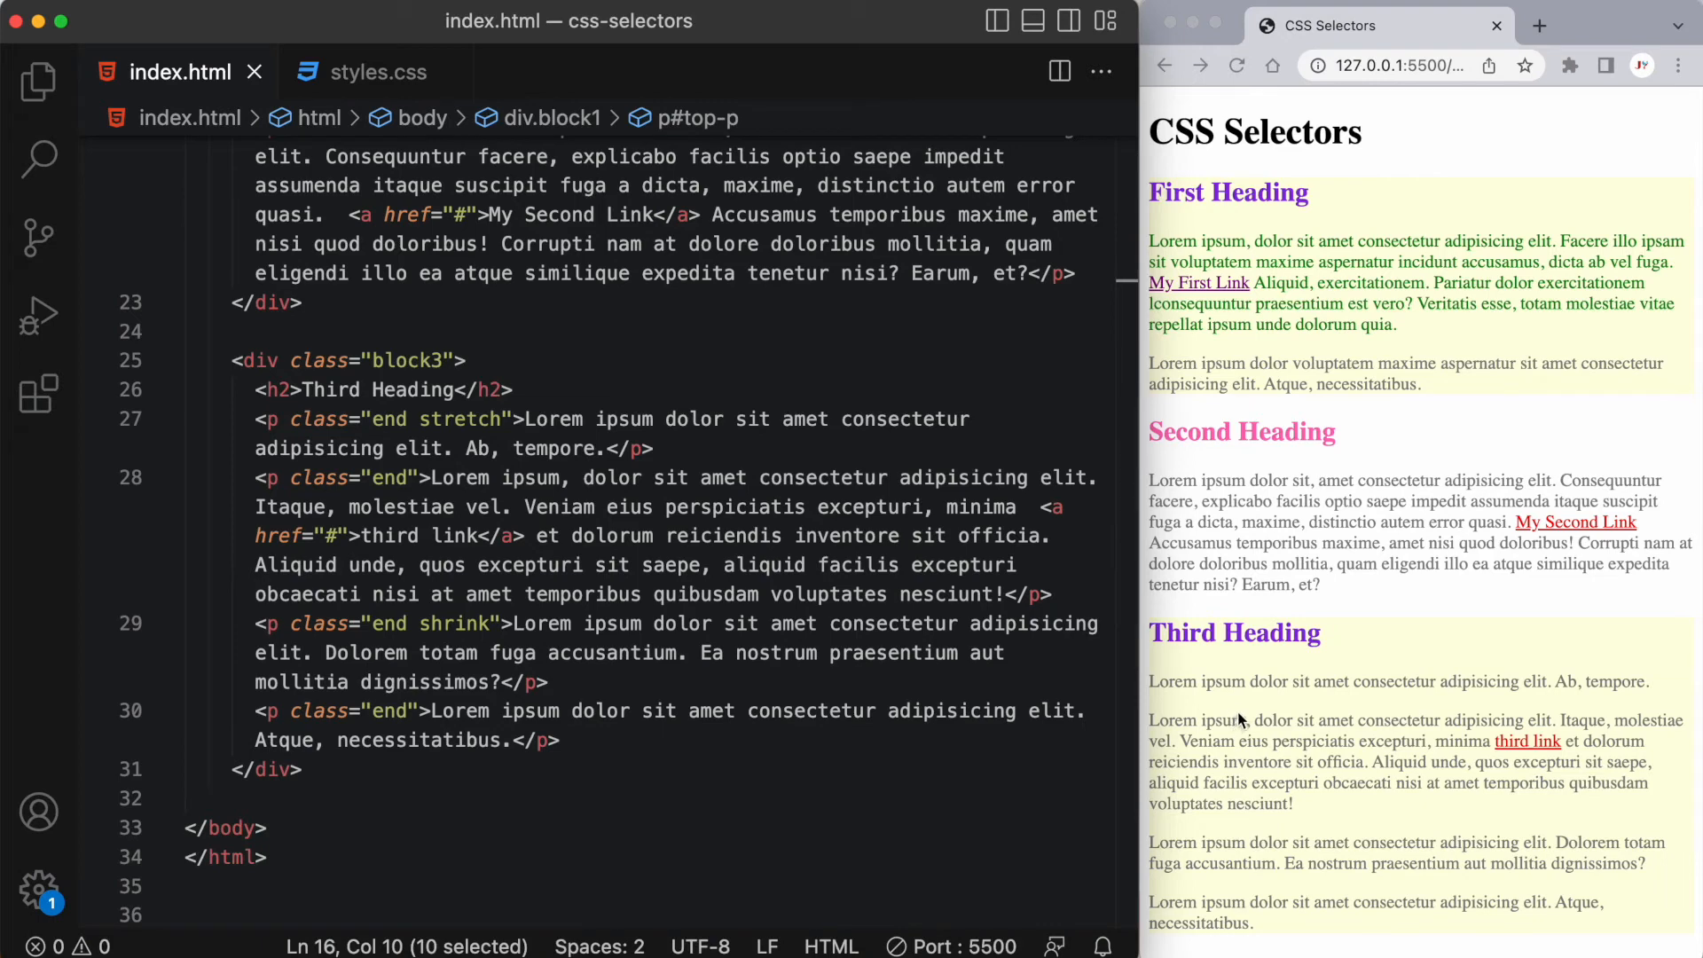
{"action": "mouse_move", "coordinate": [1413, 722]}
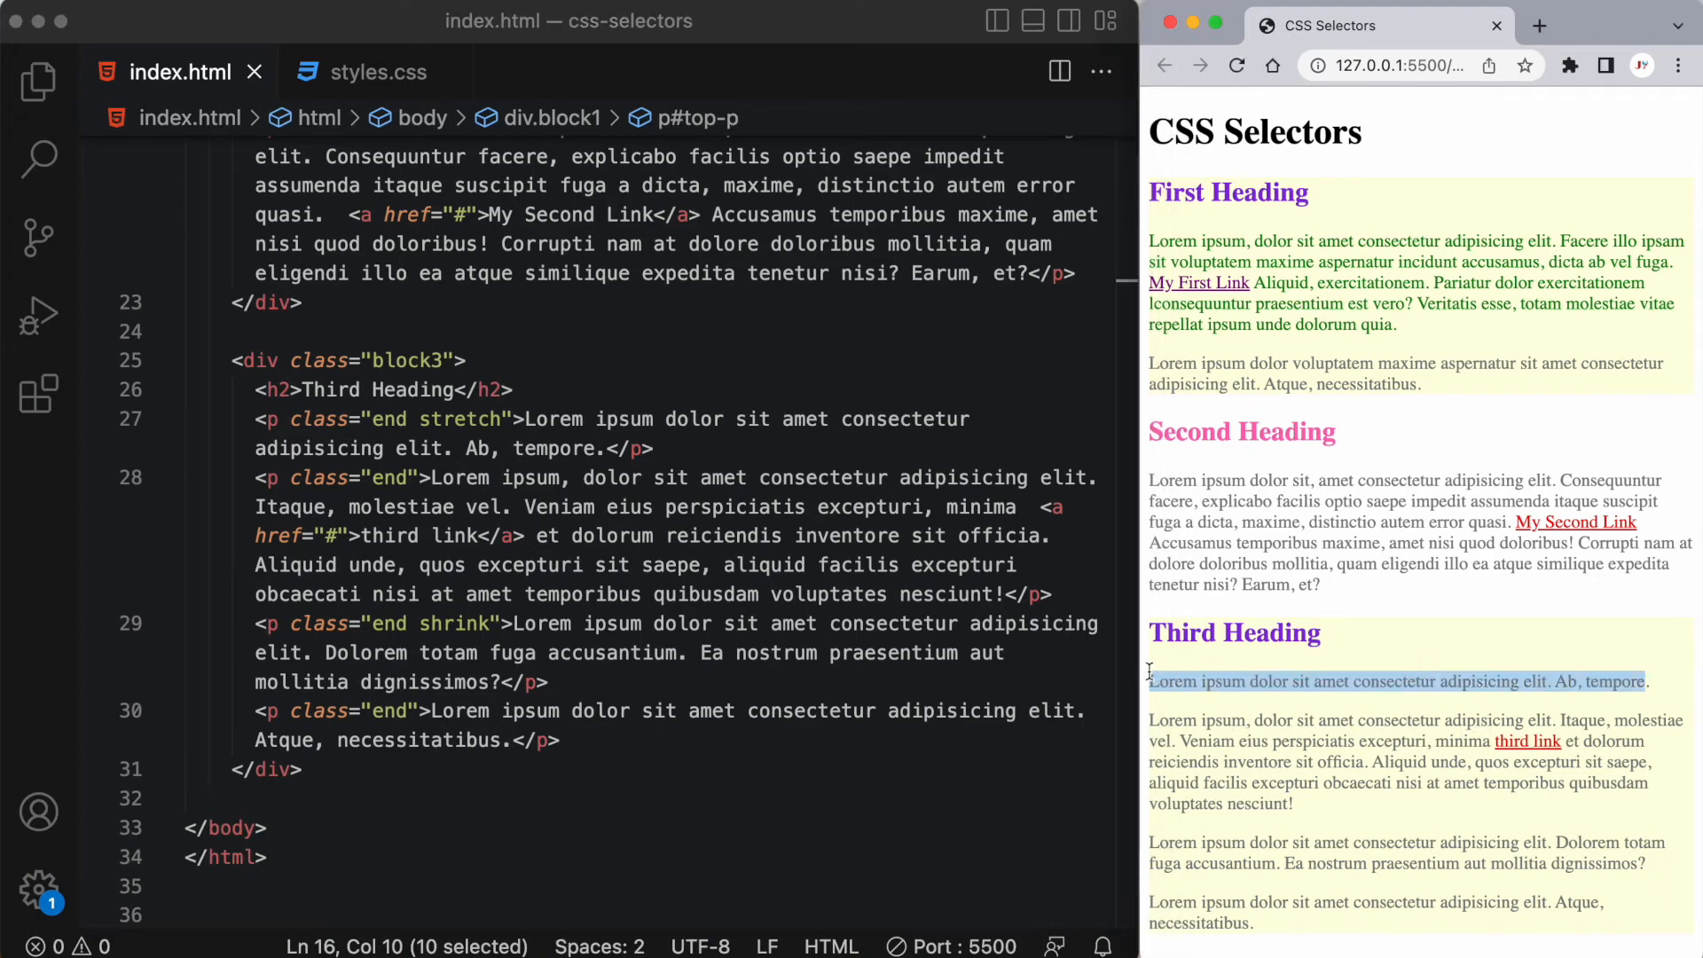
Step: Add a .end rule with letter-spacing 5px and confirm against the HTML class names
{"action": "left_click", "coordinate": [376, 71]}
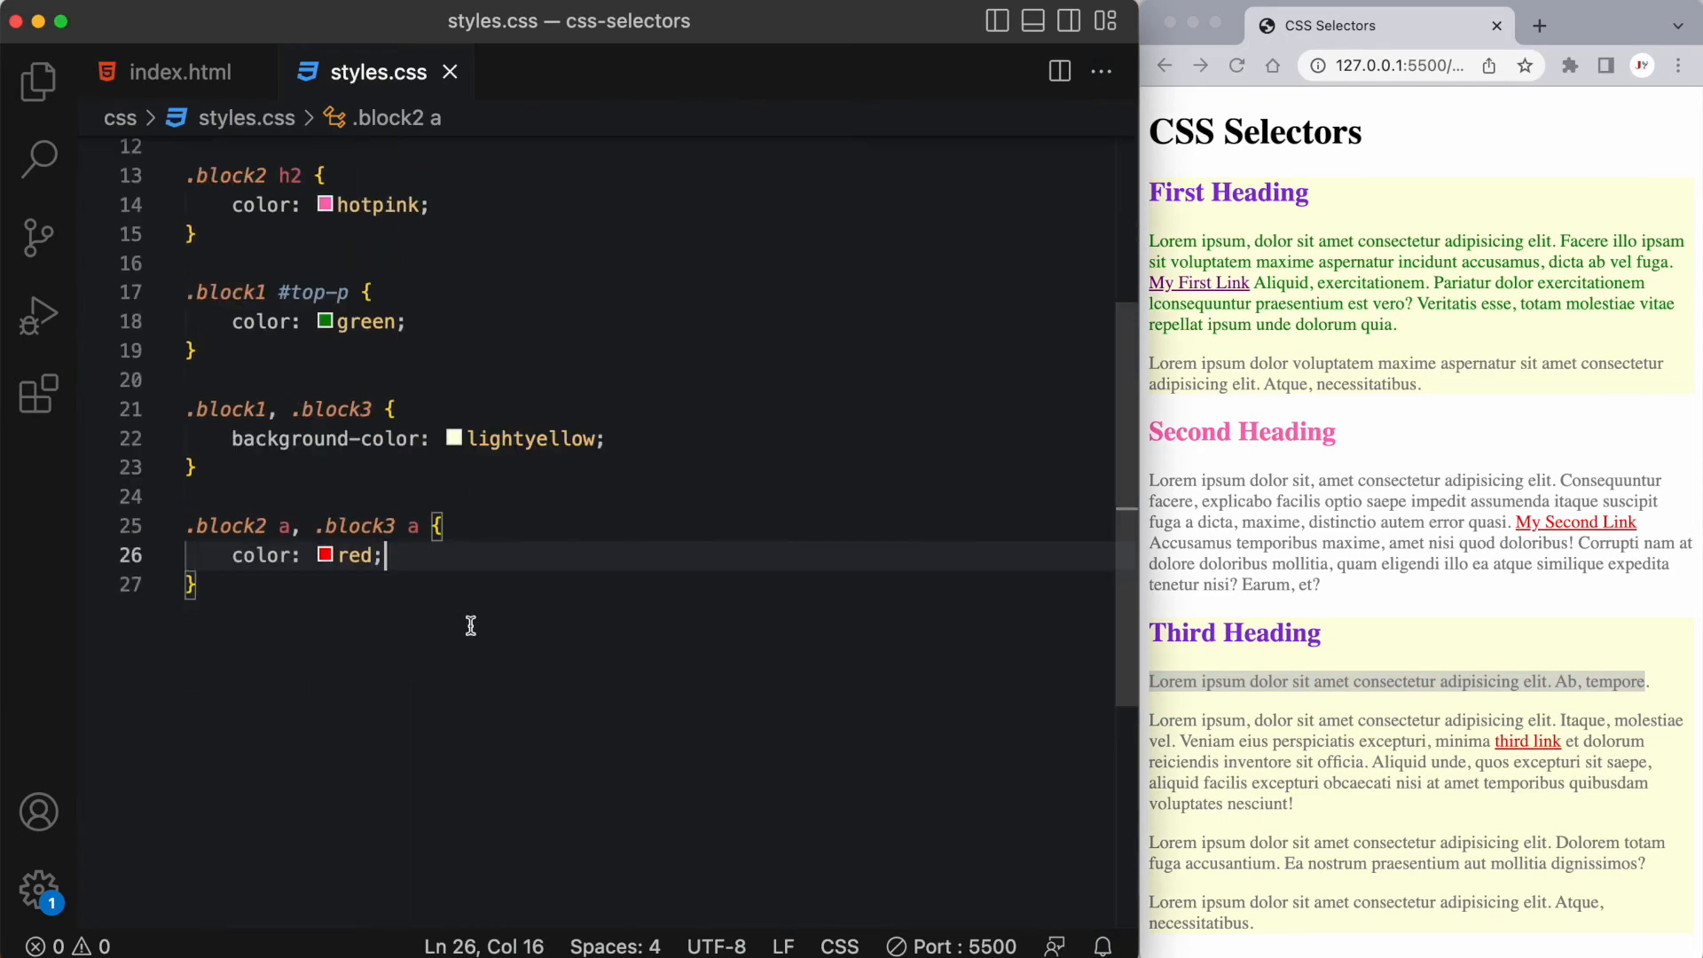
{"action": "type", "text": "."}
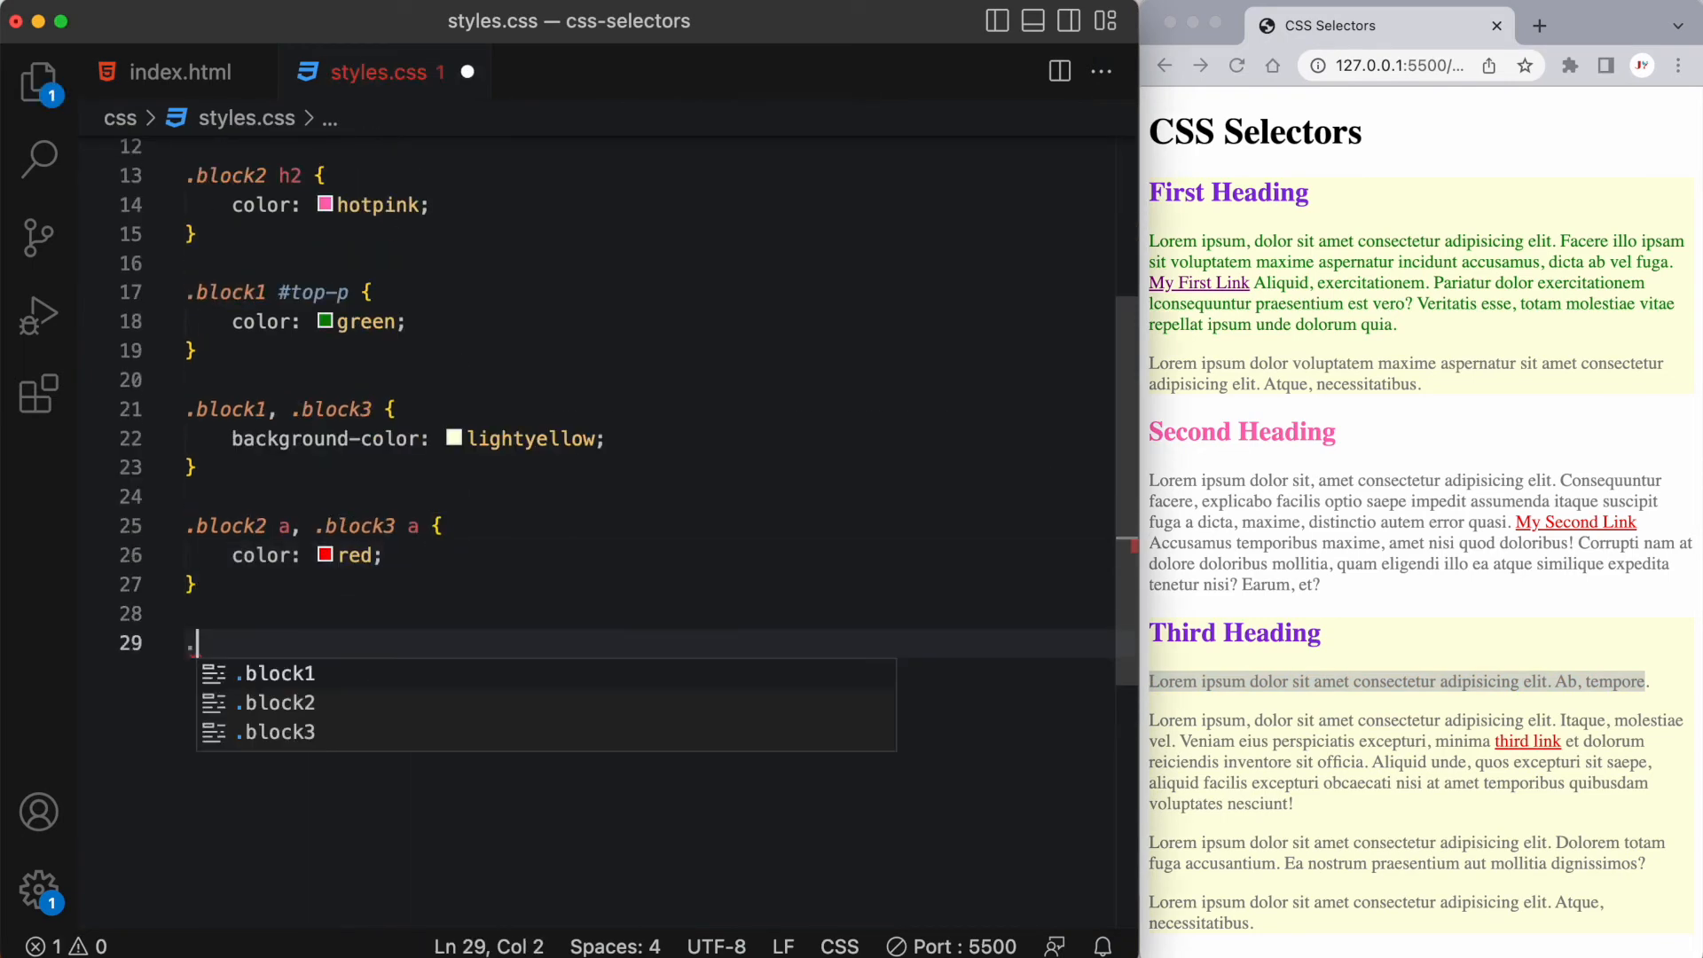
{"action": "type", "text": "end {"}
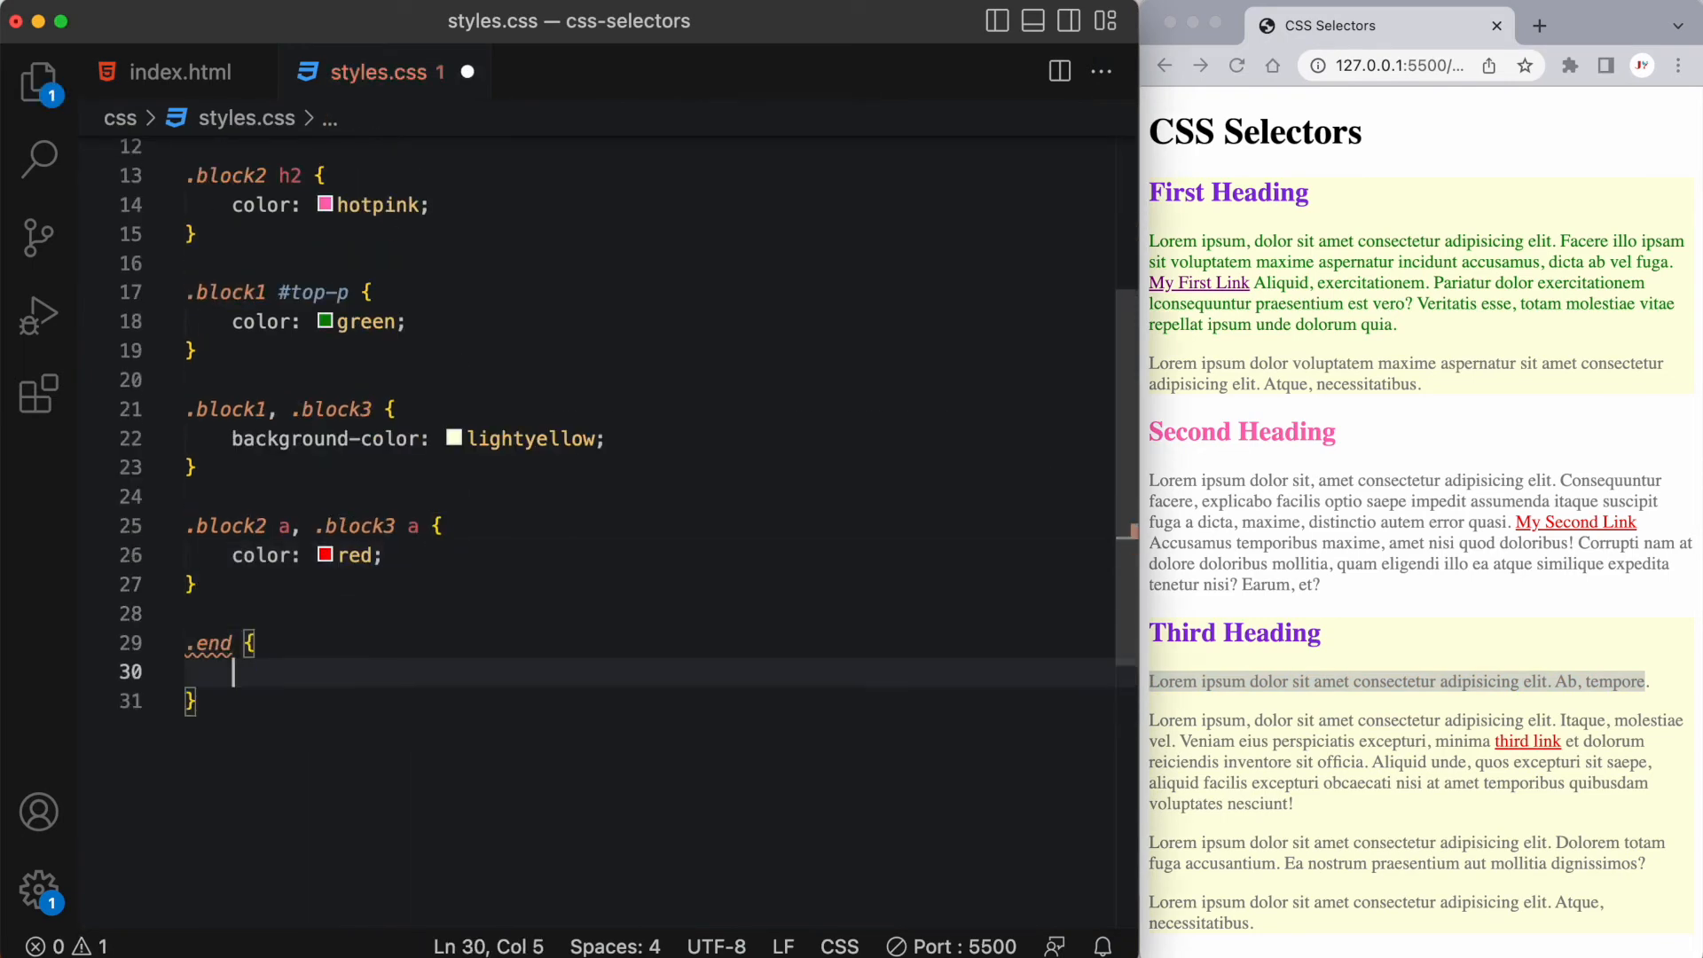
{"action": "type", "text": "letter-spacing: 5p"}
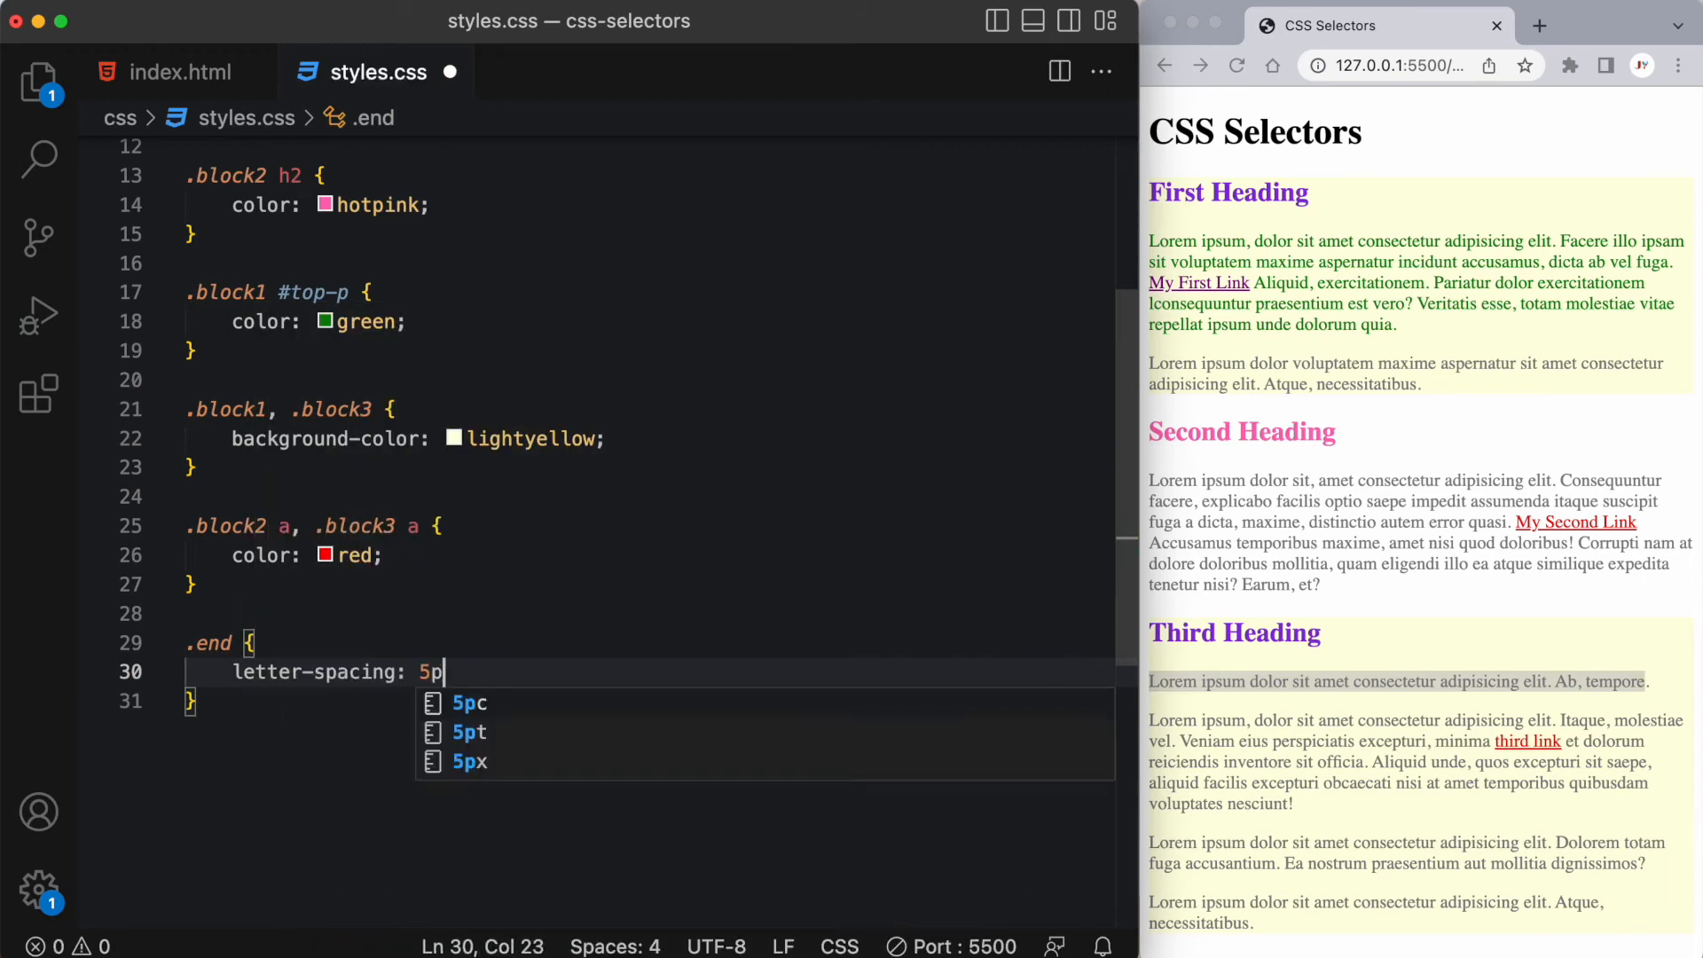
{"action": "type", "text": "x;"}
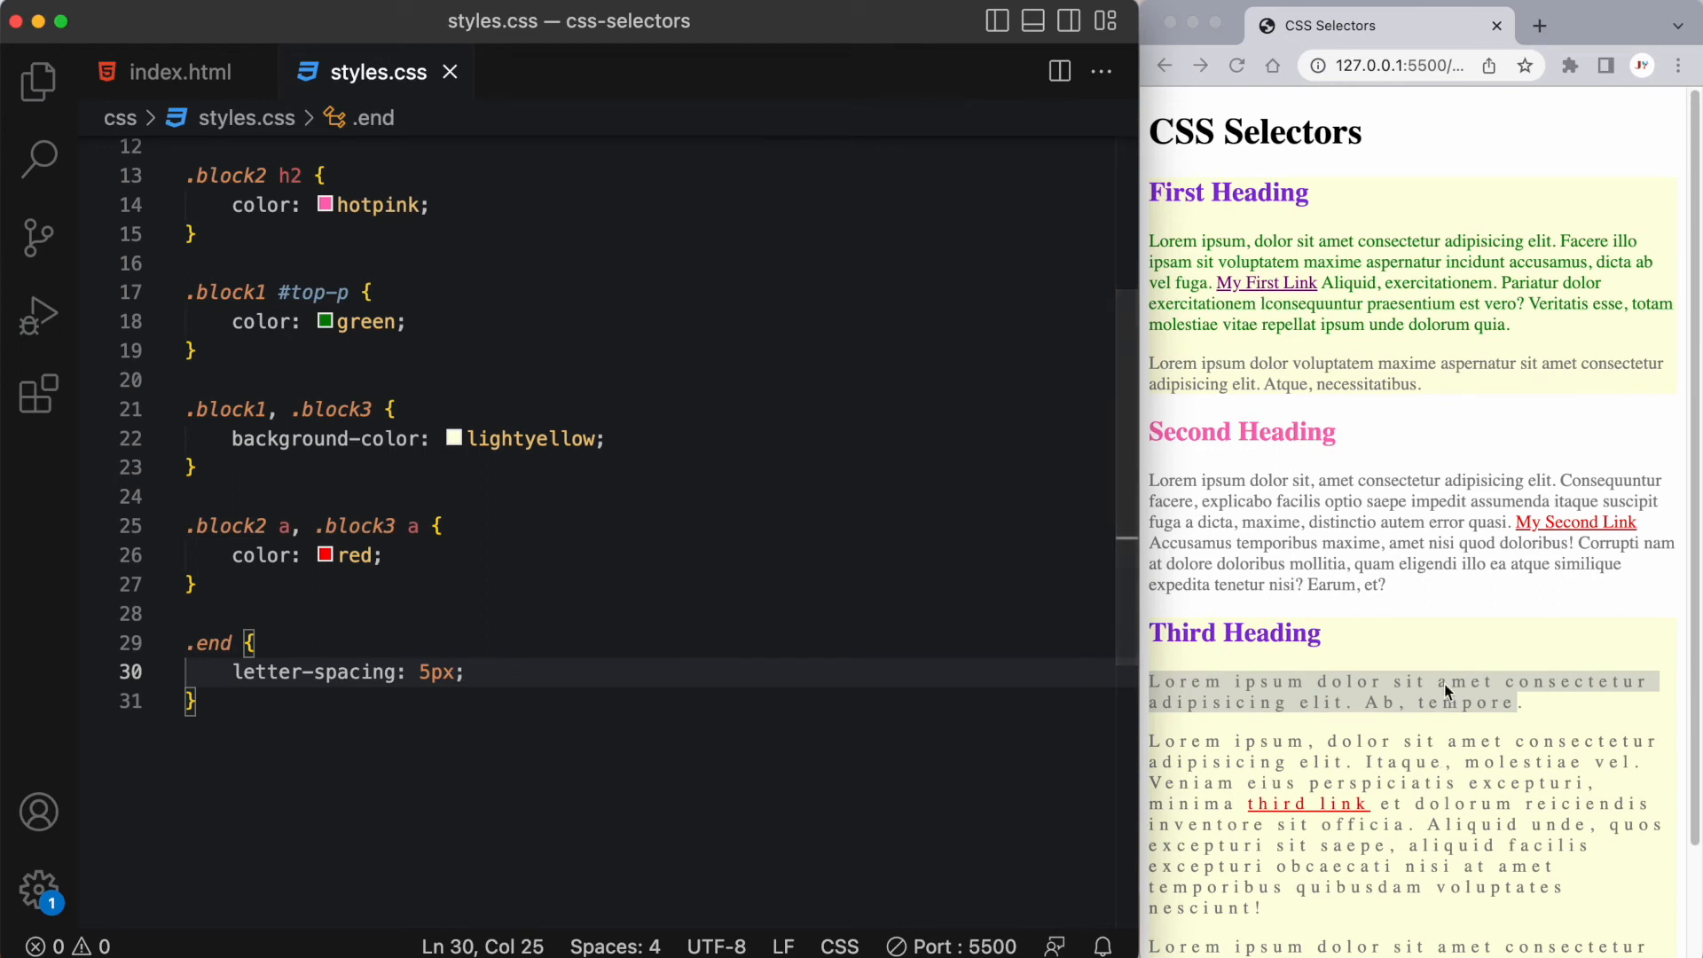
{"action": "scroll", "scroll_direction": "down", "scroll_amount": 3}
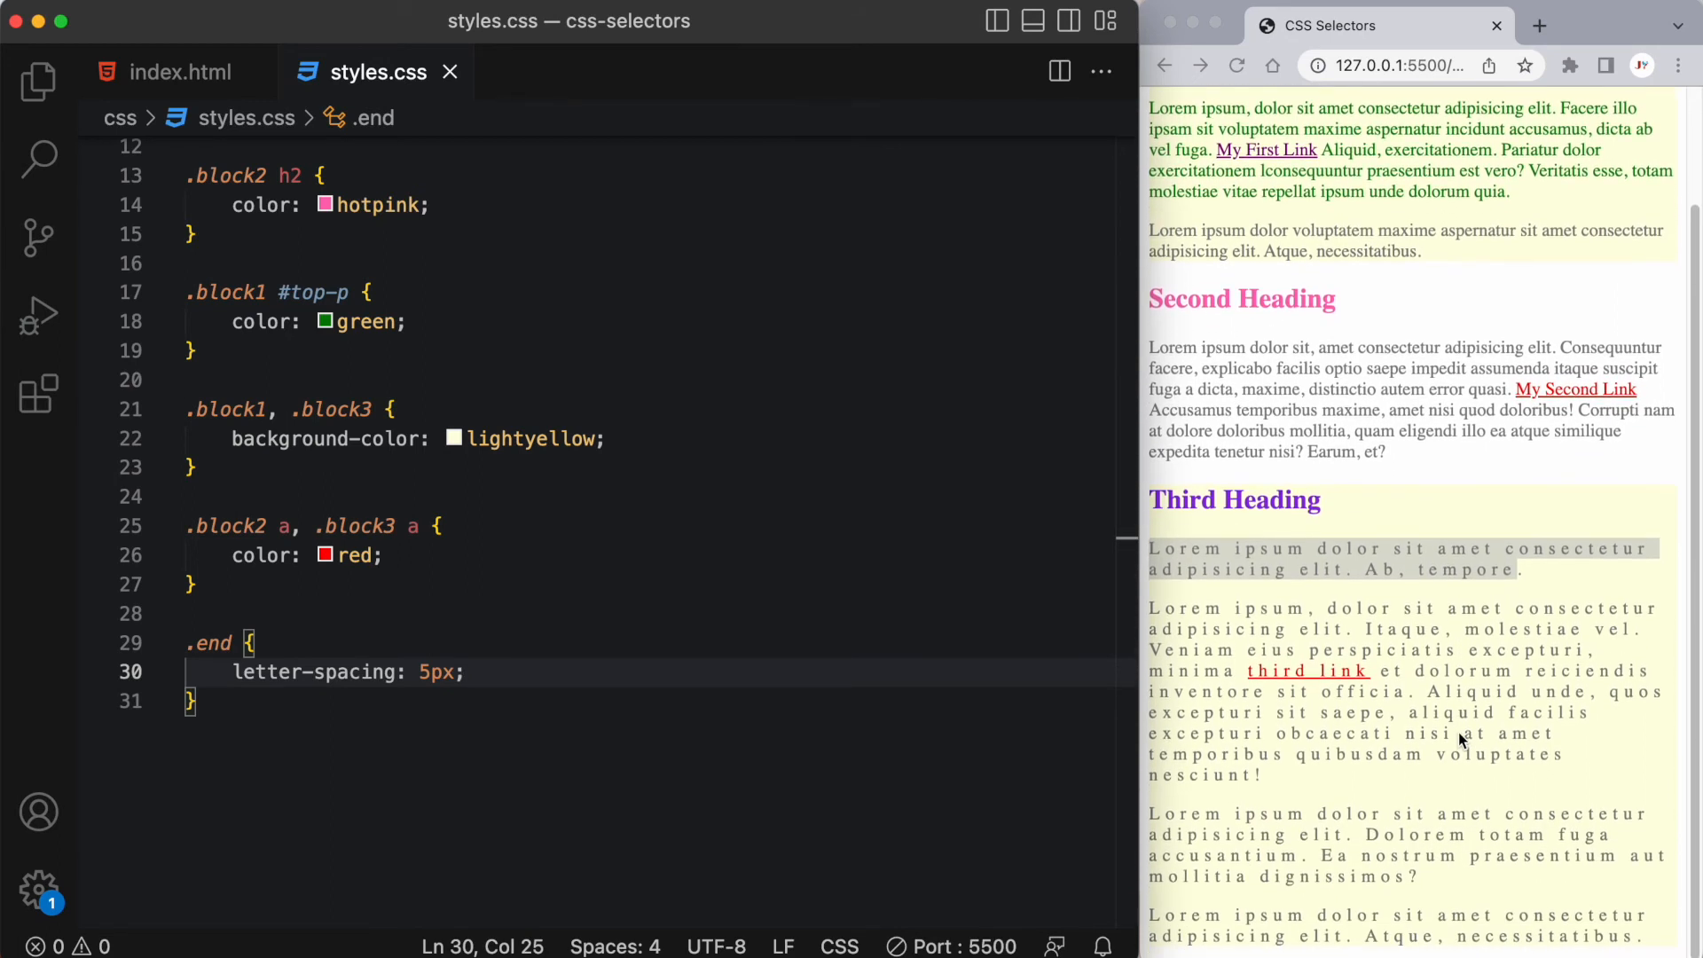
{"action": "left_click", "coordinate": [191, 701]}
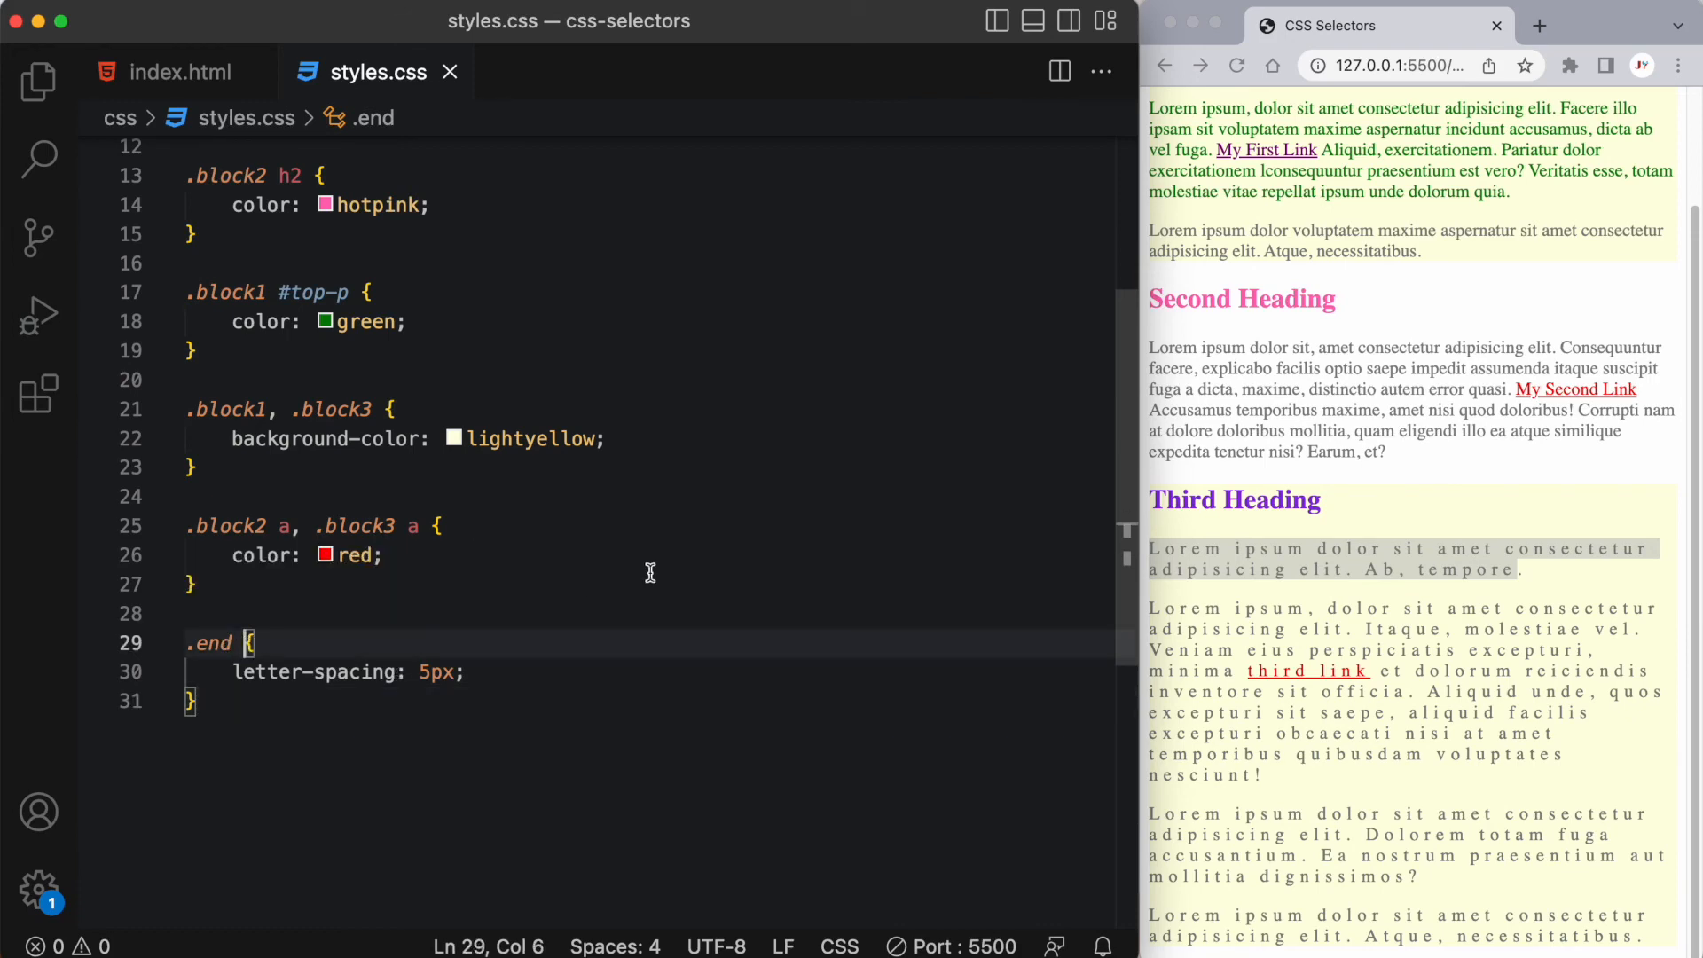
{"action": "left_click", "coordinate": [177, 71]}
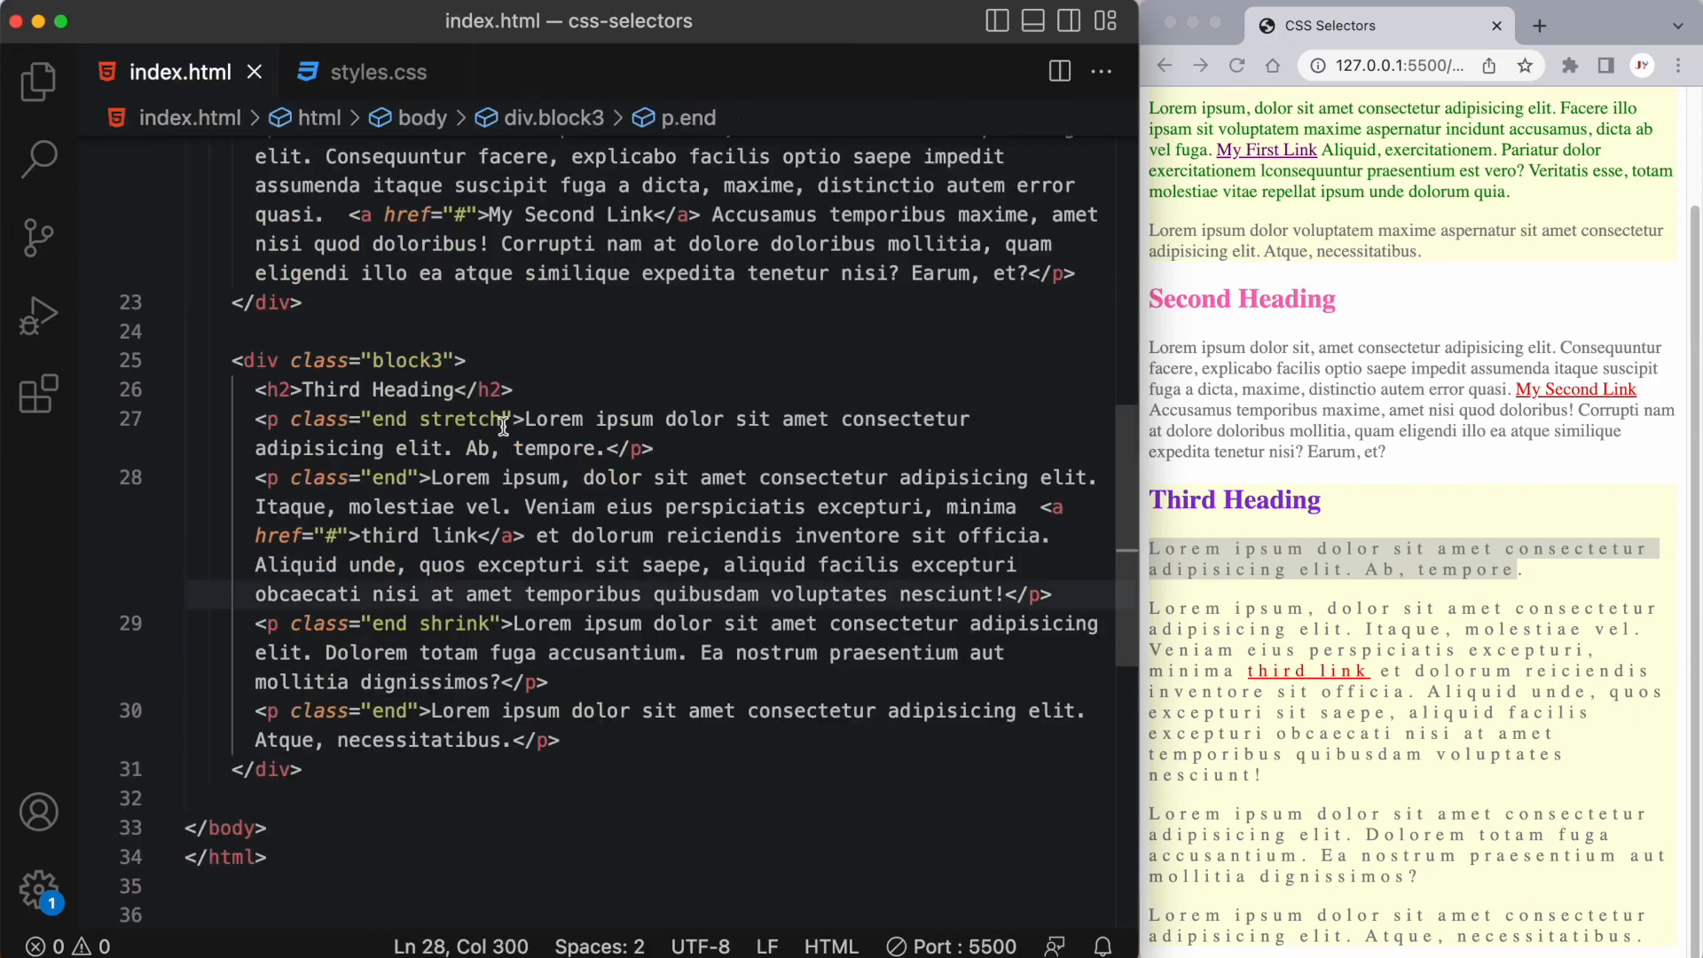
{"action": "left_click", "coordinate": [376, 71]}
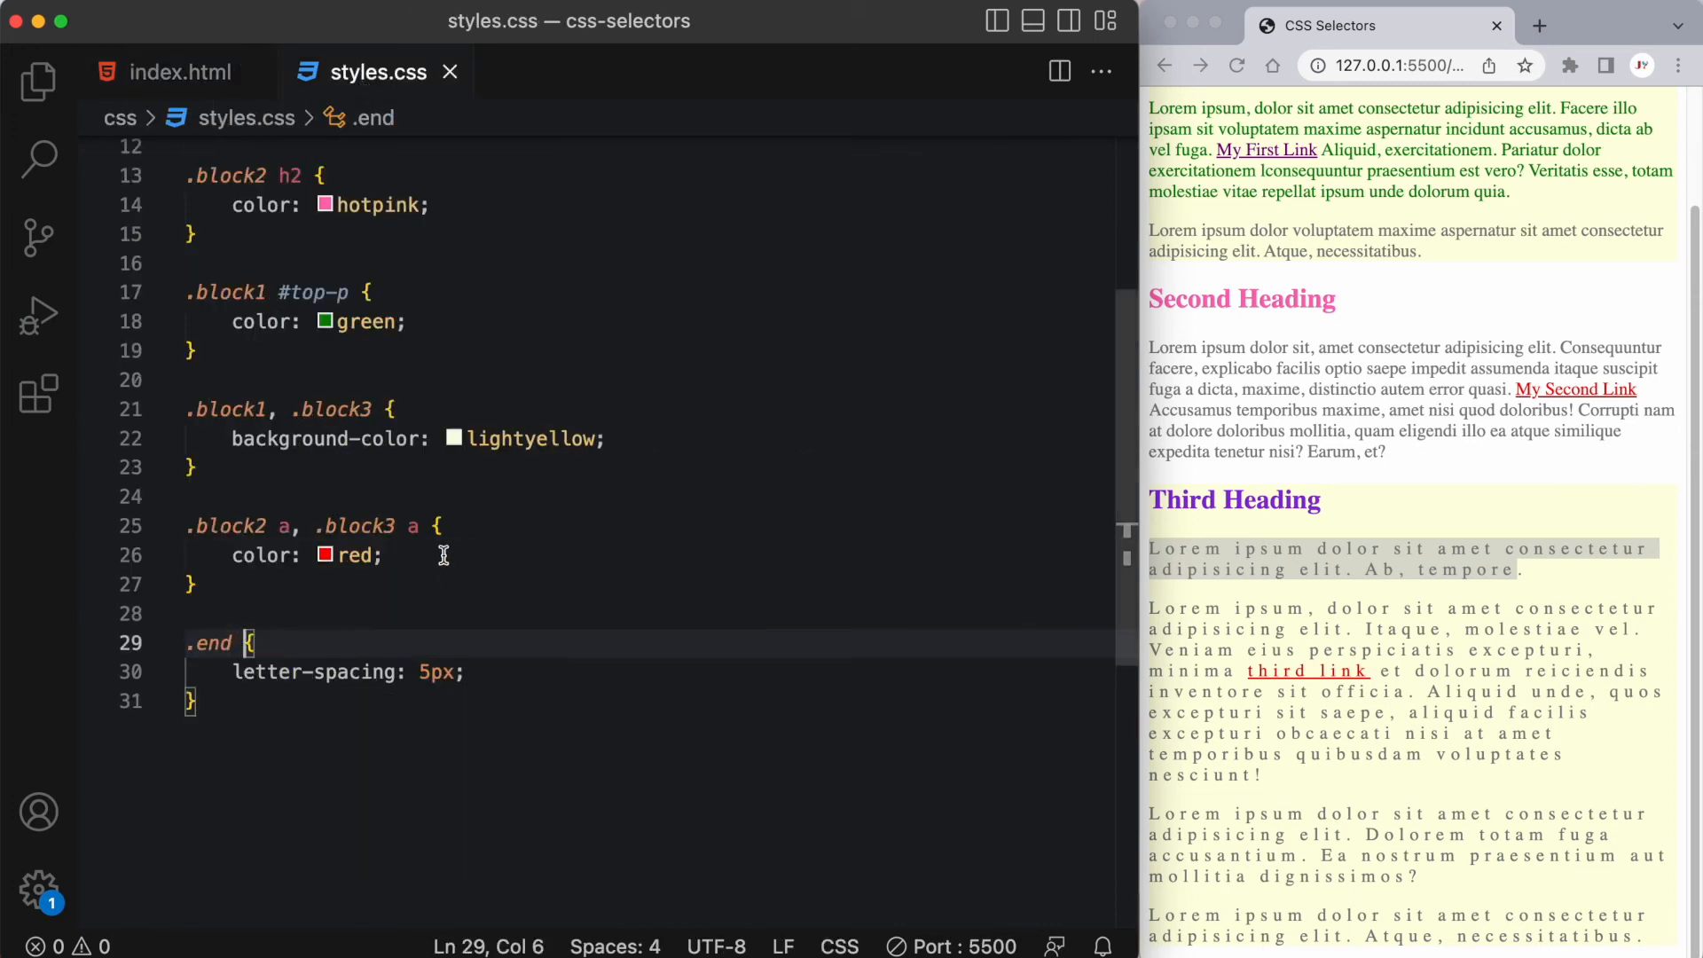
Step: Narrow the letter-spacing rule's selector to .end.stretch, requiring both classes
{"action": "type", "text": ".stretch"}
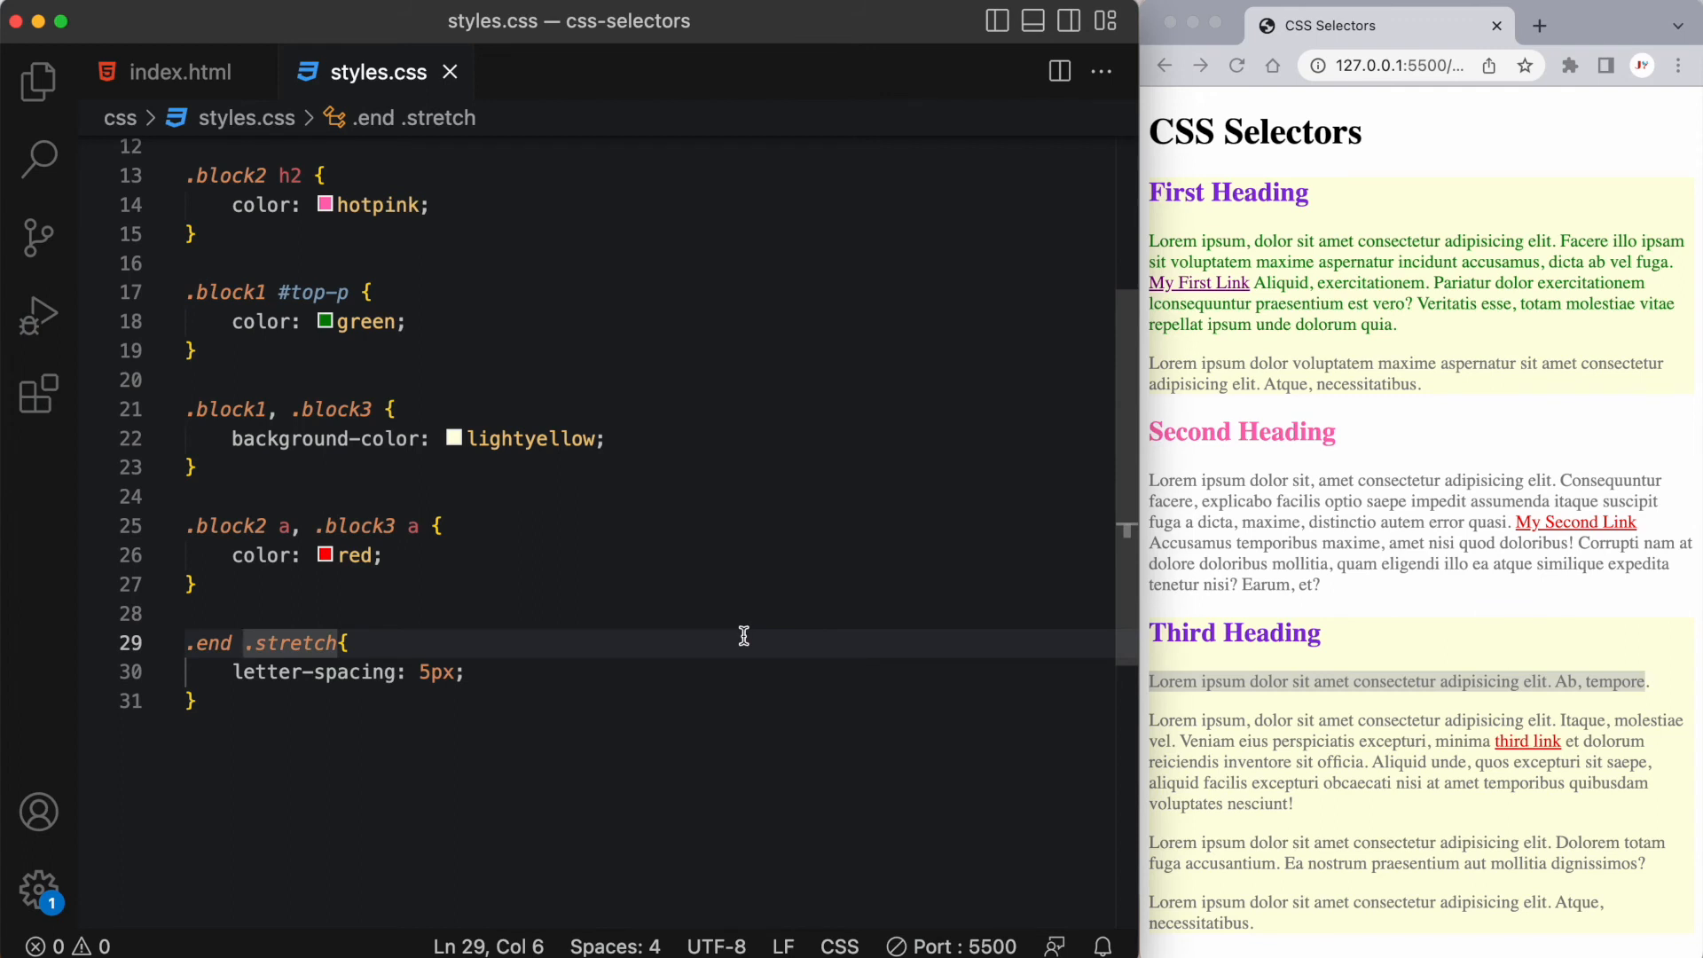
{"action": "key", "text": "Backspace"}
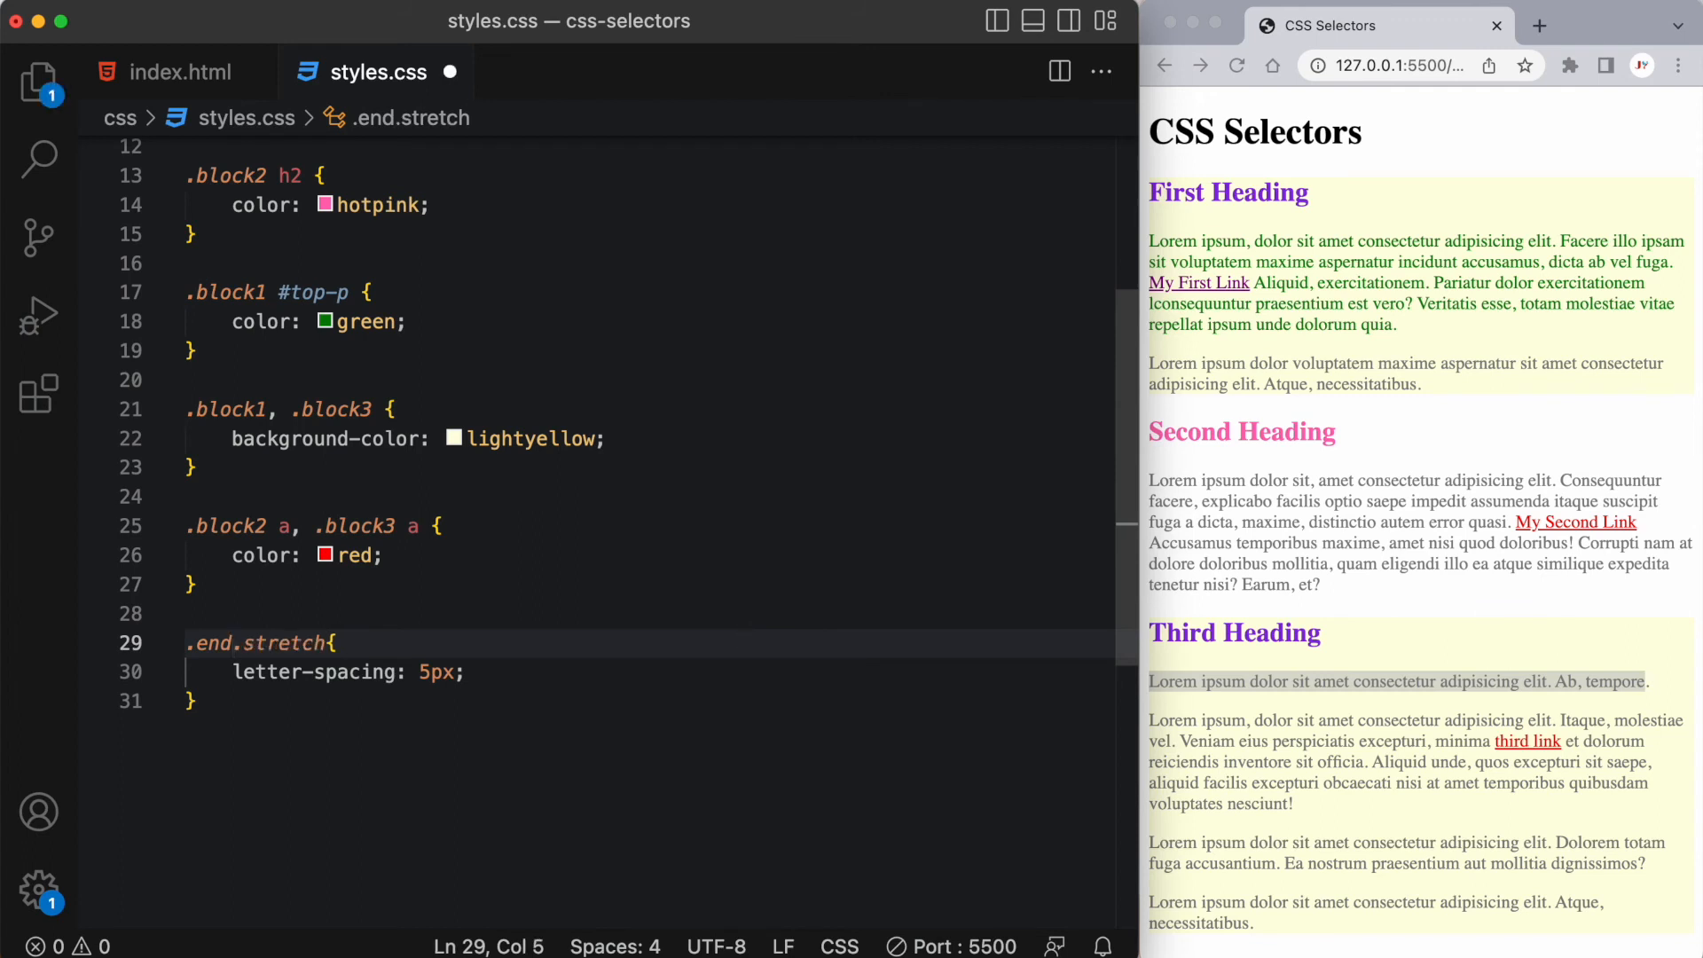